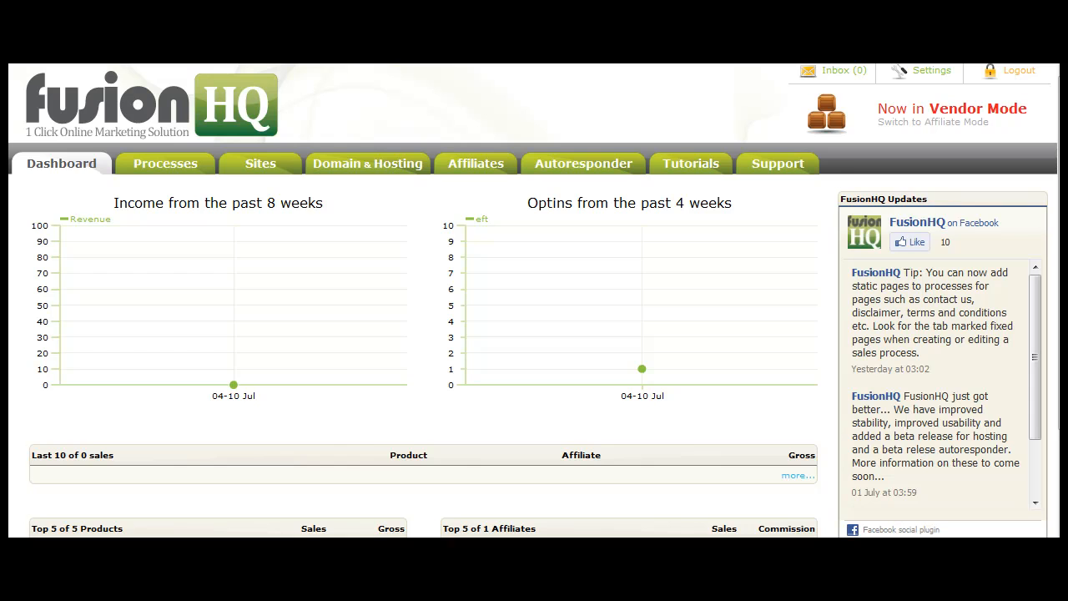
pyautogui.moveTo(67, 306)
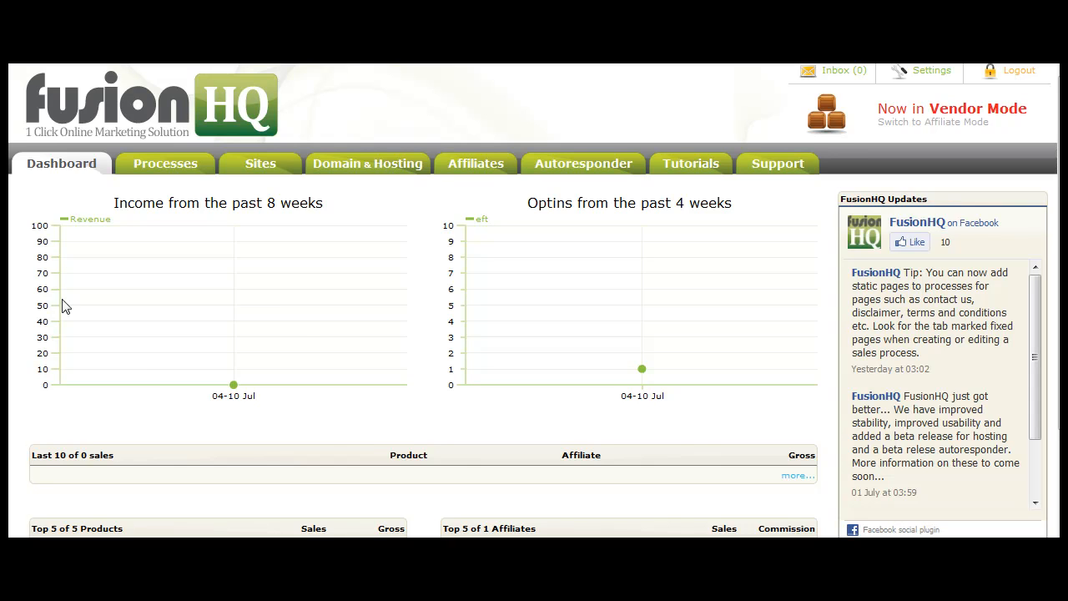
pyautogui.moveTo(233, 384)
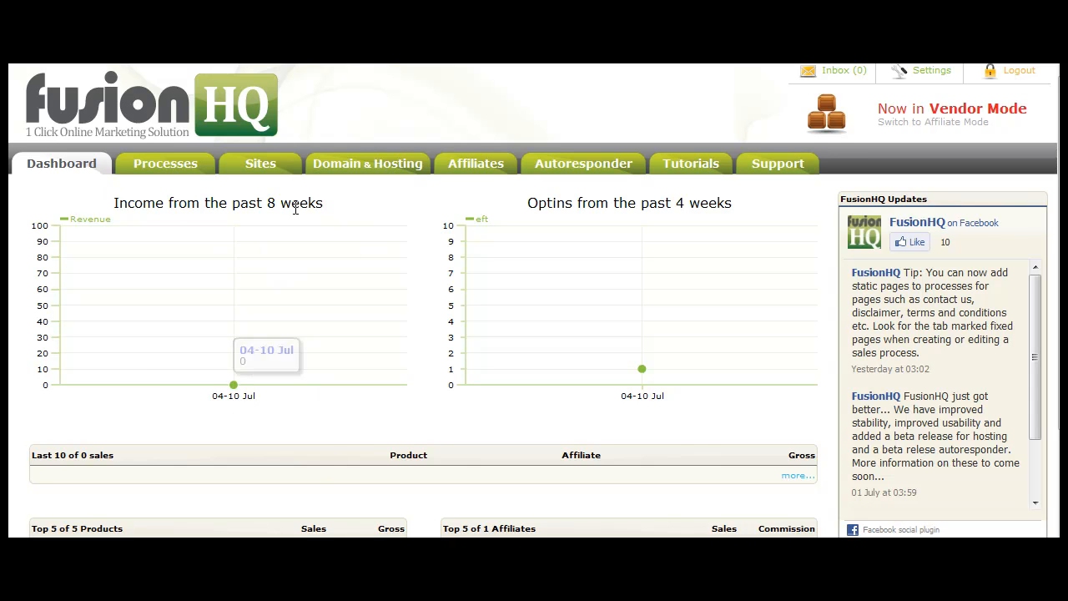
pyautogui.moveTo(290, 218)
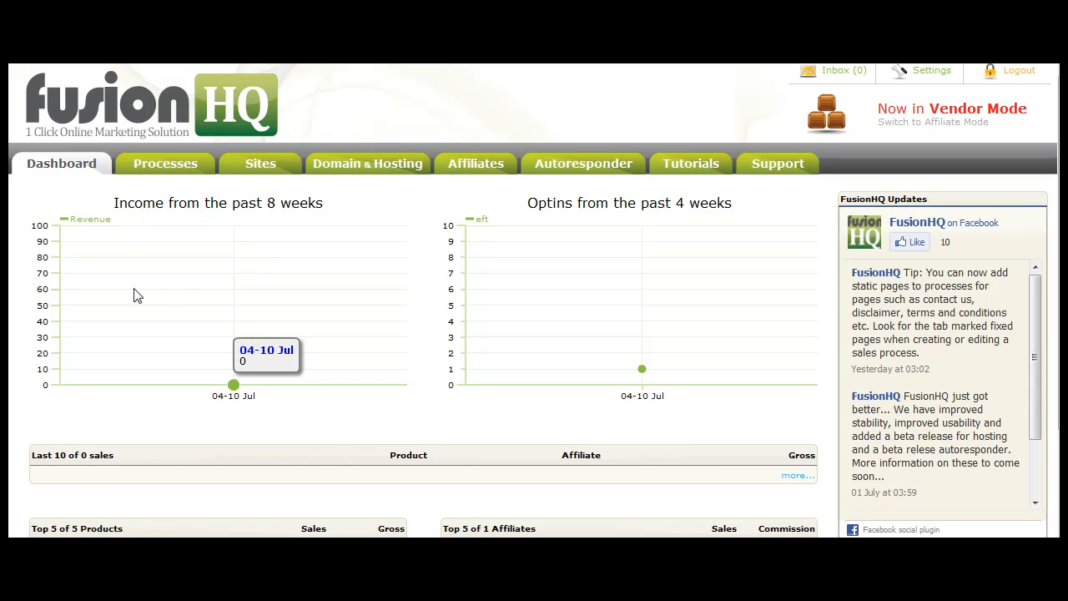
pyautogui.moveTo(224, 261)
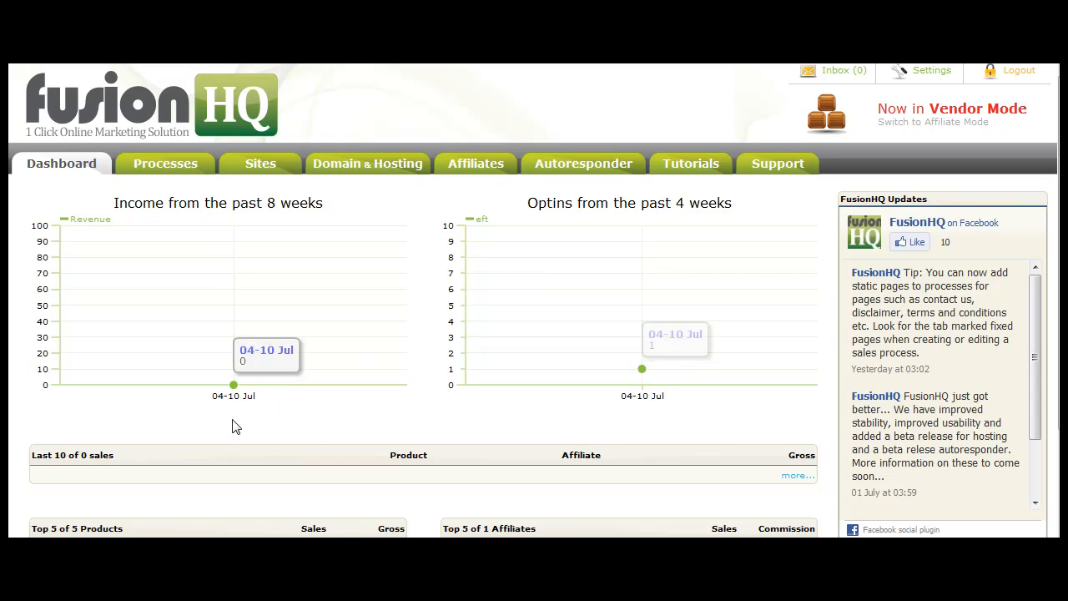
pyautogui.moveTo(1048, 253)
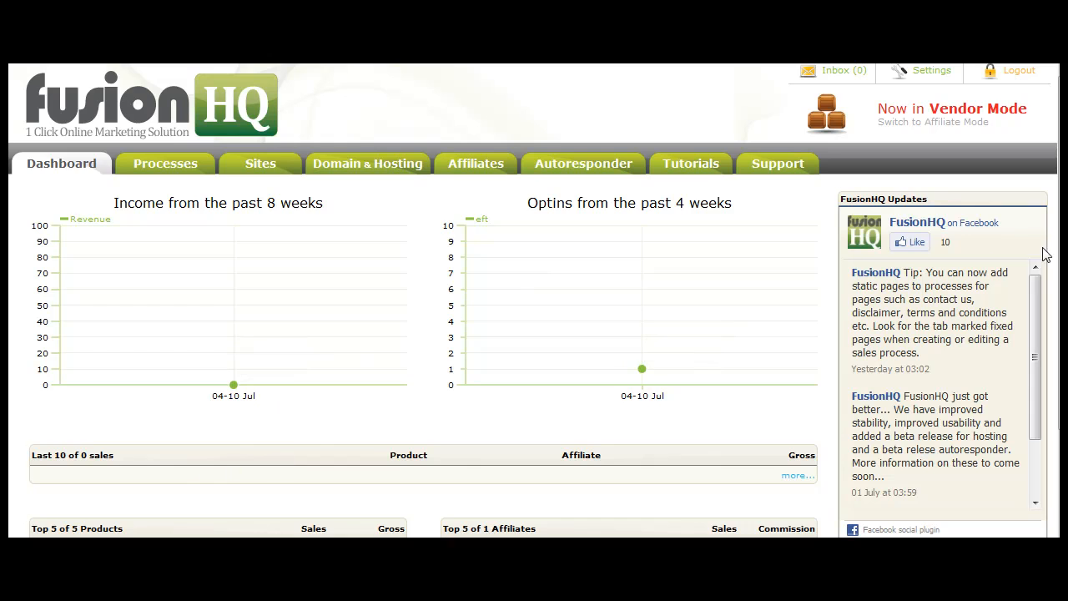
# Open the Simple Sales Process map from the Processes list
pyautogui.scroll(-3)
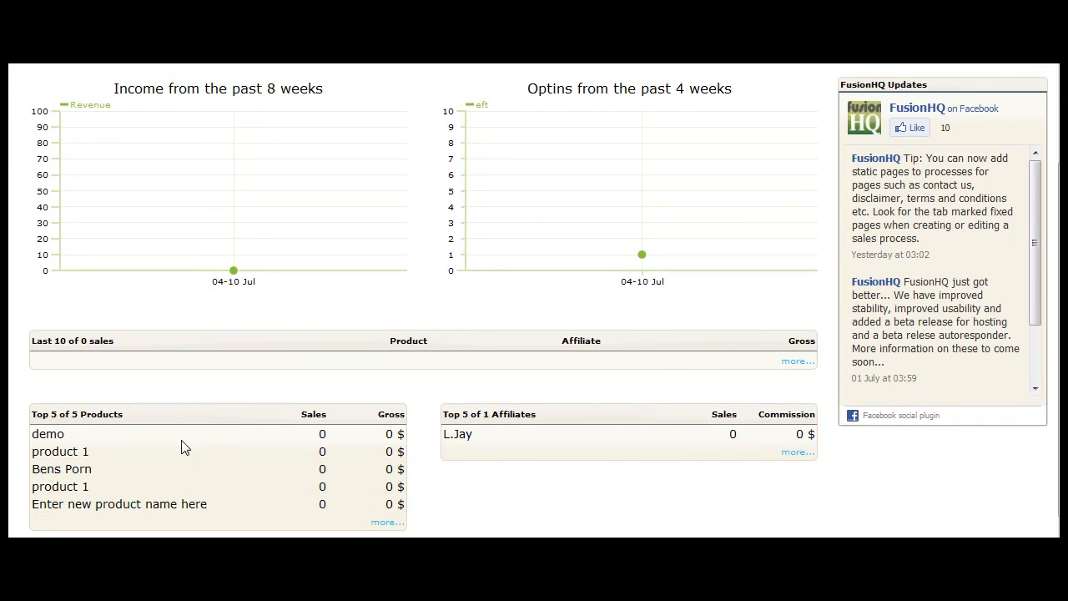
pyautogui.moveTo(518, 453)
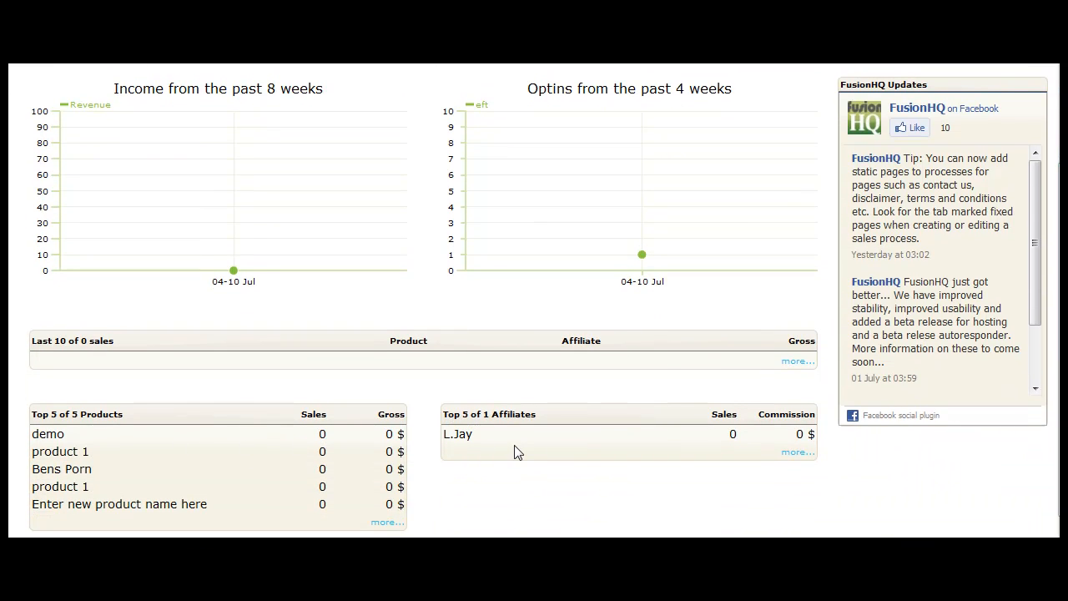
pyautogui.moveTo(559, 451)
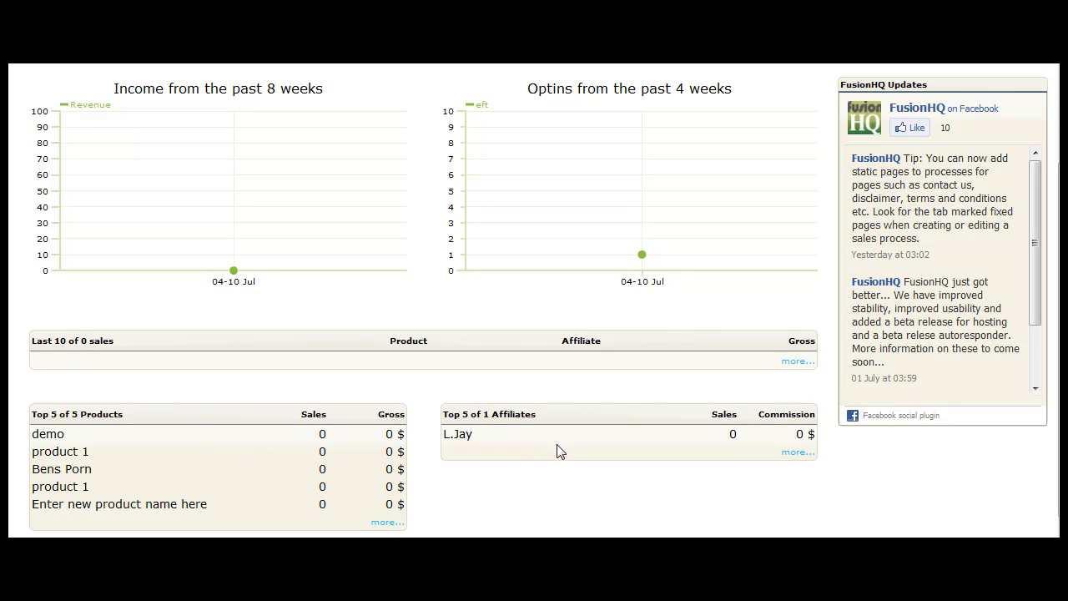
pyautogui.moveTo(114, 415)
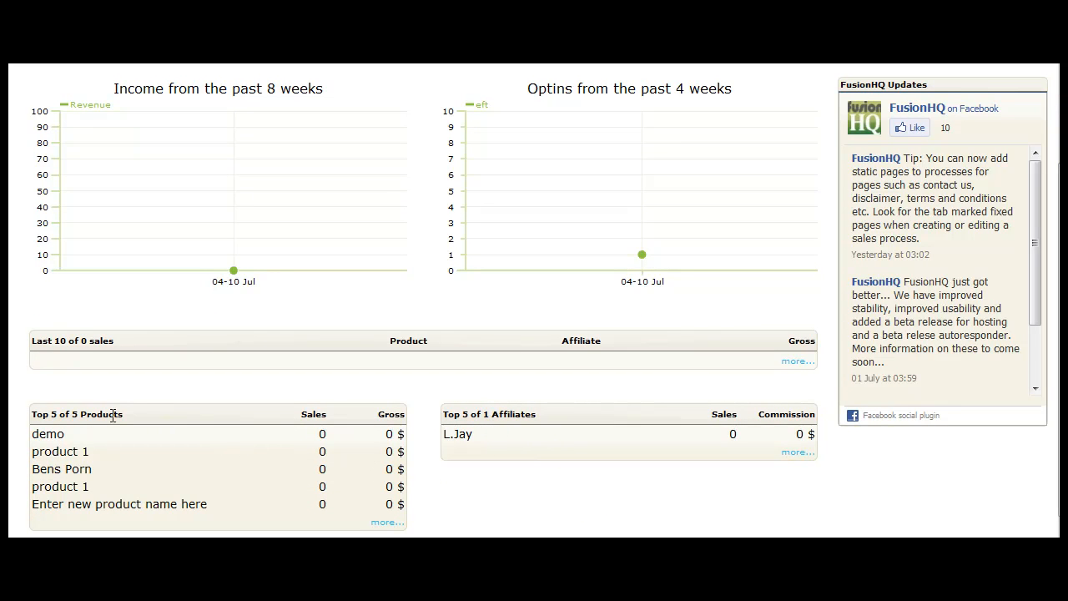
pyautogui.scroll(3)
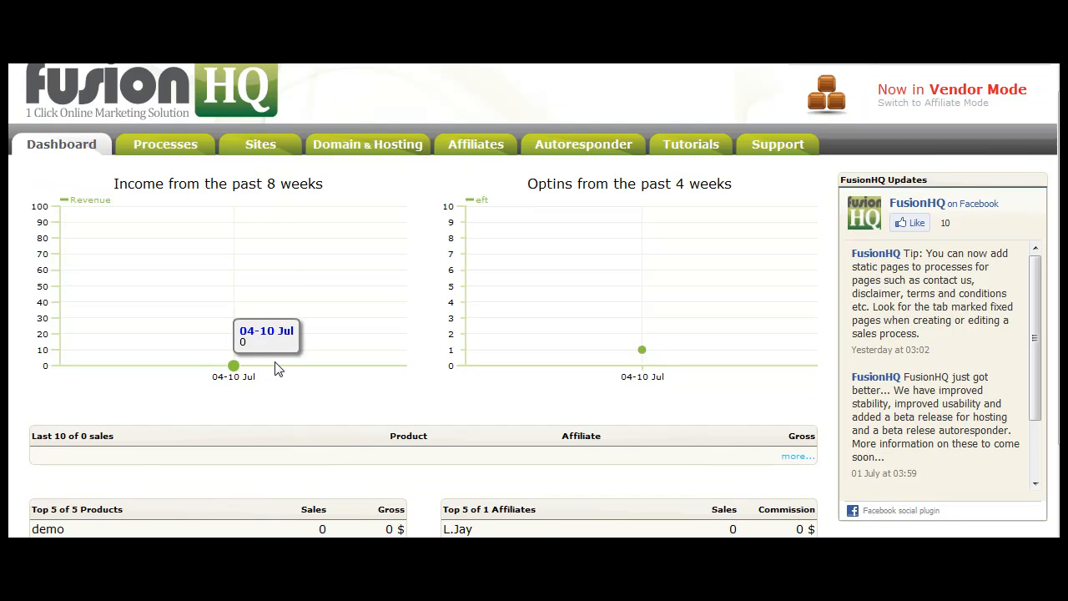
pyautogui.moveTo(526, 429)
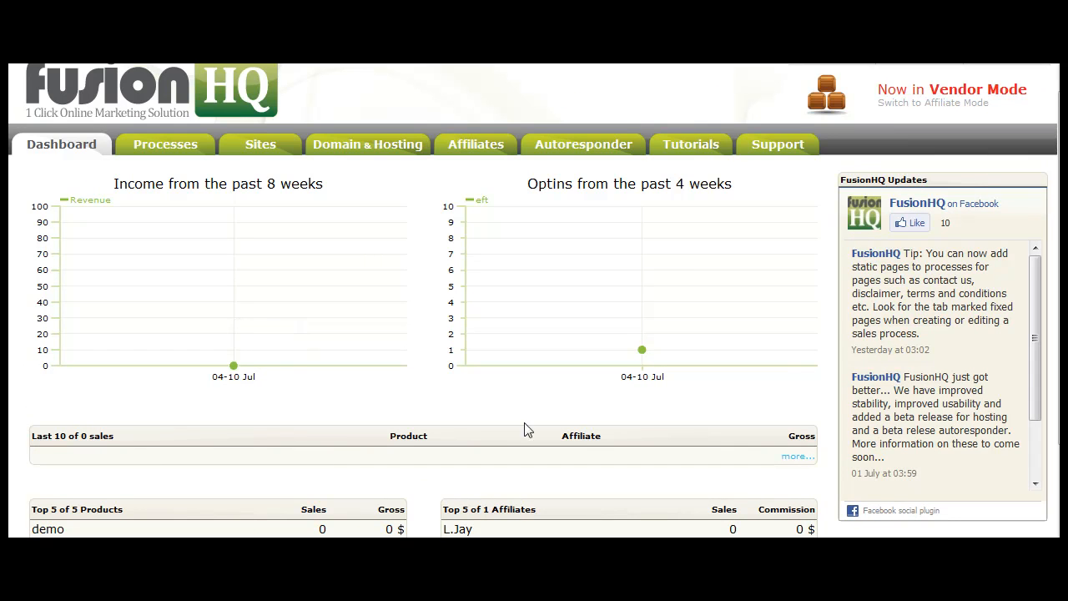
pyautogui.moveTo(474, 380)
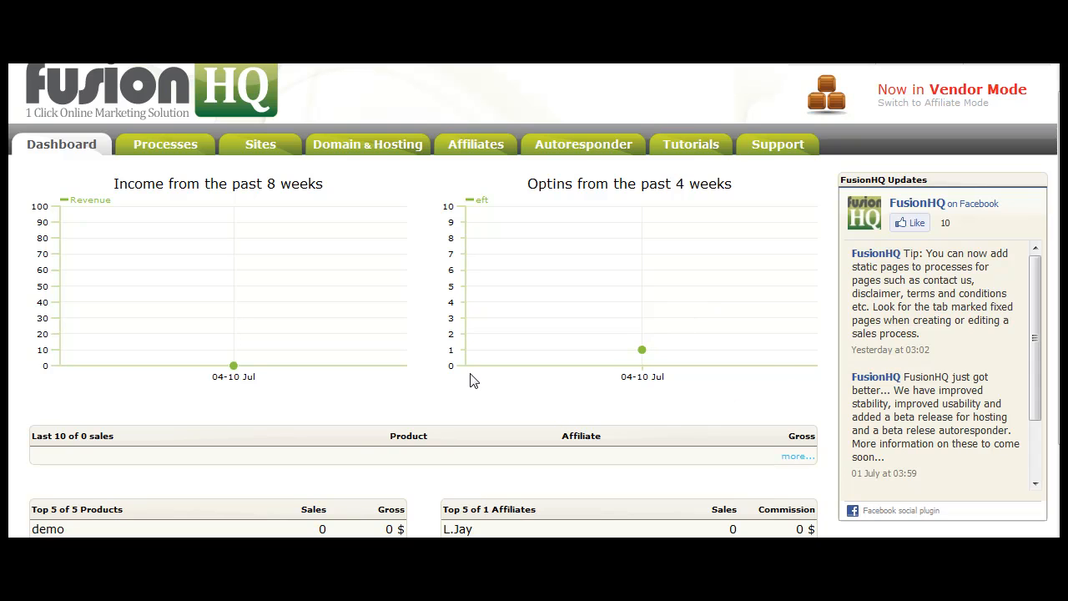
pyautogui.moveTo(909, 223)
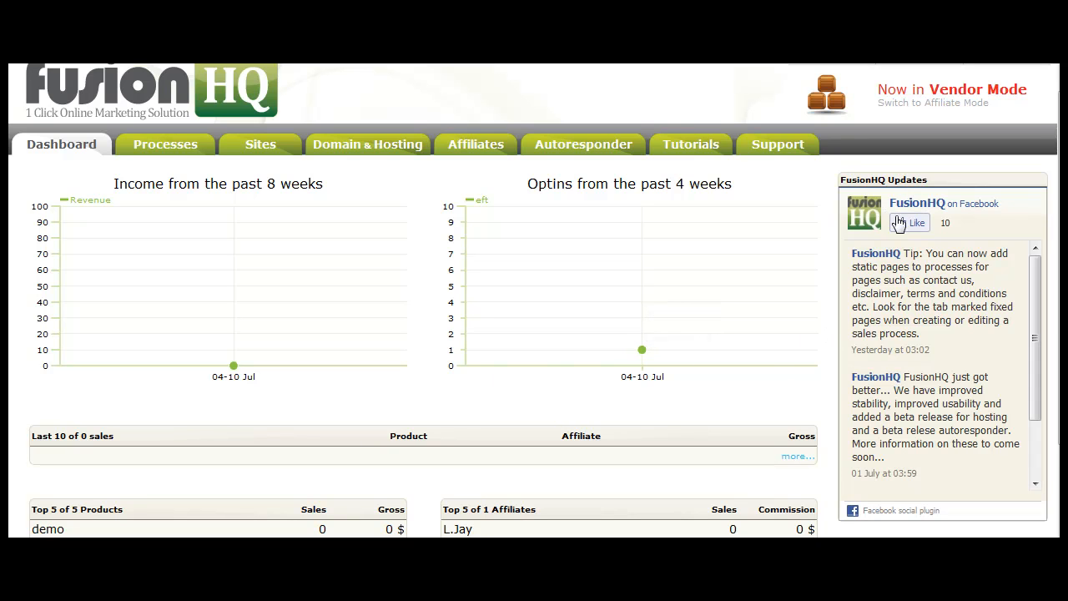
pyautogui.moveTo(915, 232)
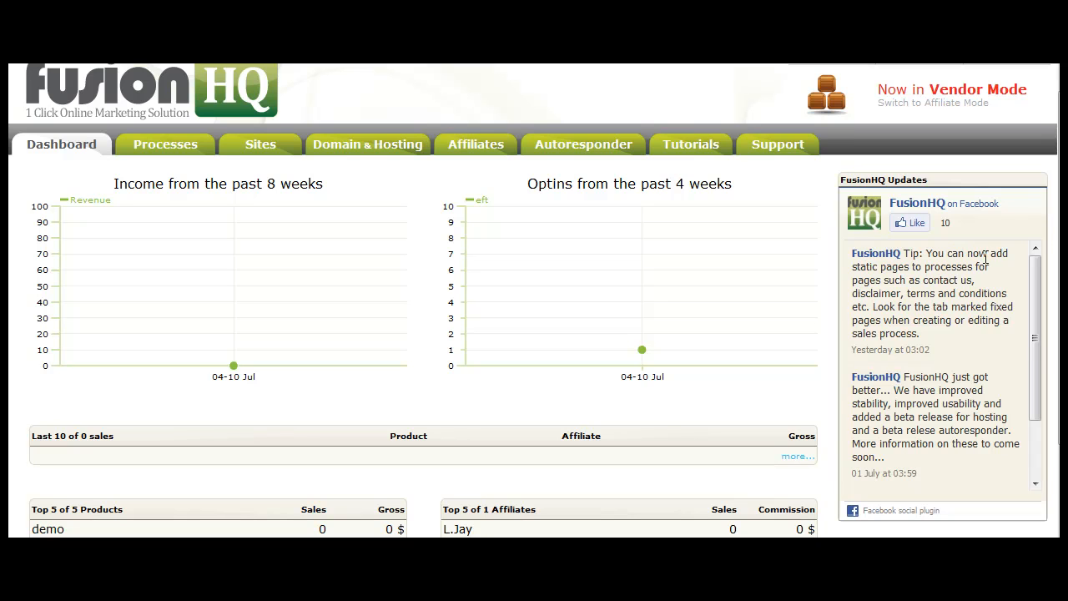
pyautogui.moveTo(971, 260)
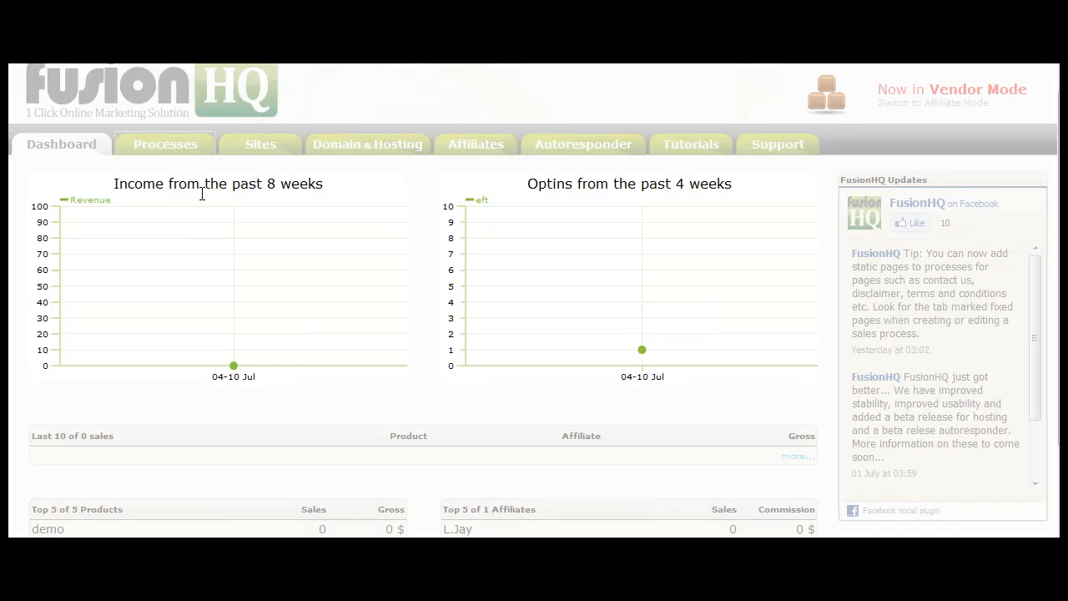
pyautogui.click(165, 143)
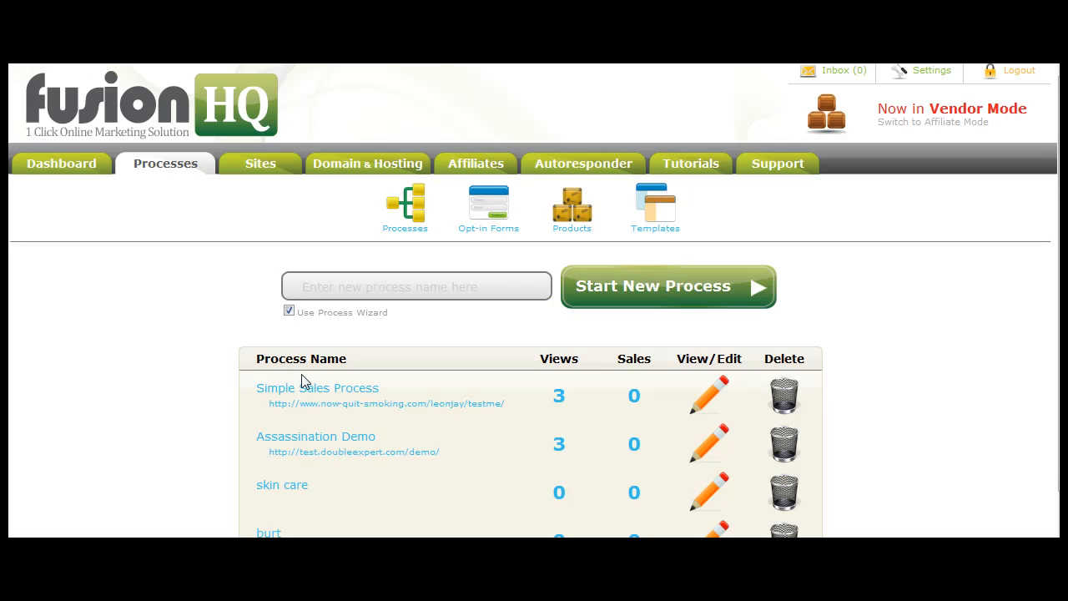
pyautogui.moveTo(324, 387)
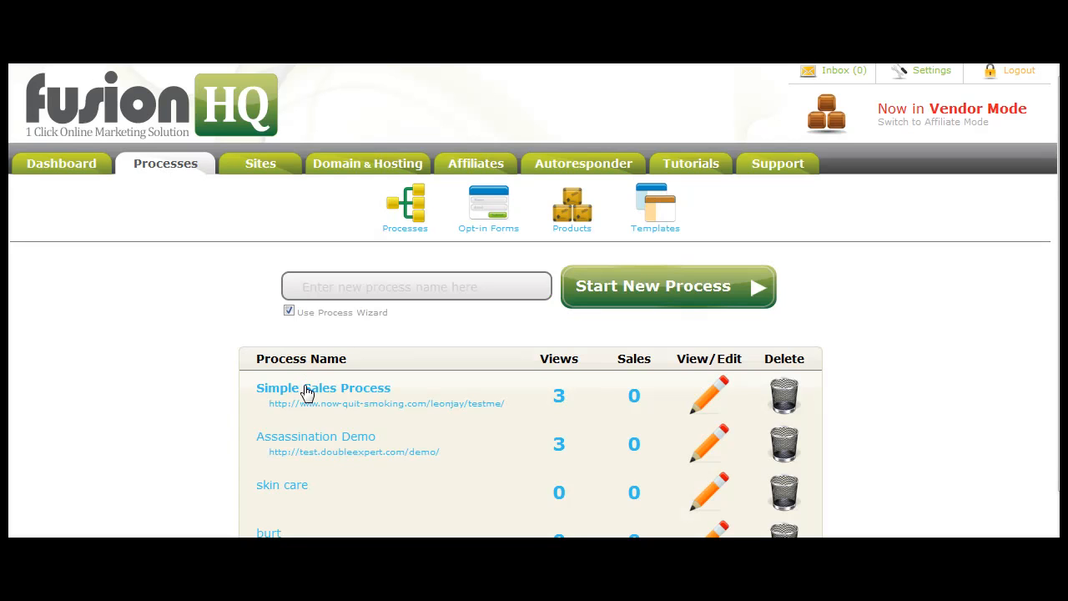
pyautogui.click(324, 387)
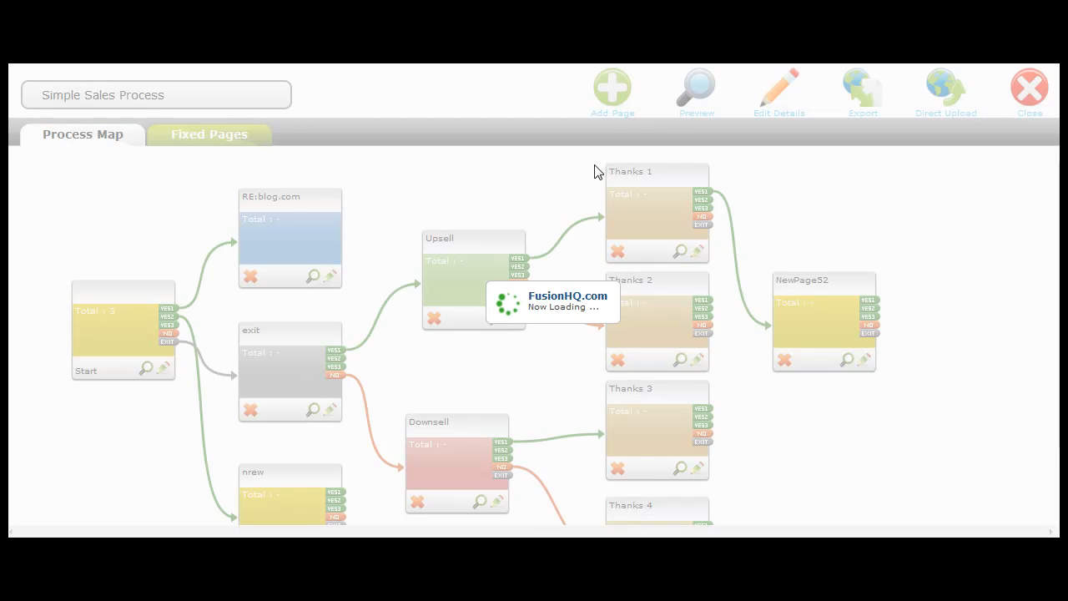
pyautogui.moveTo(441, 253)
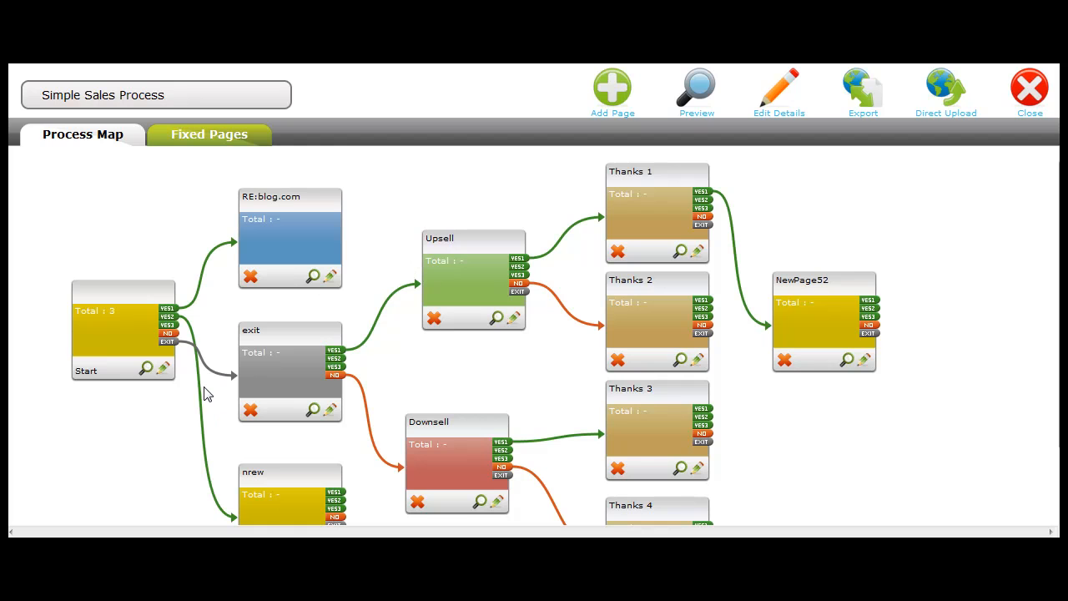
pyautogui.moveTo(183, 153)
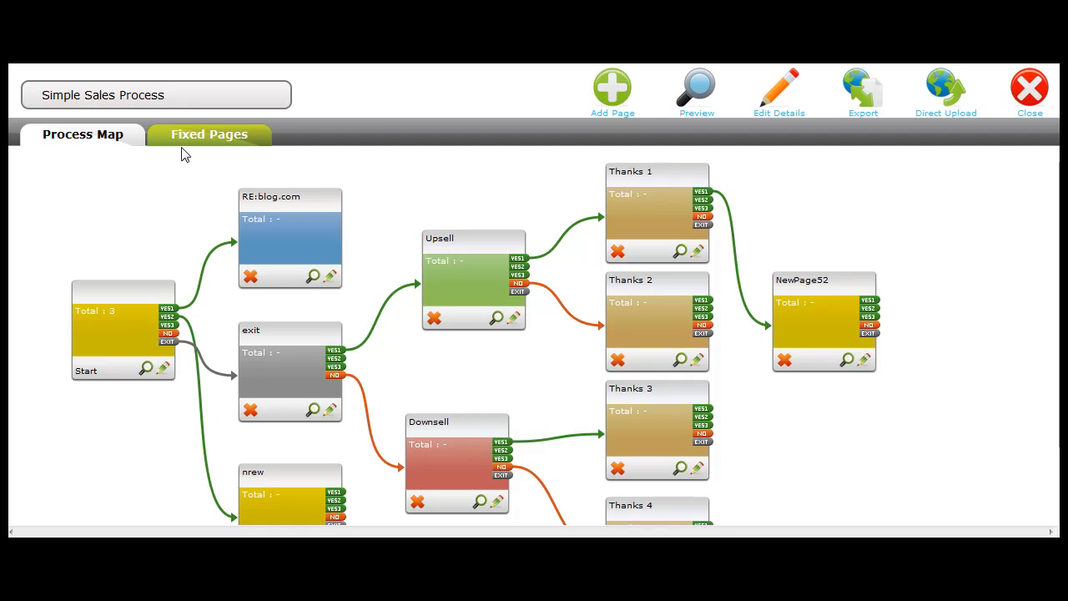
pyautogui.moveTo(199, 149)
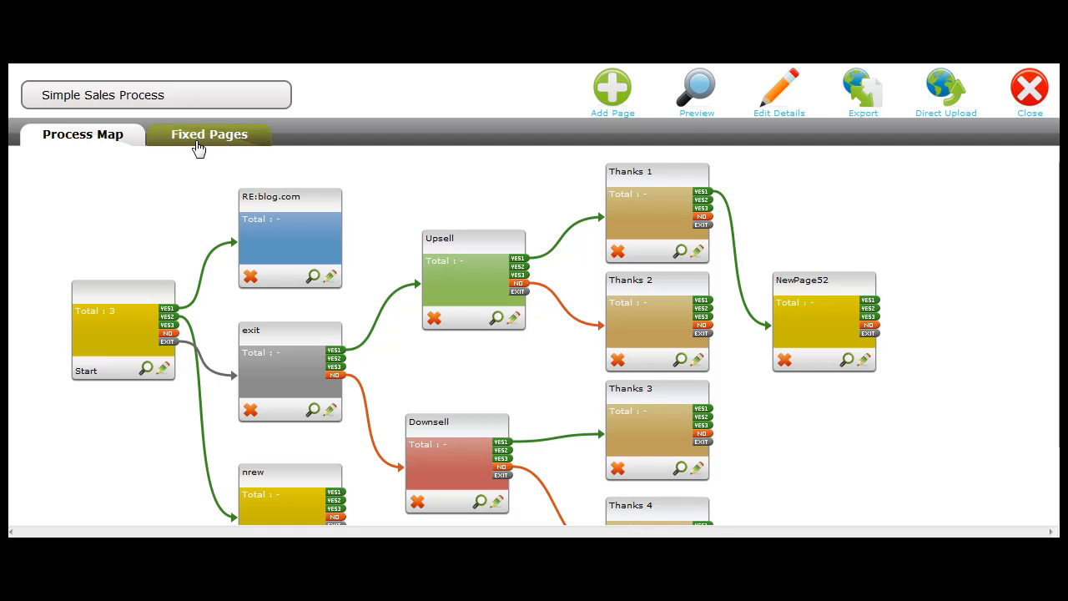
pyautogui.click(209, 134)
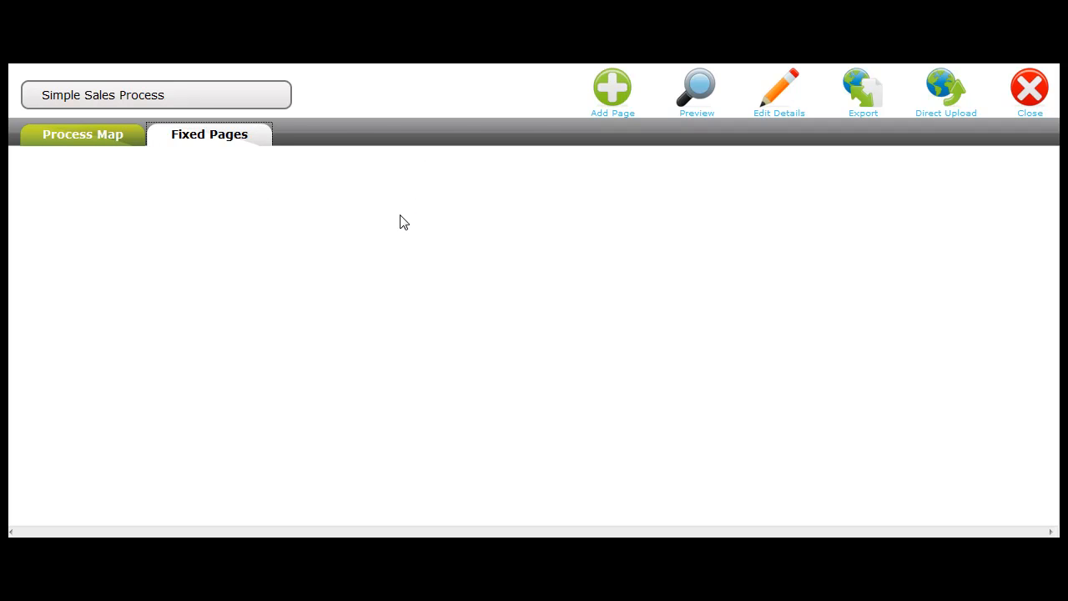
pyautogui.click(82, 134)
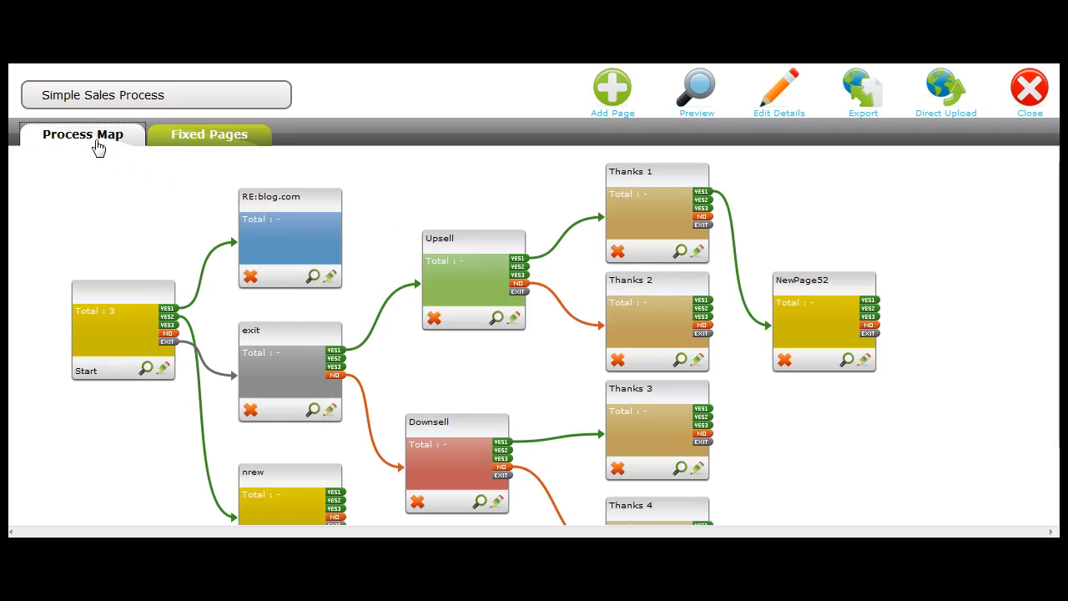
pyautogui.moveTo(187, 344)
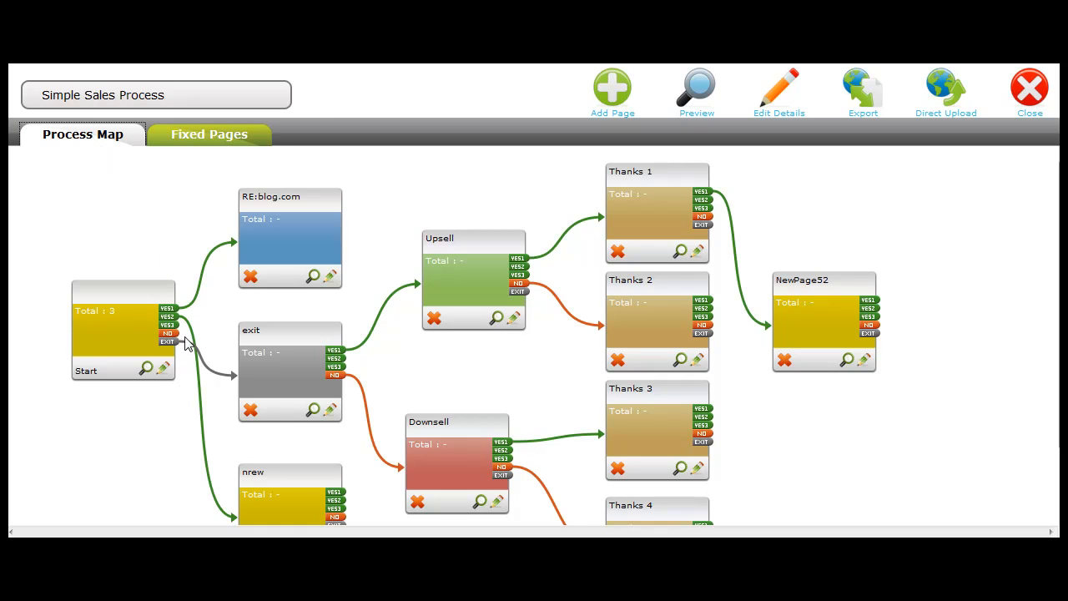
pyautogui.moveTo(164, 373)
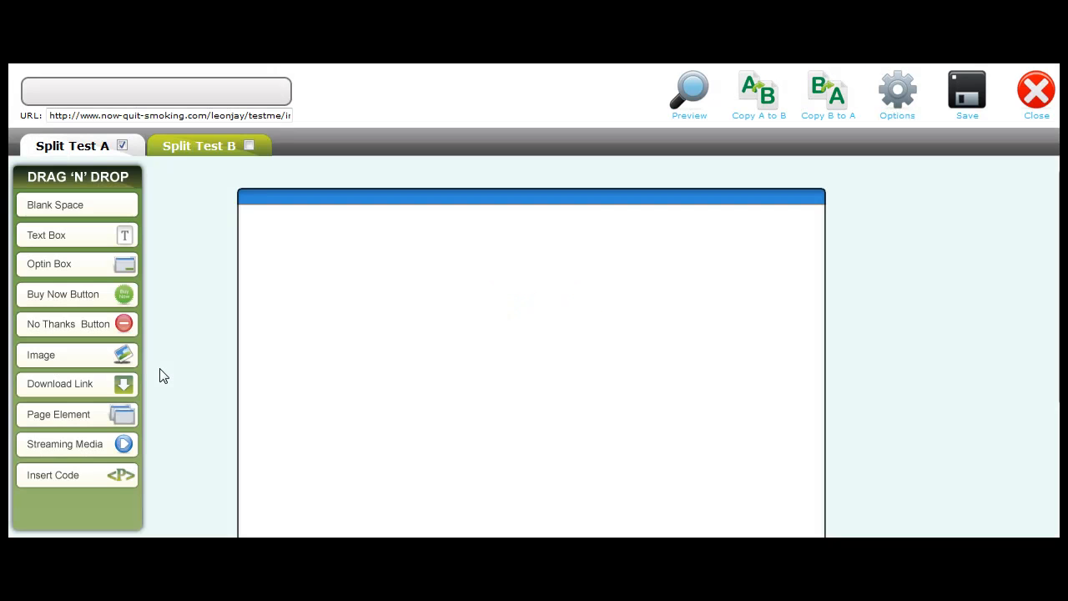
pyautogui.moveTo(107, 244)
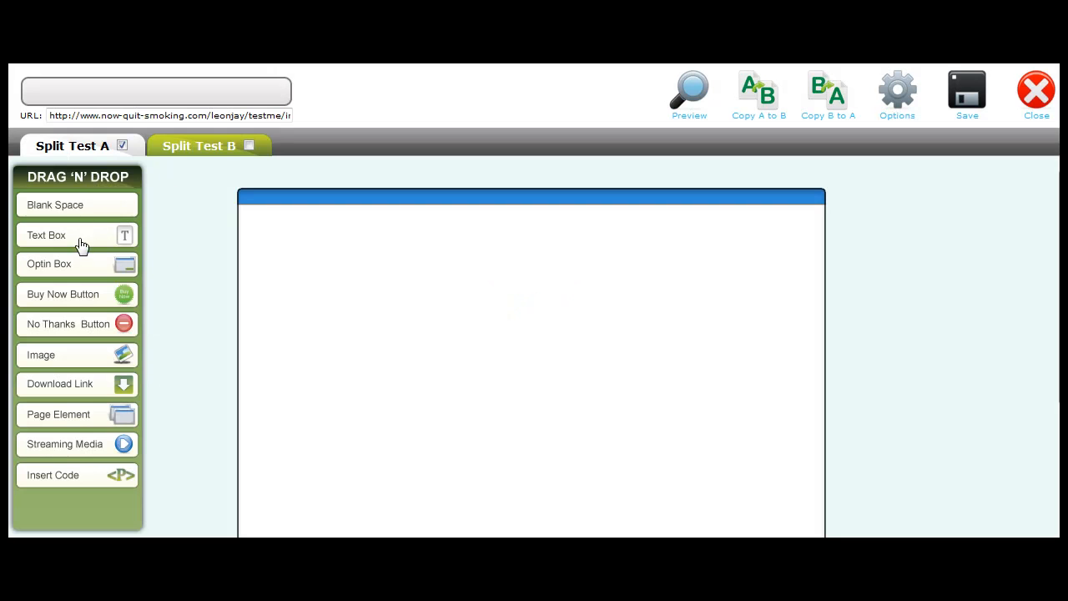
# Add a text box at the top of Split Test A reading 'Headline'
pyautogui.moveTo(77, 233); pyautogui.dragTo(403, 290)
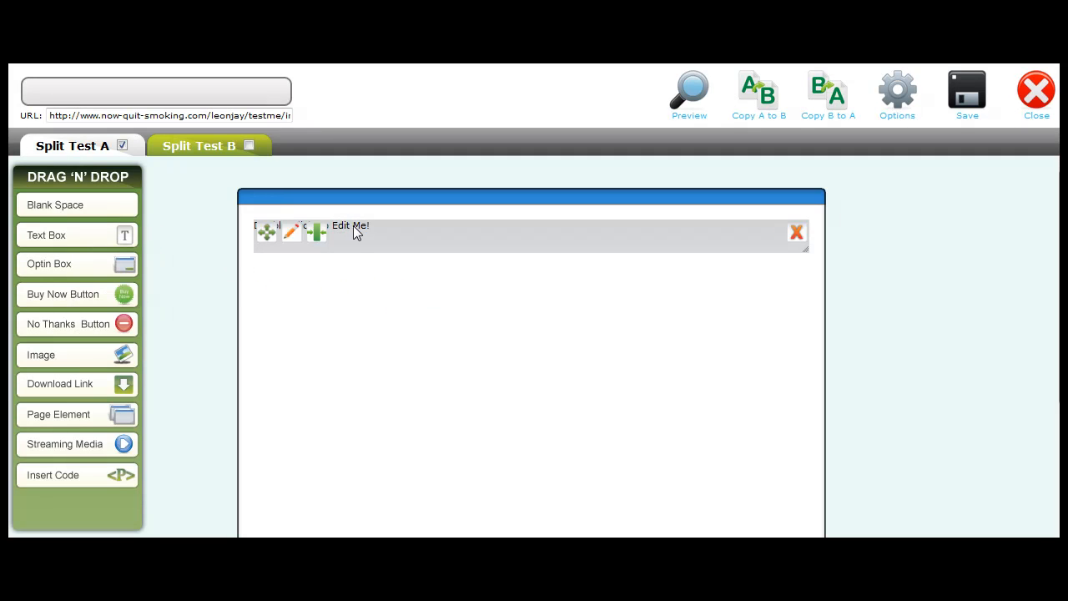
pyautogui.doubleClick(351, 226)
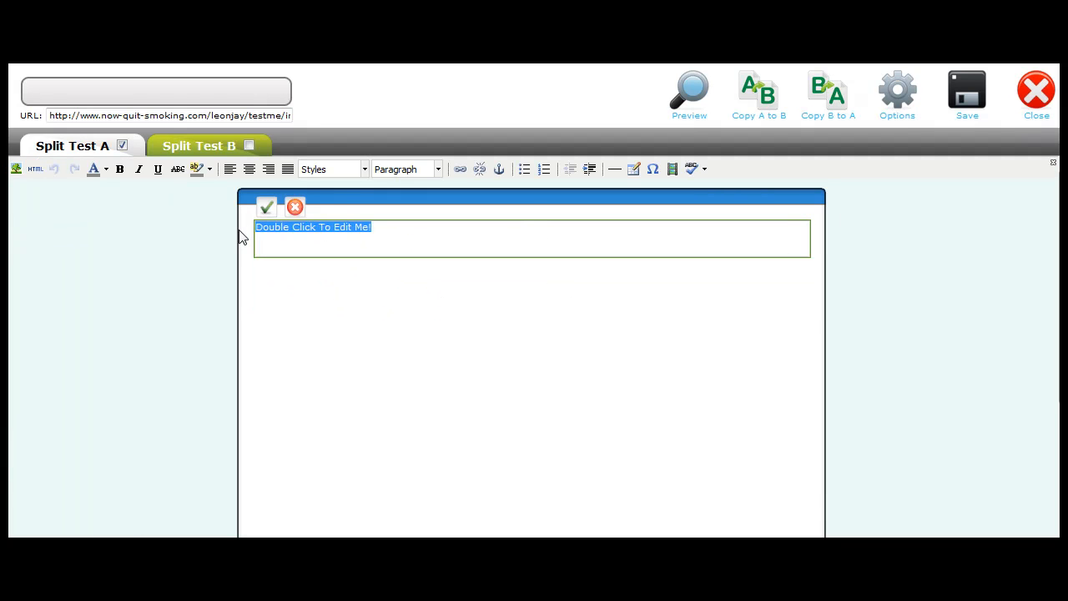
pyautogui.write('Healin')
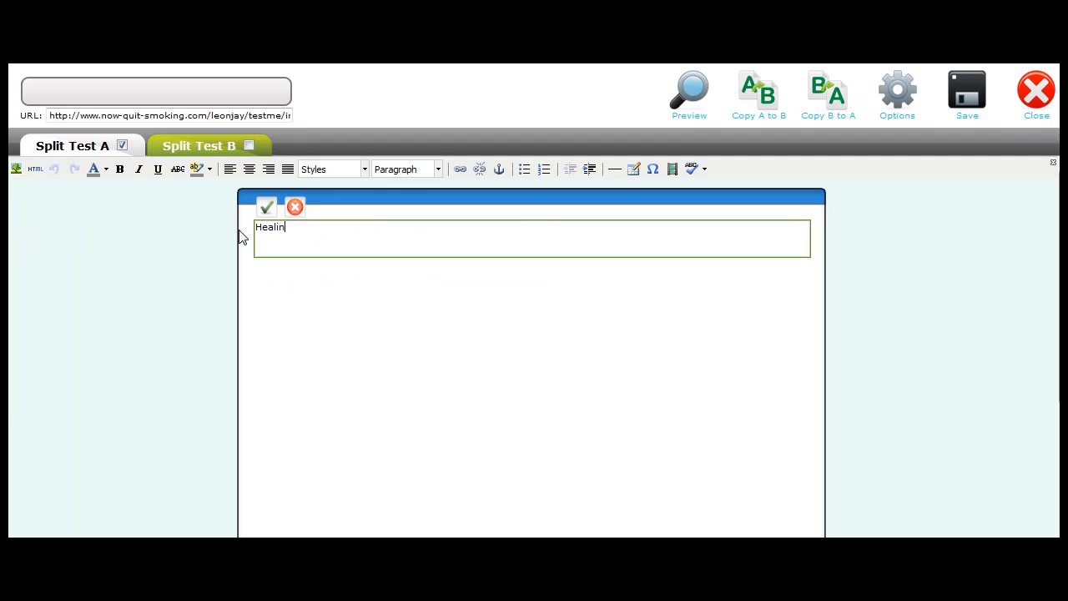
pyautogui.write('dline')
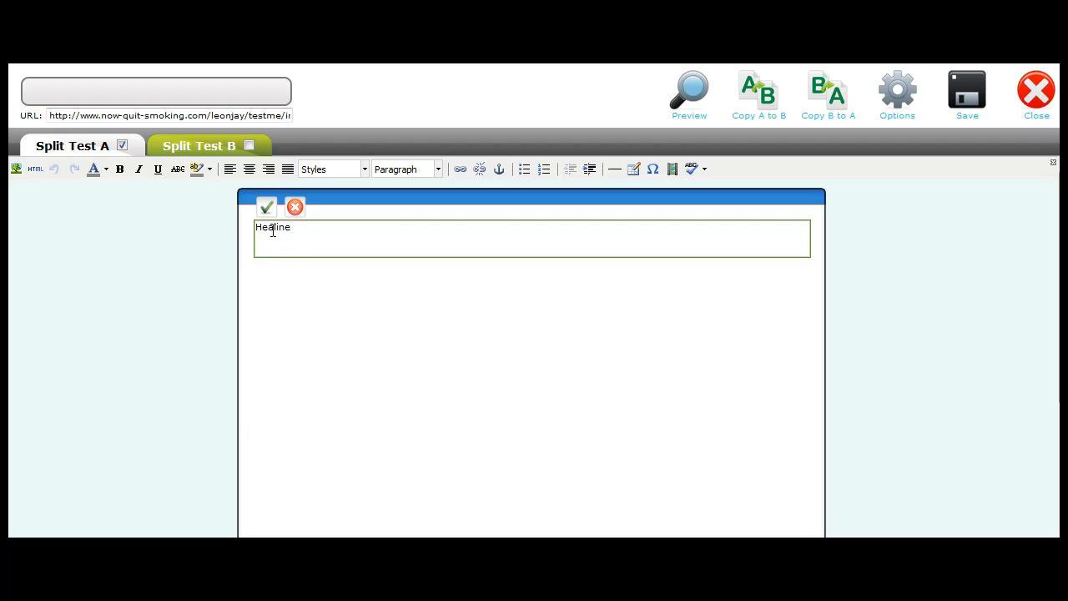
# Apply the Headline style to the heading text and confirm it
pyautogui.doubleClick(274, 227)
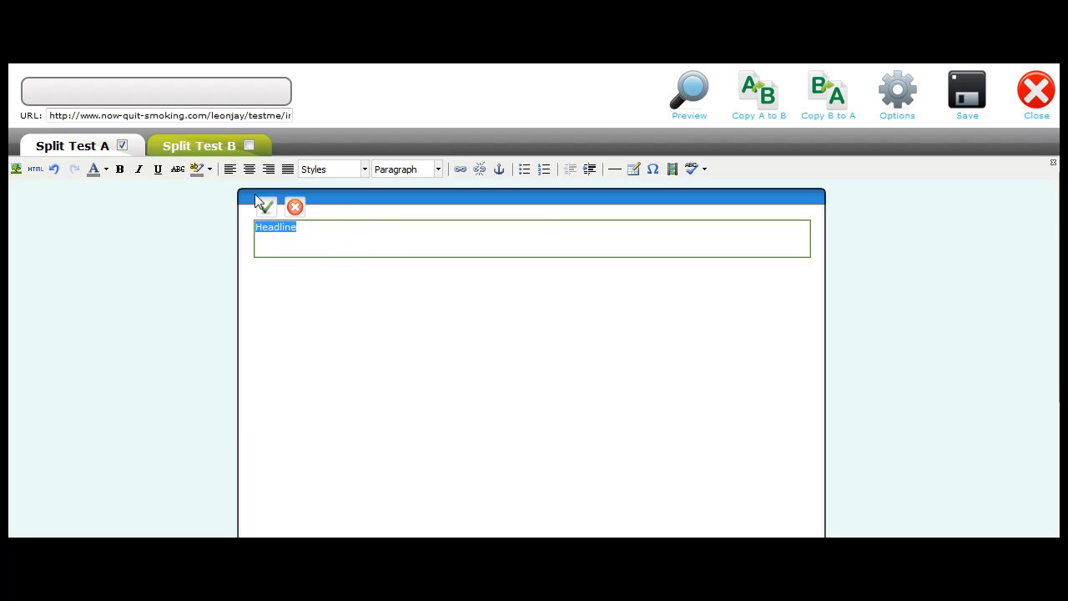
pyautogui.click(332, 169)
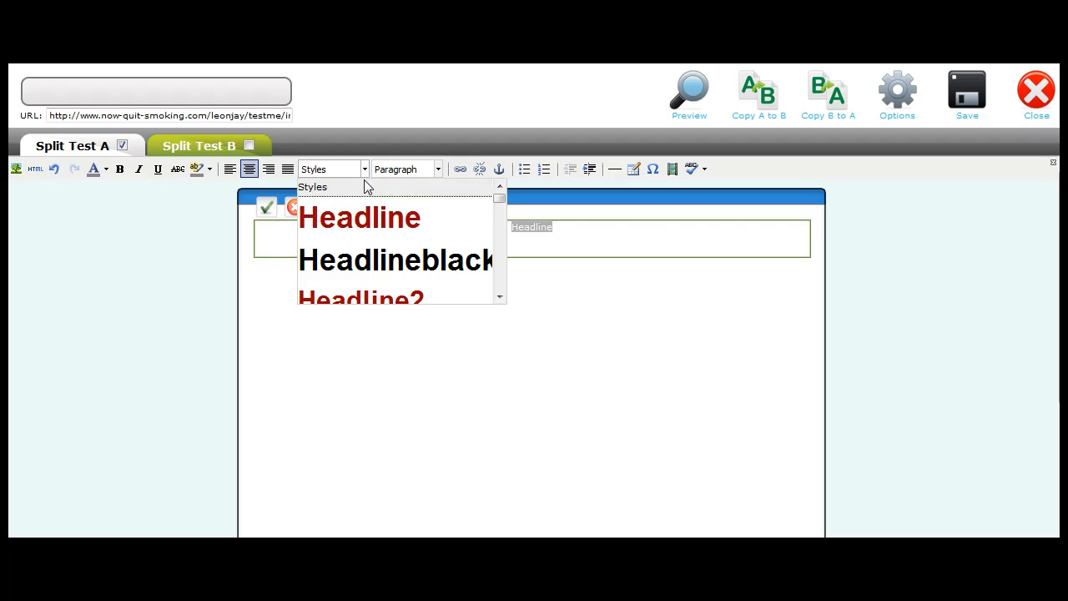
pyautogui.click(359, 217)
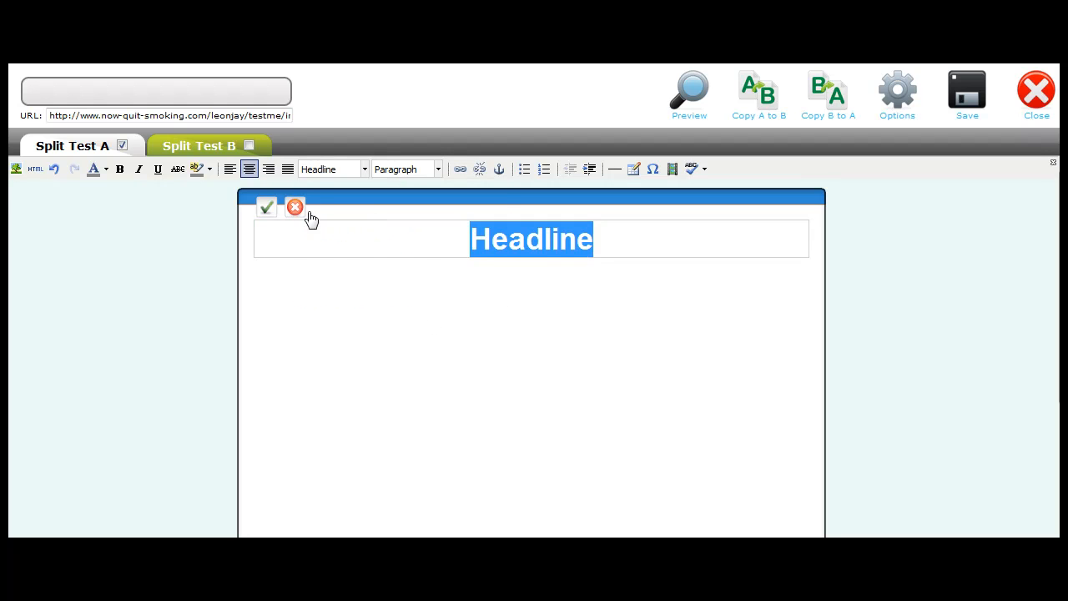
pyautogui.click(267, 207)
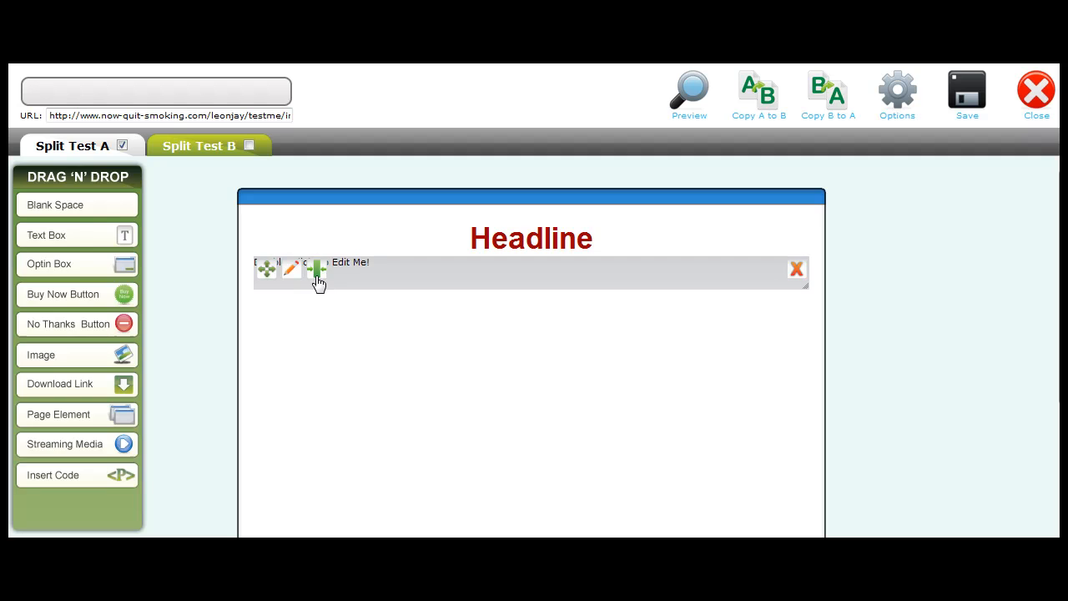
# Edit the second text box to read 'whatever text we want here' and save it
pyautogui.click(290, 269)
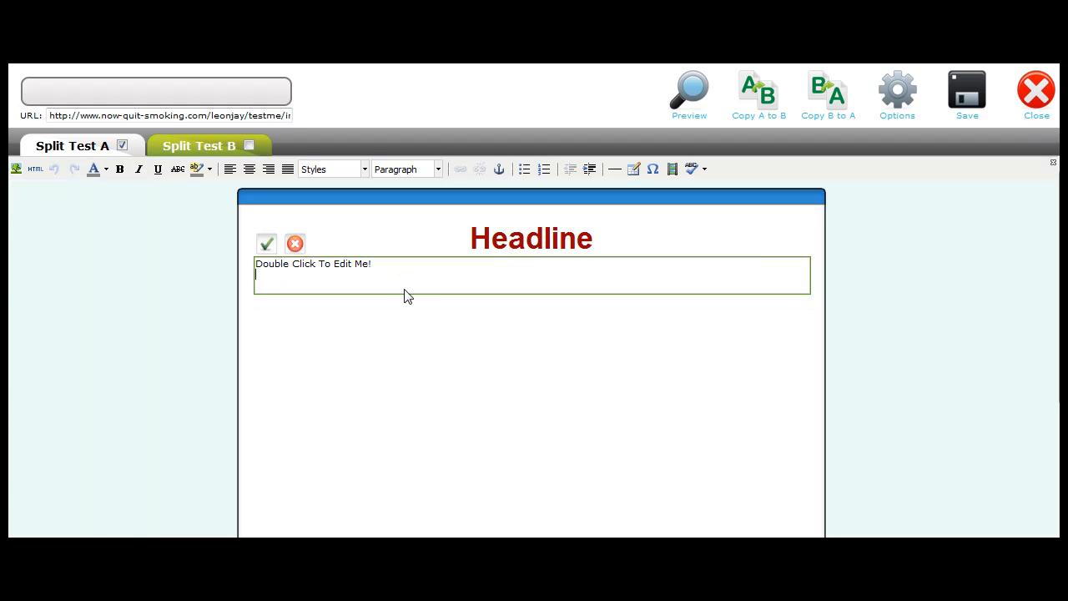
pyautogui.write('whatever')
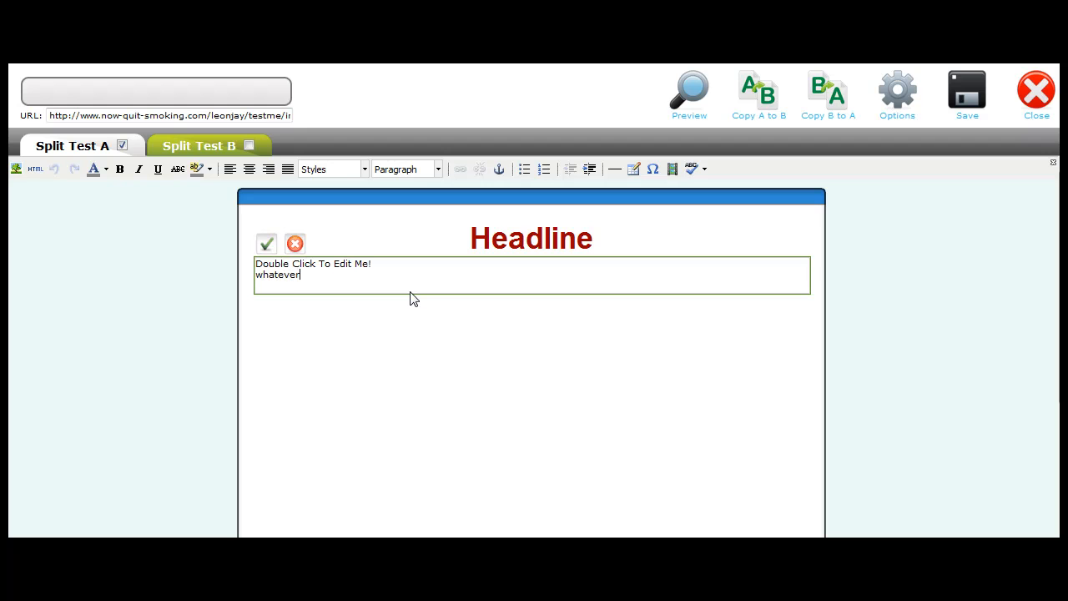
pyautogui.write('text we want here')
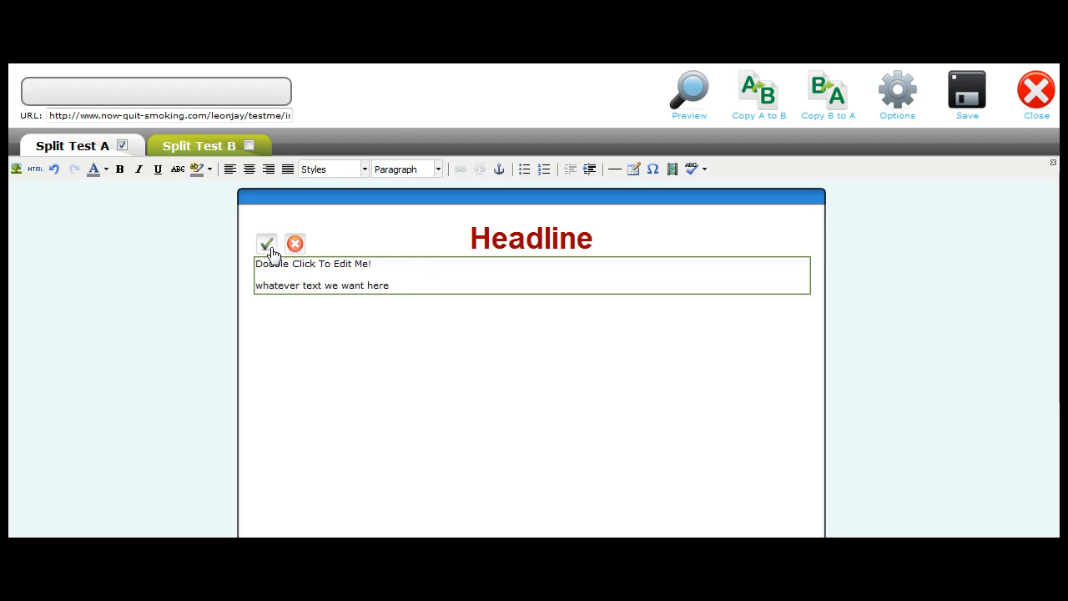
pyautogui.click(267, 243)
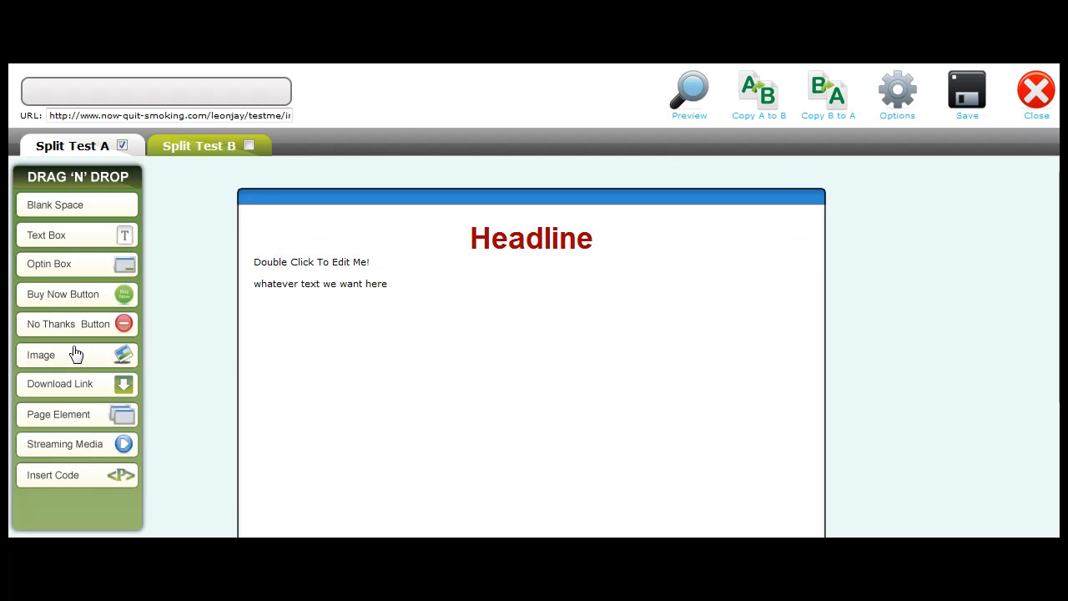
pyautogui.moveTo(79, 265)
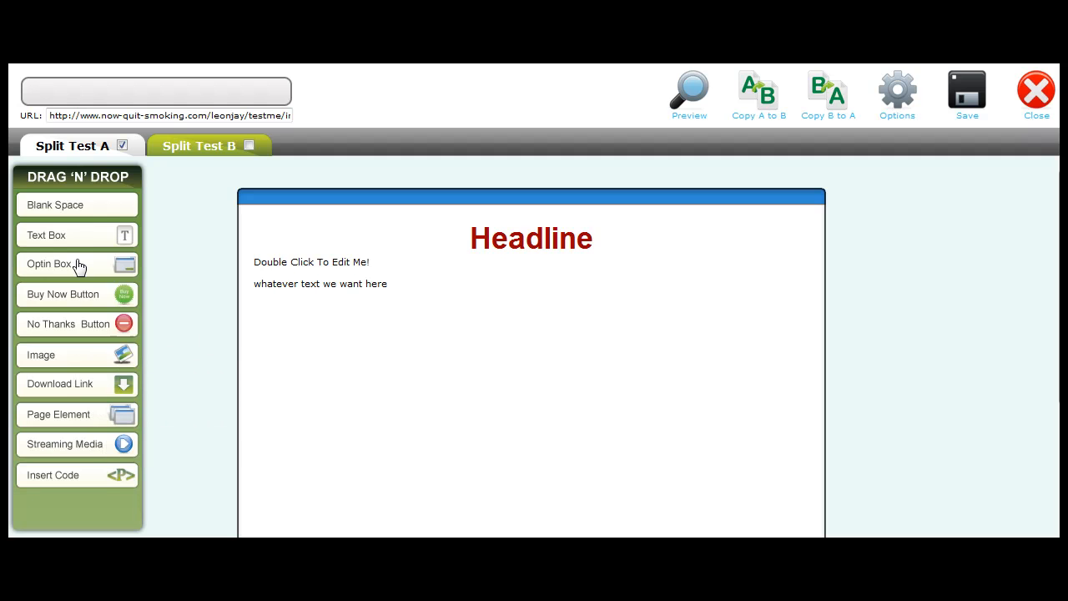
# Add an opt-in form with a chosen list and button, and apply it to the page
pyautogui.moveTo(76, 264); pyautogui.dragTo(540, 334)
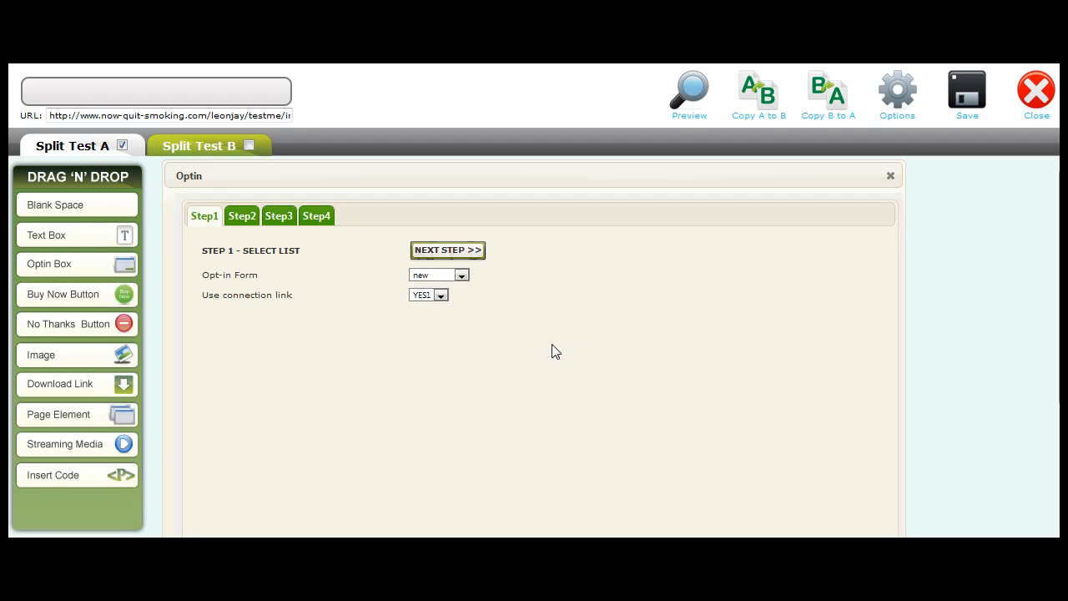
pyautogui.moveTo(440, 281)
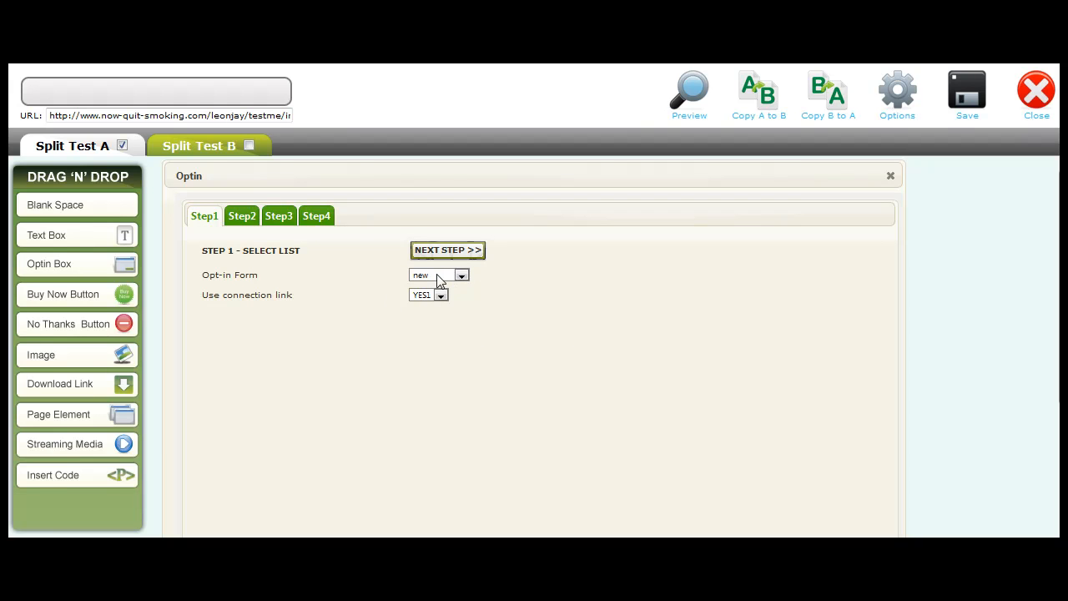
pyautogui.click(437, 274)
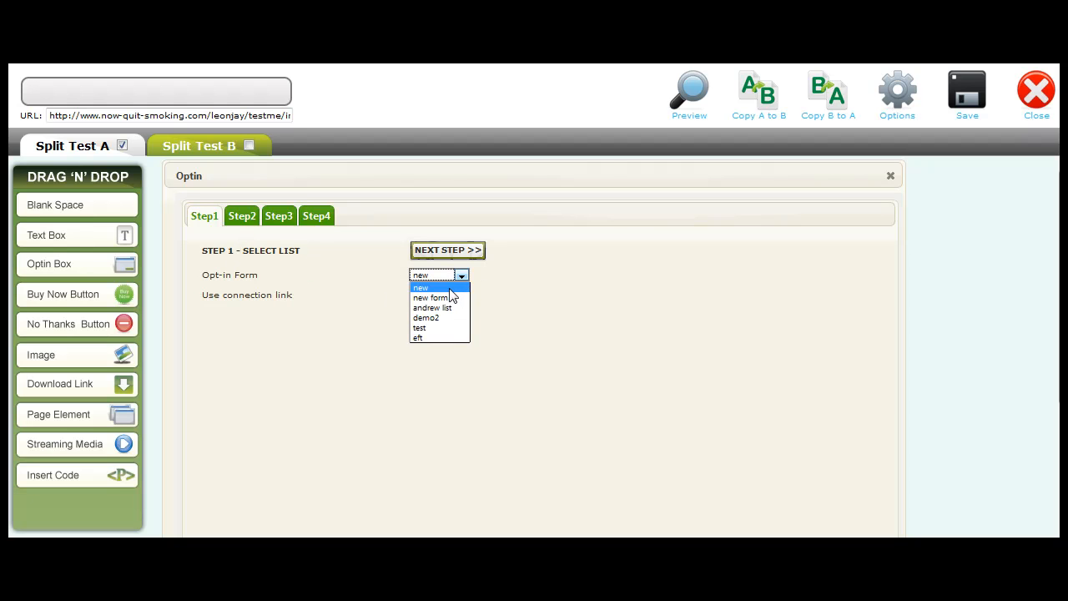
pyautogui.click(421, 287)
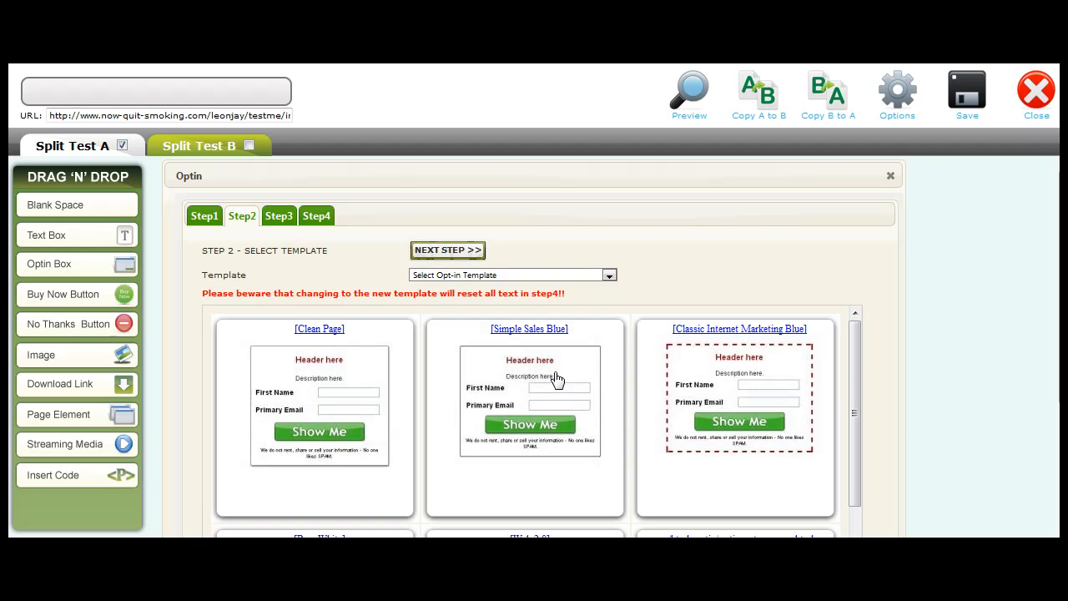
pyautogui.moveTo(738, 394)
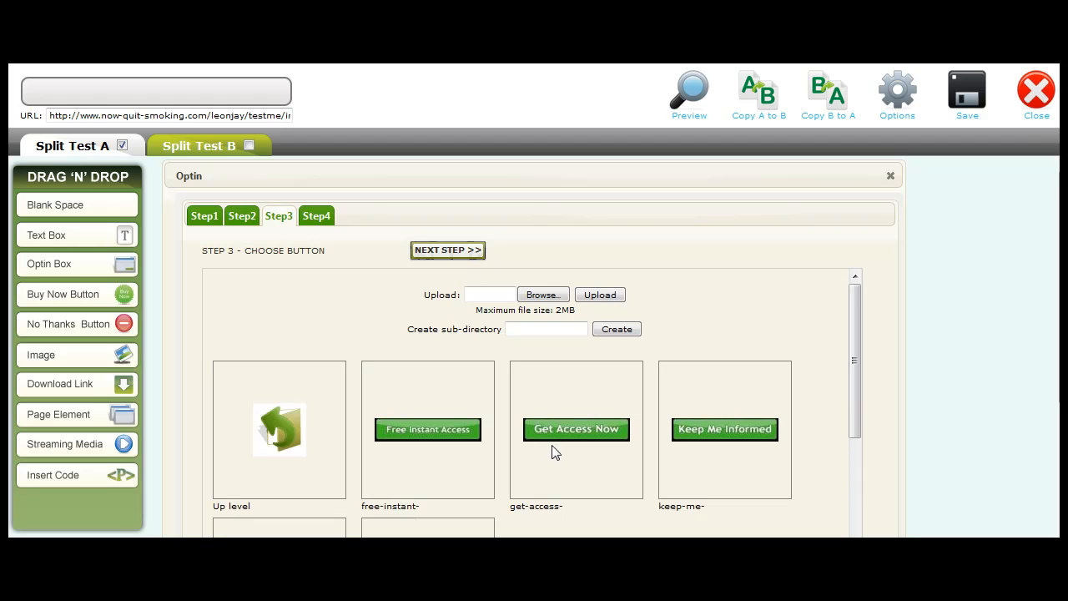
pyautogui.click(427, 429)
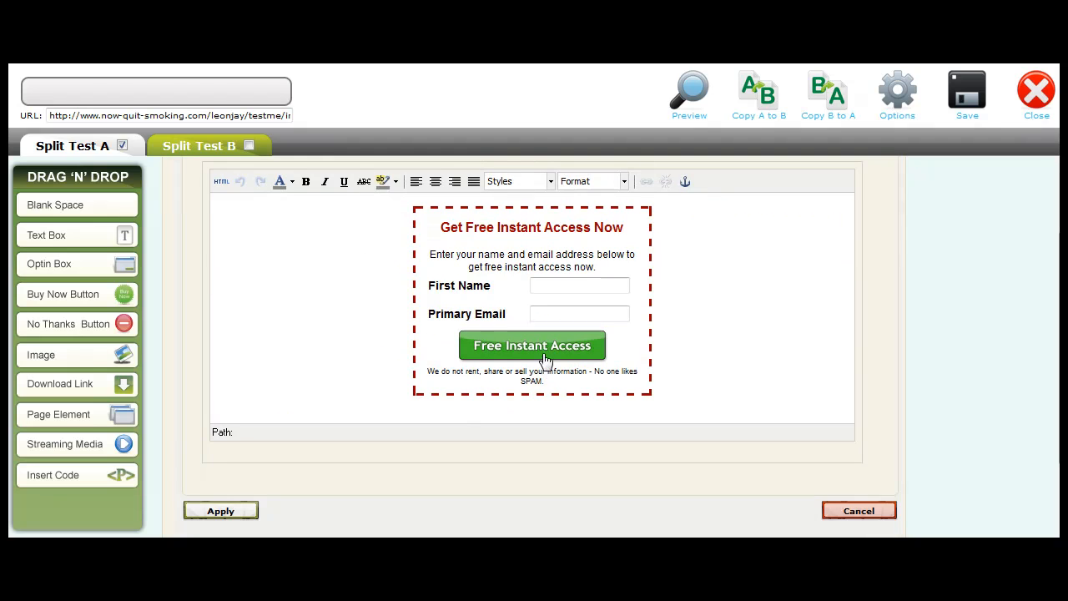
pyautogui.click(221, 510)
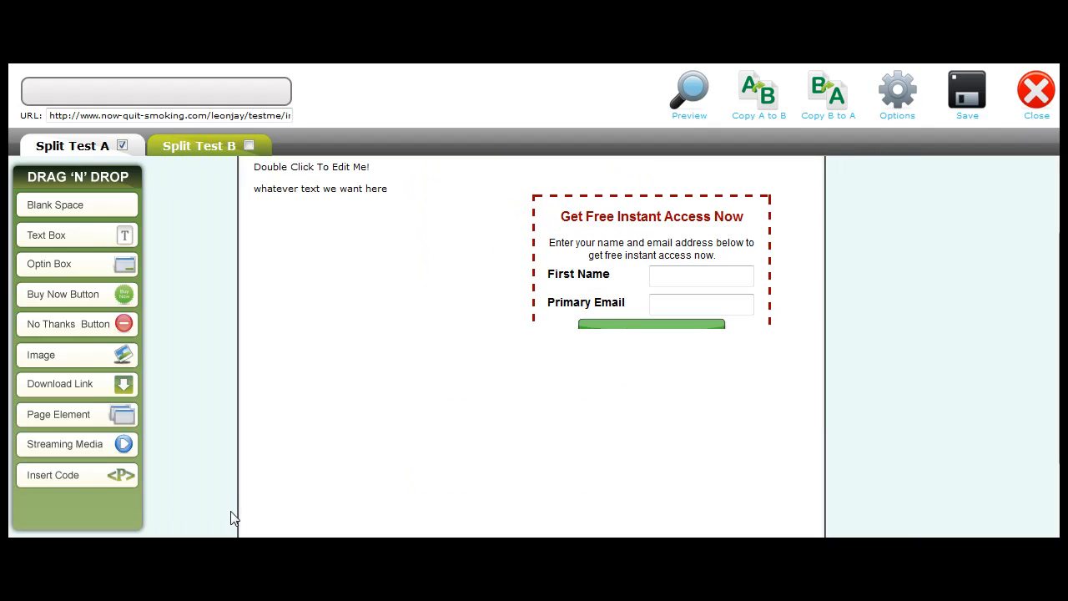
# Reposition the opt-in form to the right of the text box
pyautogui.click(650, 258)
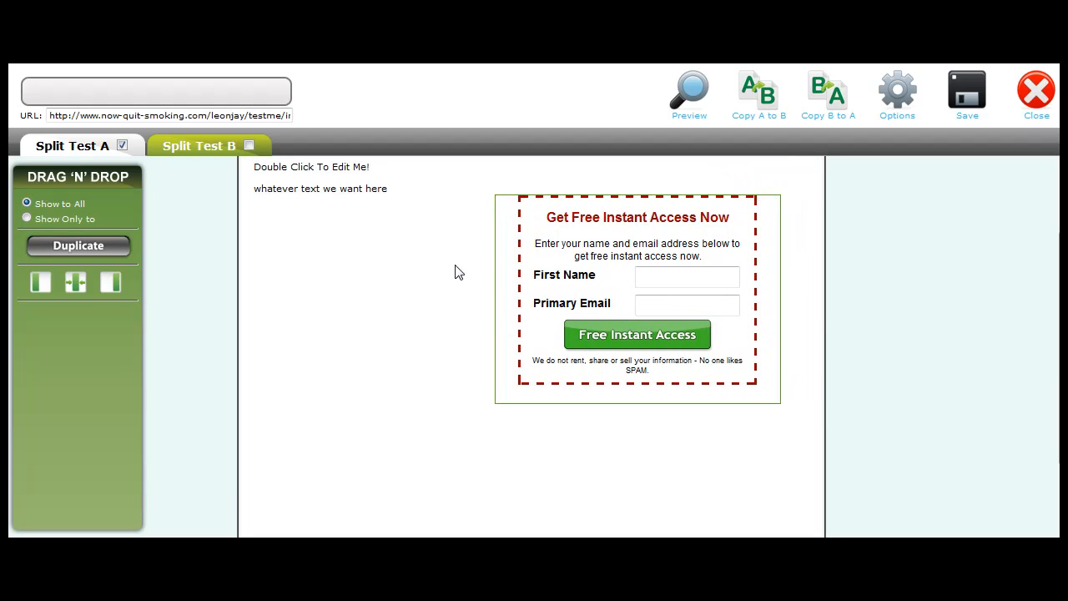
pyautogui.moveTo(444, 255)
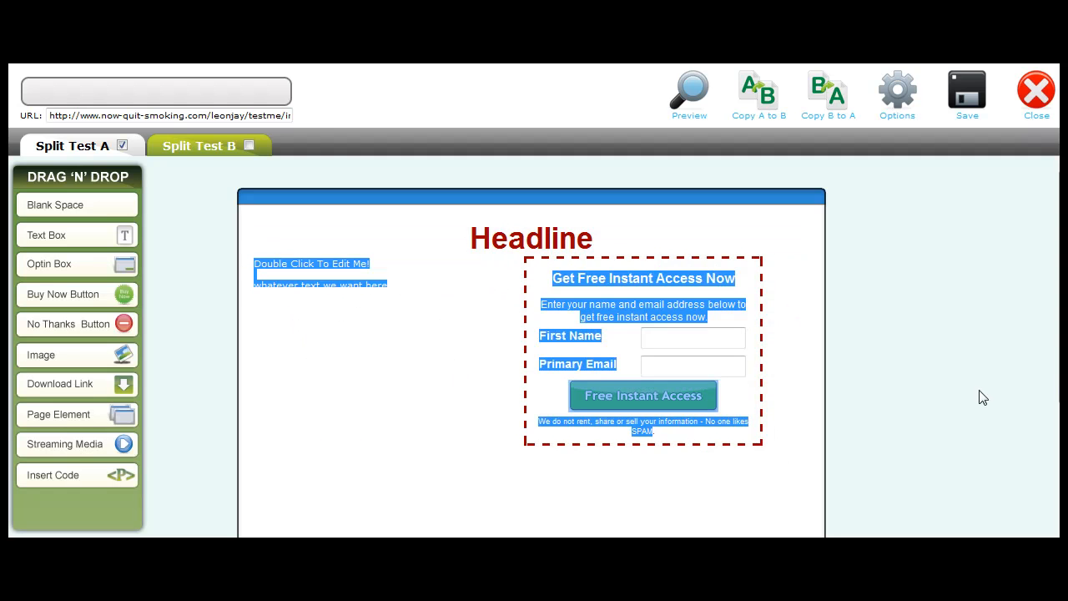
pyautogui.click(310, 264)
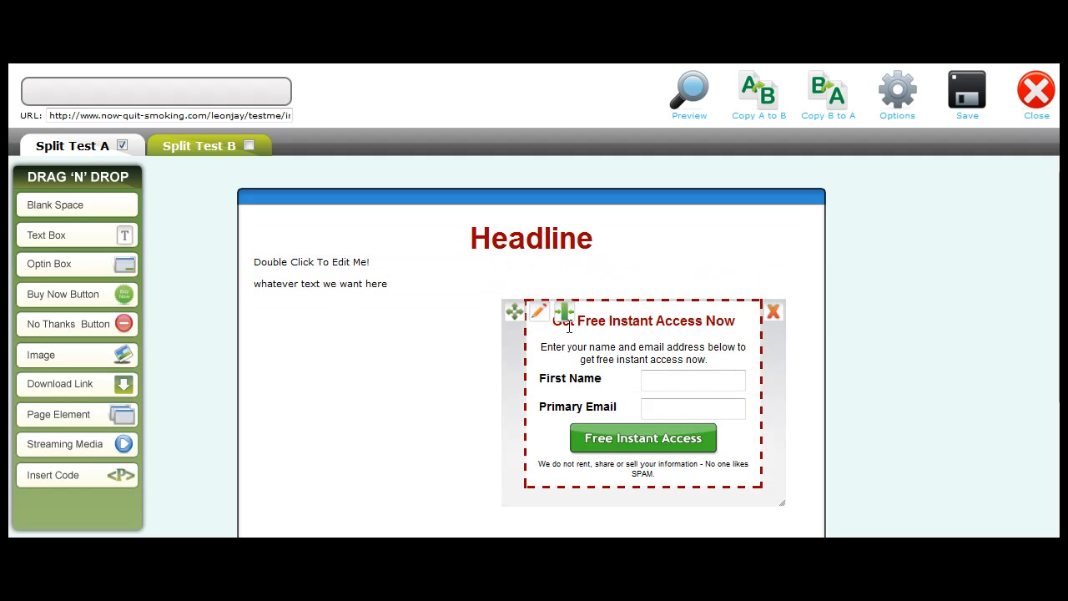
pyautogui.moveTo(514, 312); pyautogui.dragTo(531, 280)
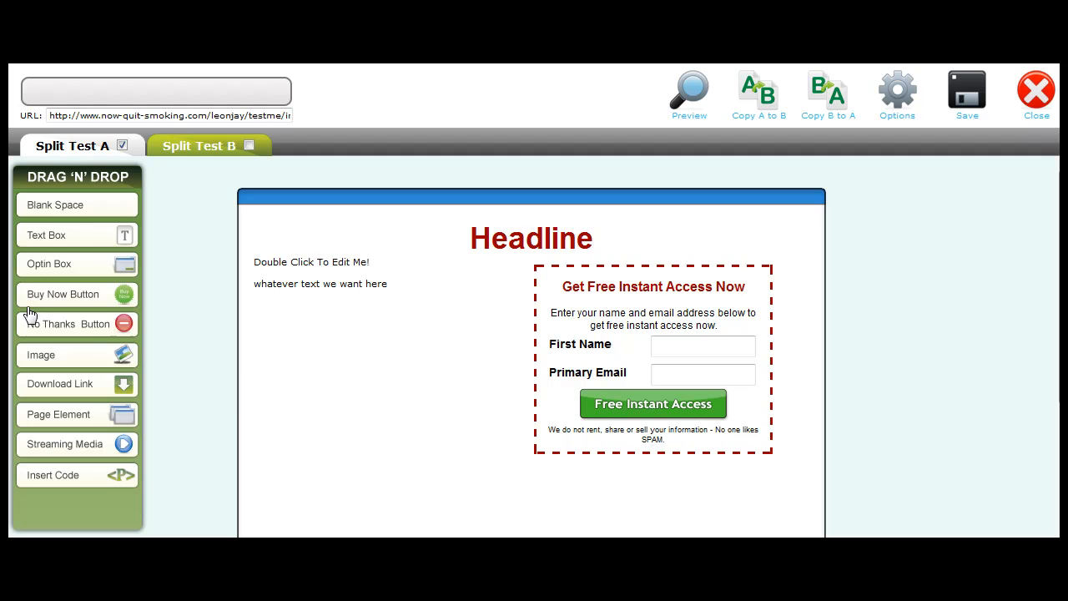
pyautogui.moveTo(266, 370)
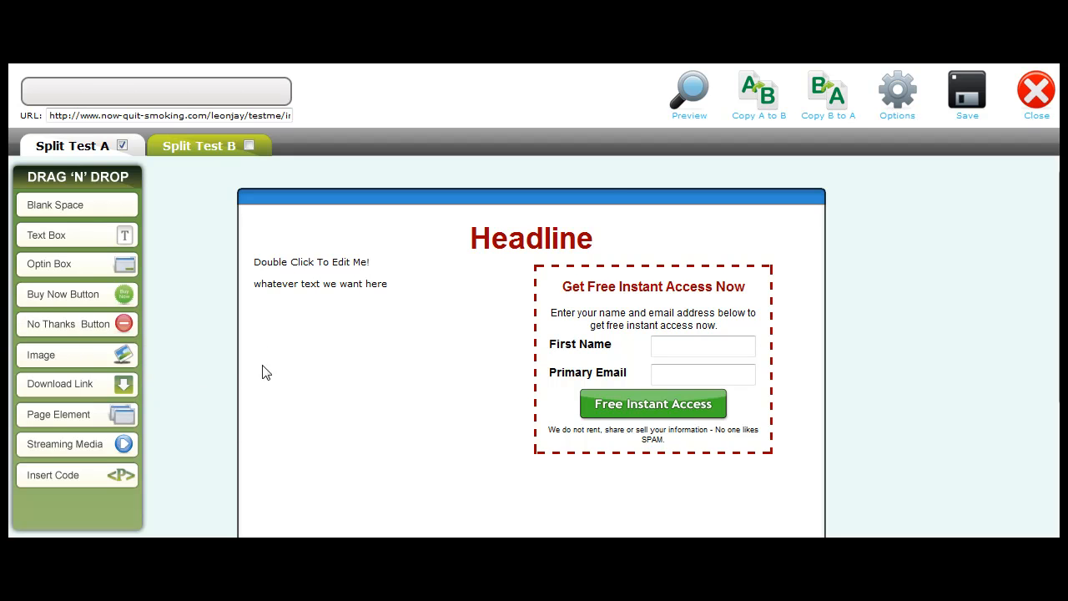
pyautogui.moveTo(457, 367)
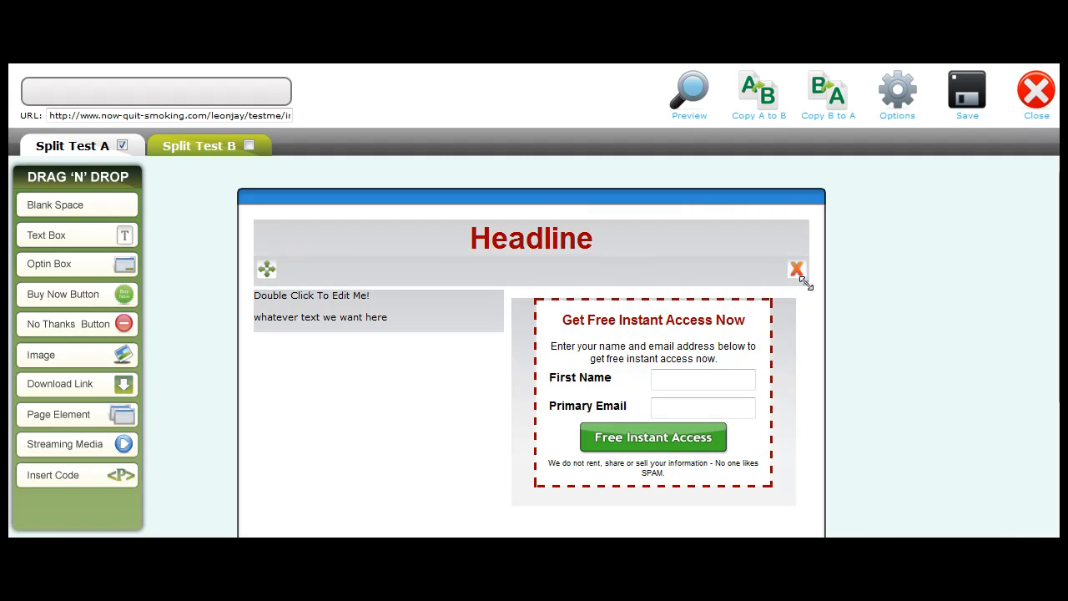
pyautogui.click(531, 267)
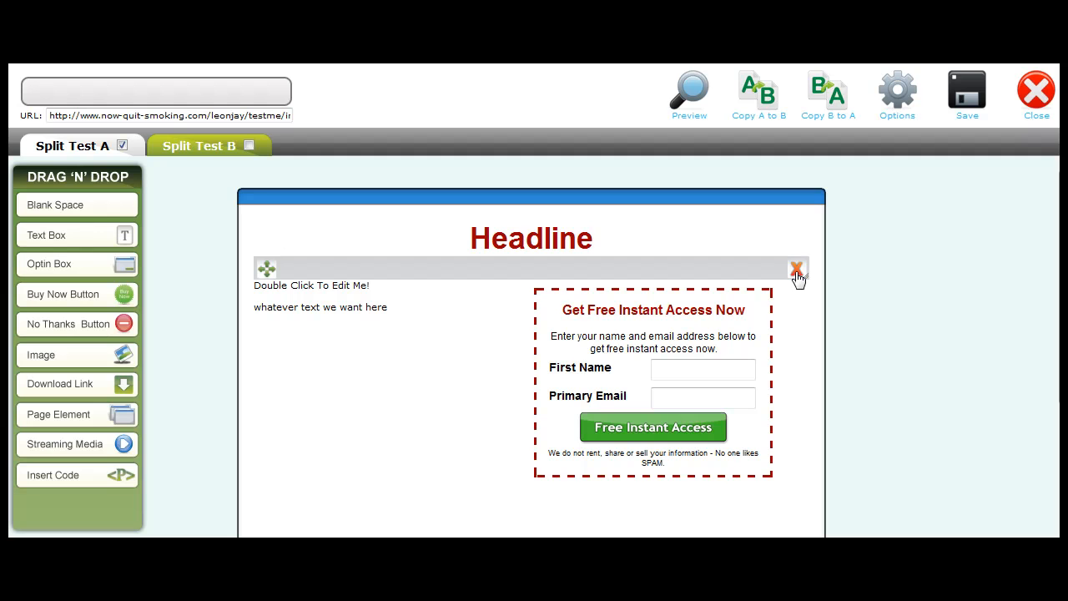
pyautogui.click(795, 271)
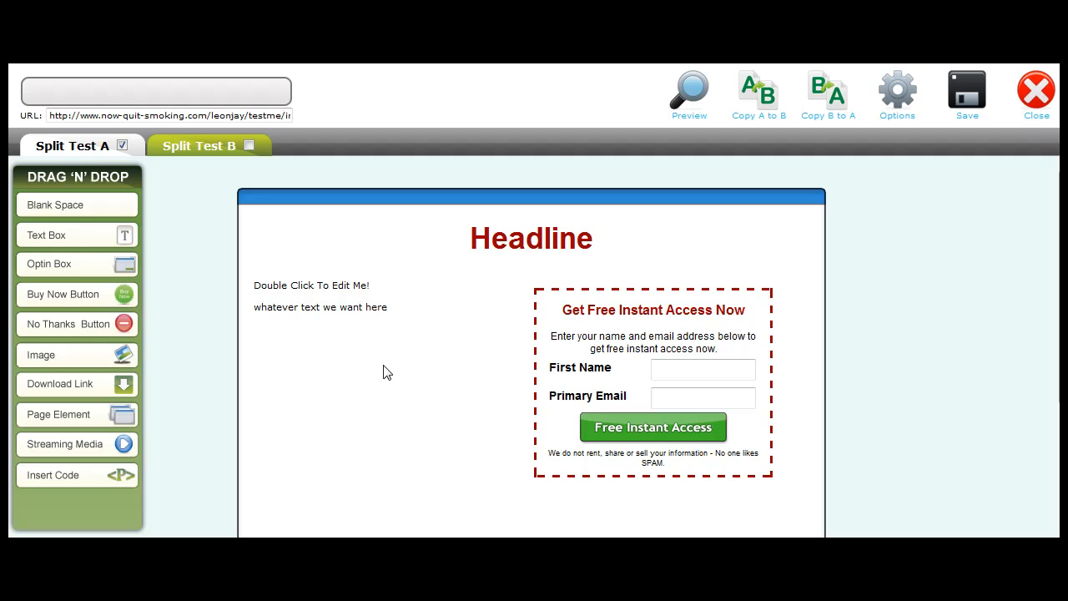
pyautogui.moveTo(214, 159)
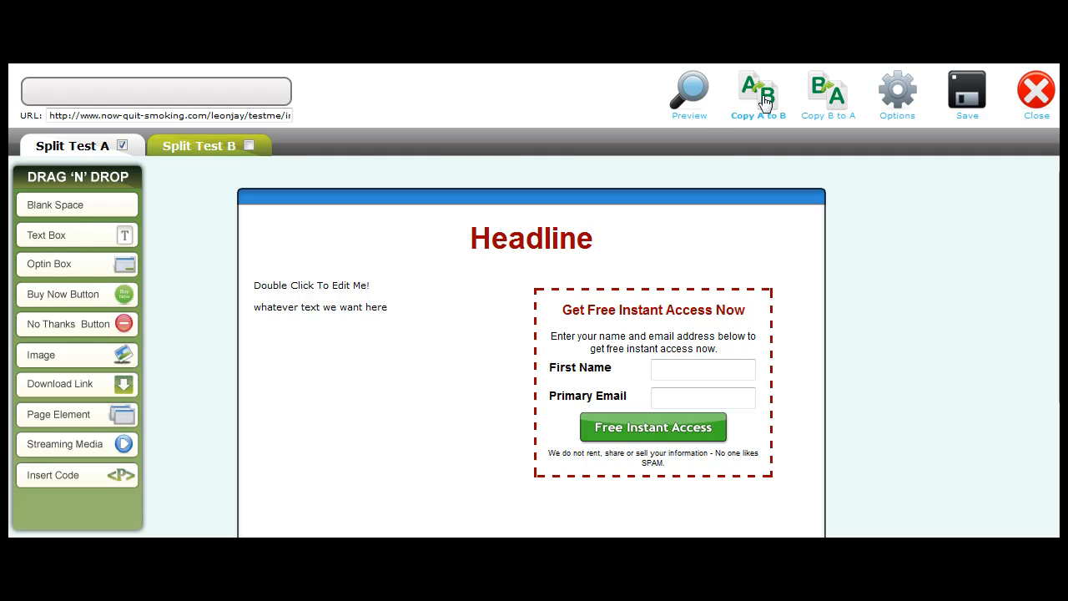
# Copy variant A into Split Test B and change B's headline to 'Headline 2'
pyautogui.click(758, 94)
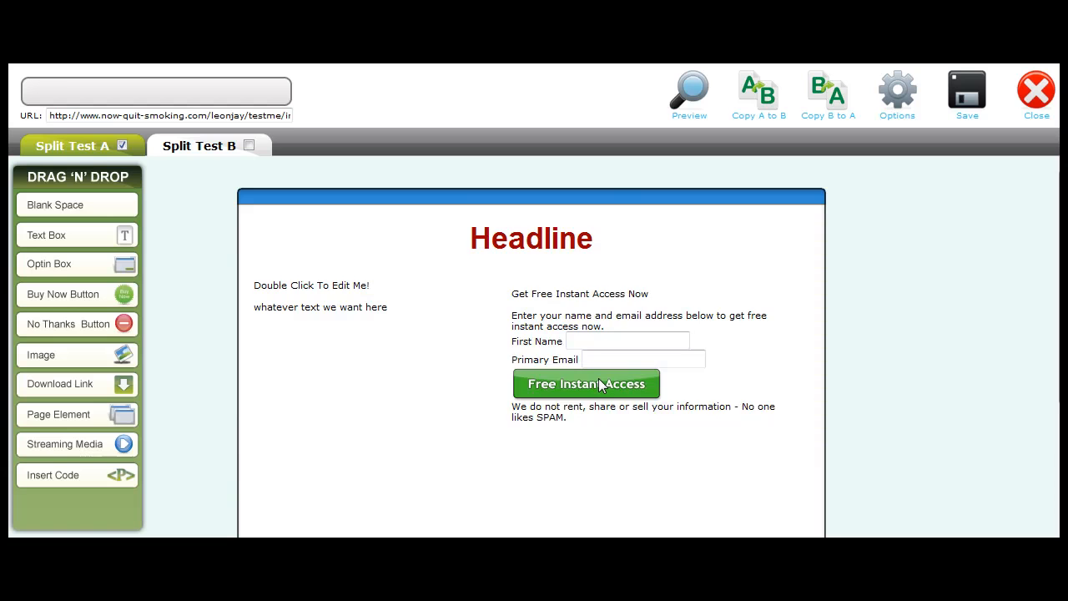
pyautogui.click(654, 384)
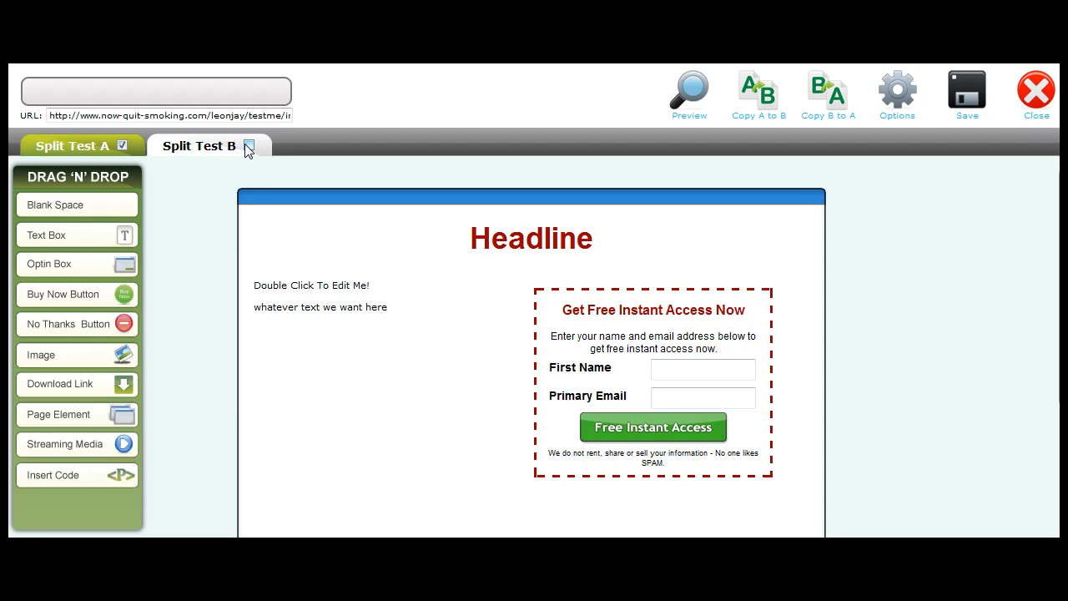
pyautogui.click(249, 145)
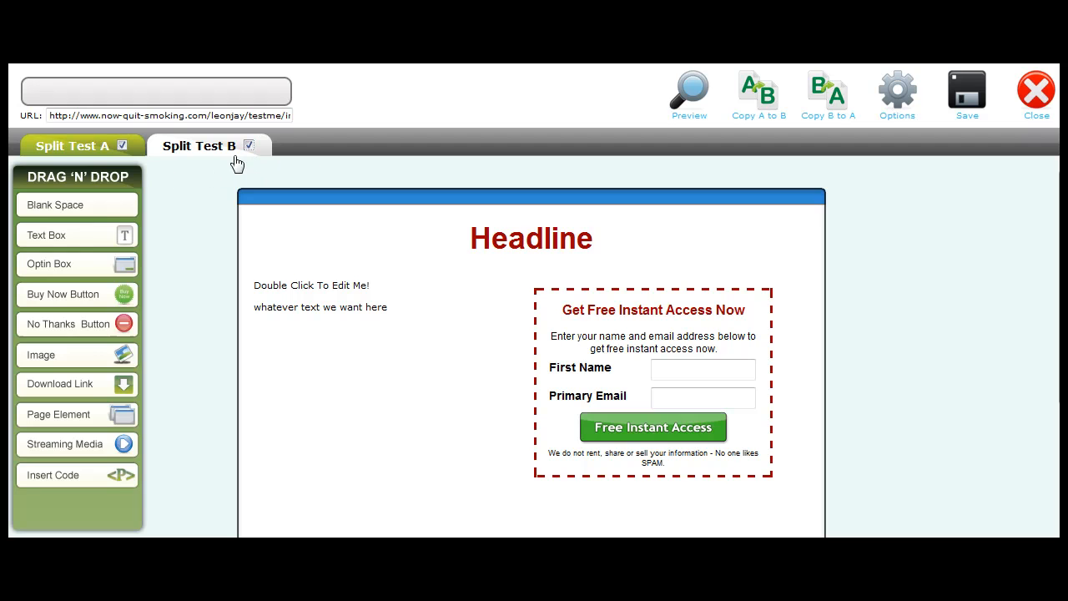
pyautogui.click(531, 239)
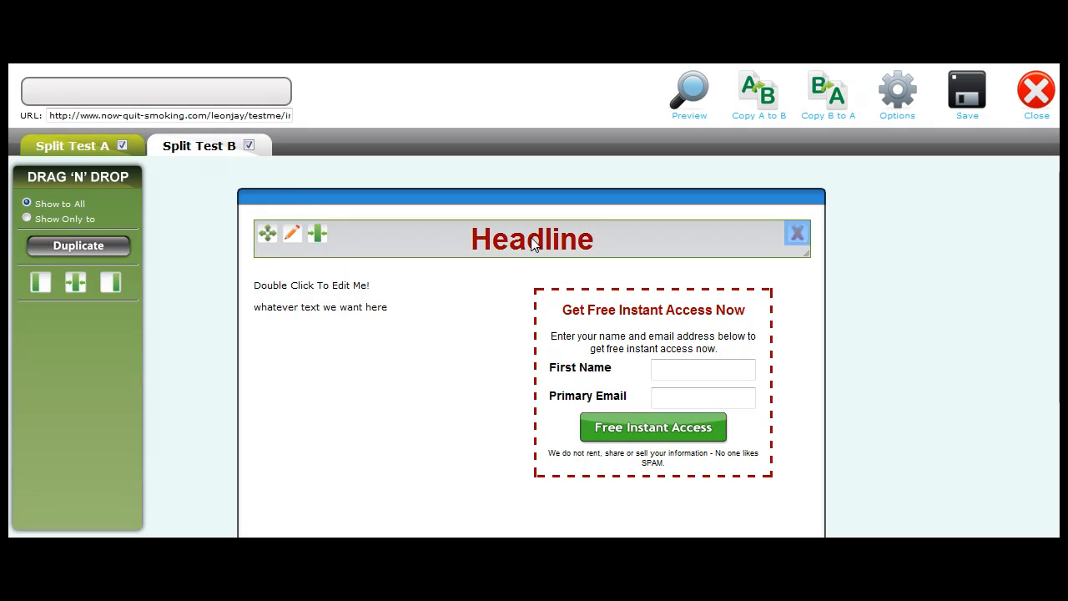
pyautogui.doubleClick(530, 241)
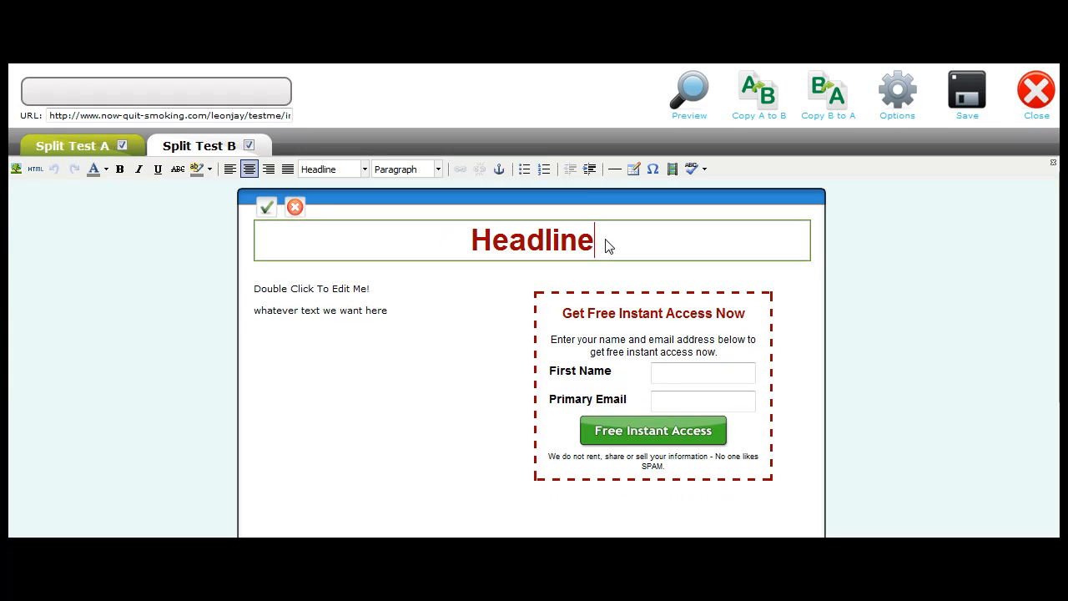
pyautogui.write('2')
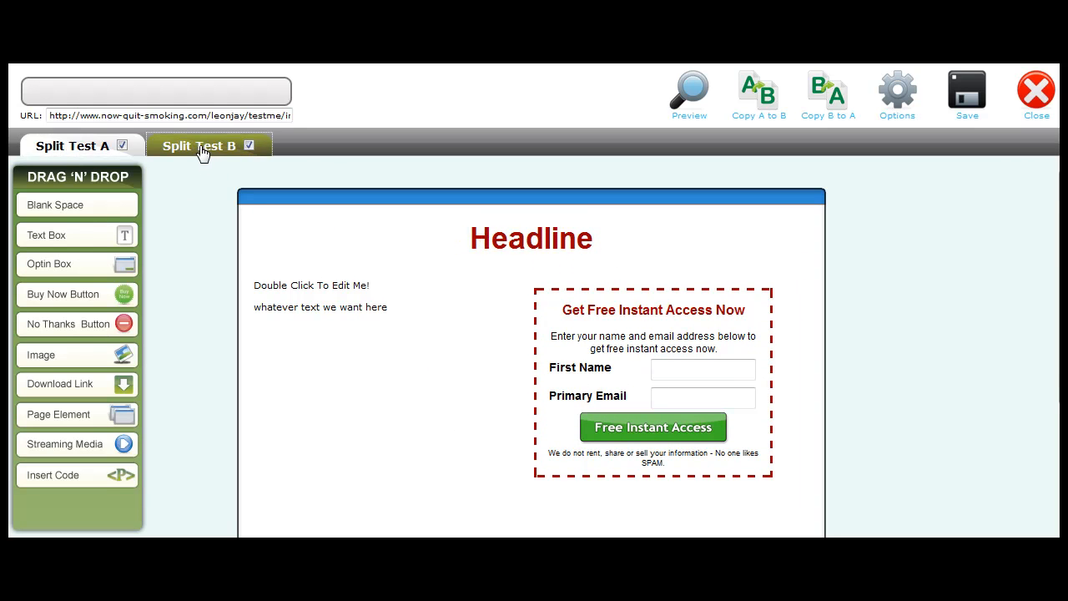
# Compare variant B against variant A and save both split test variants
pyautogui.click(71, 145)
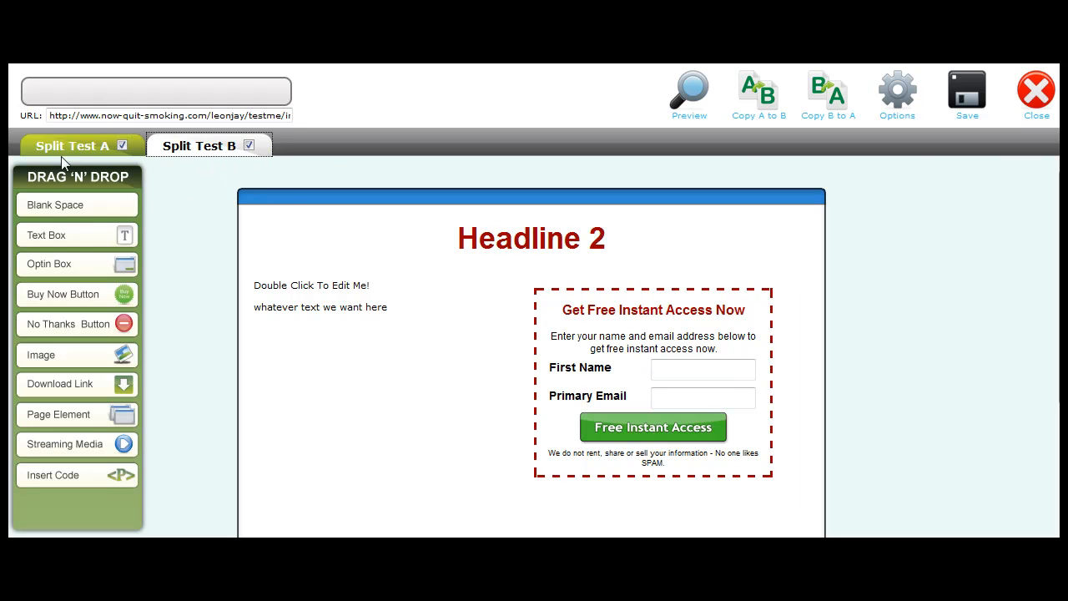
pyautogui.click(966, 91)
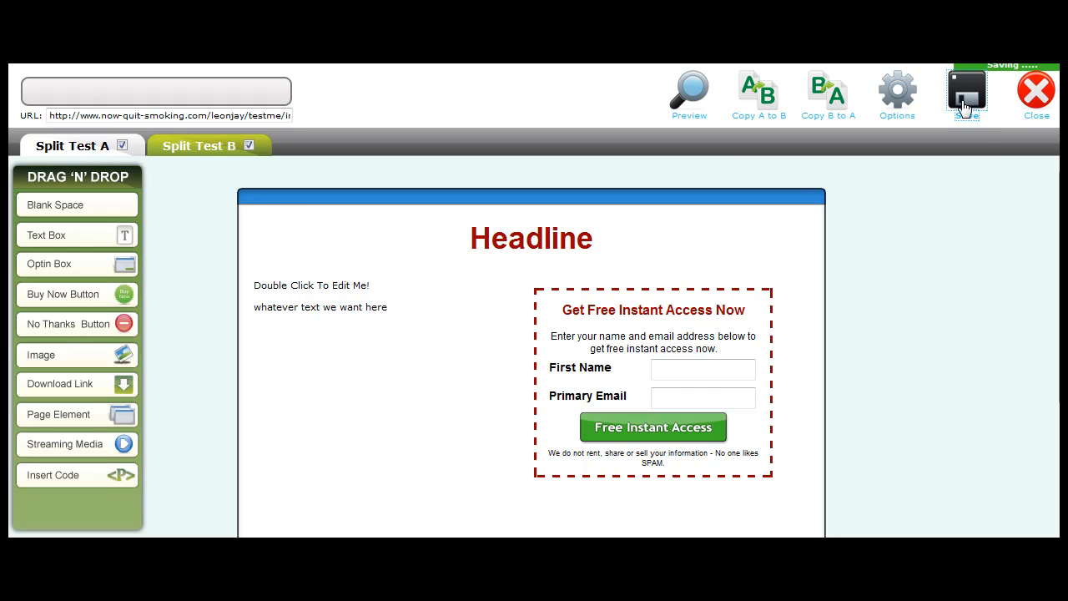
pyautogui.click(966, 92)
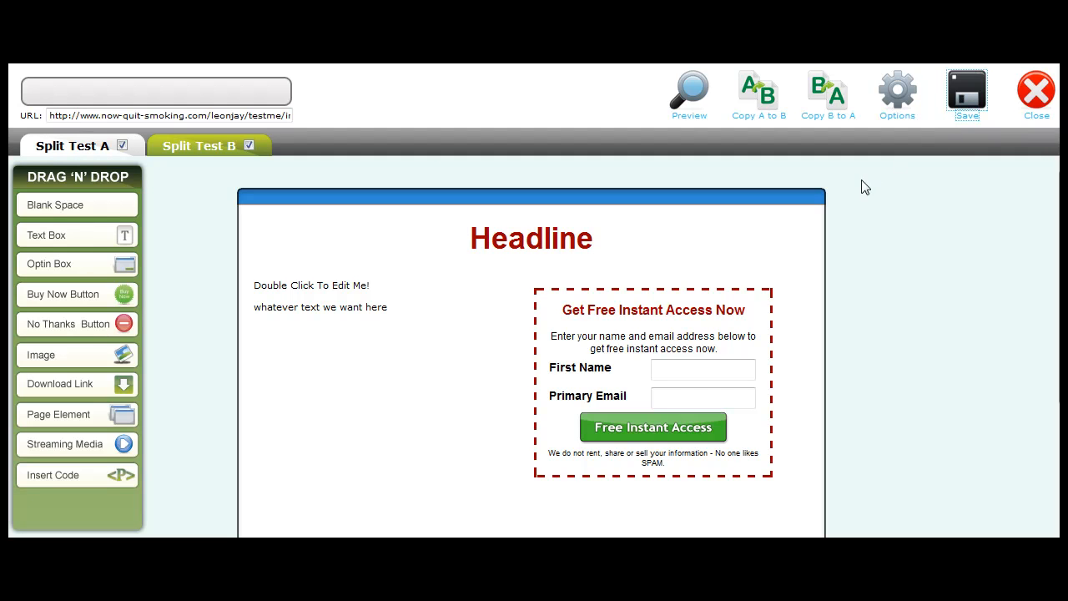
# Close the page editor and the Simple Sales Process map, returning to Processes
pyautogui.click(1034, 86)
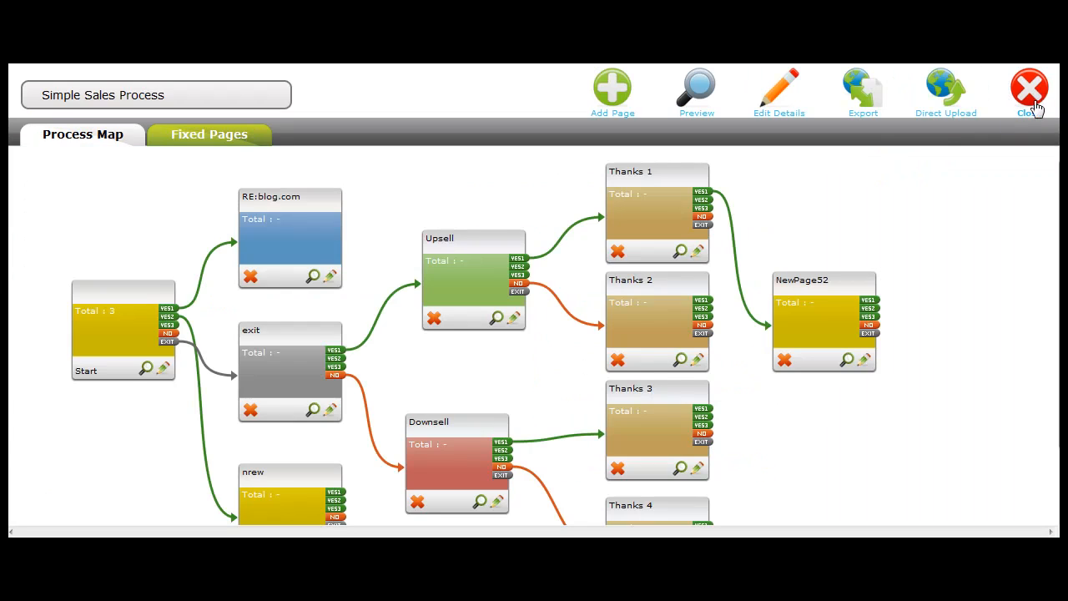
pyautogui.moveTo(944, 87)
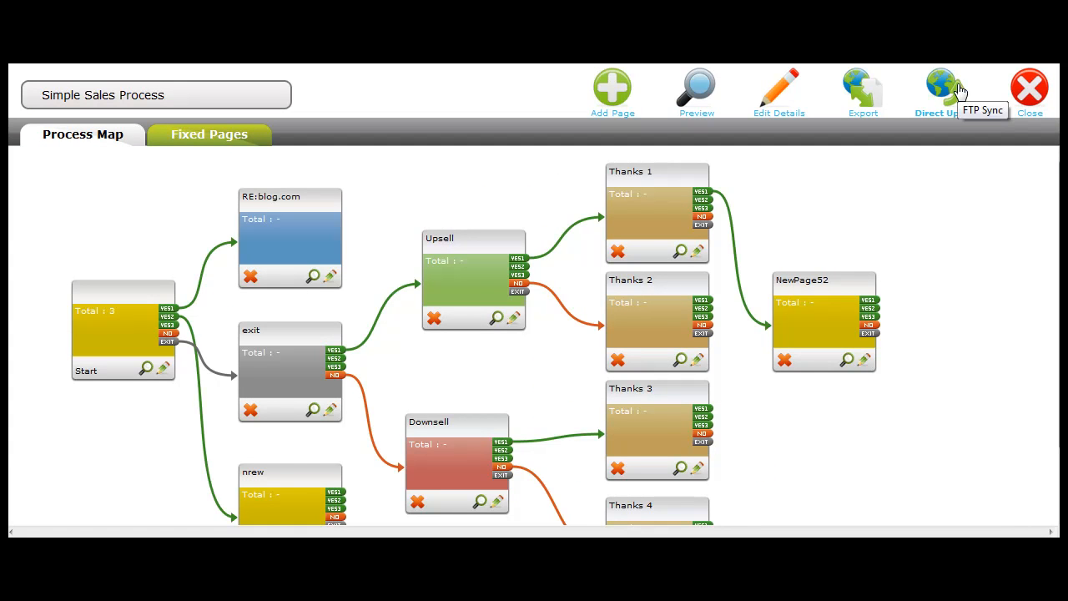
pyautogui.moveTo(1030, 92)
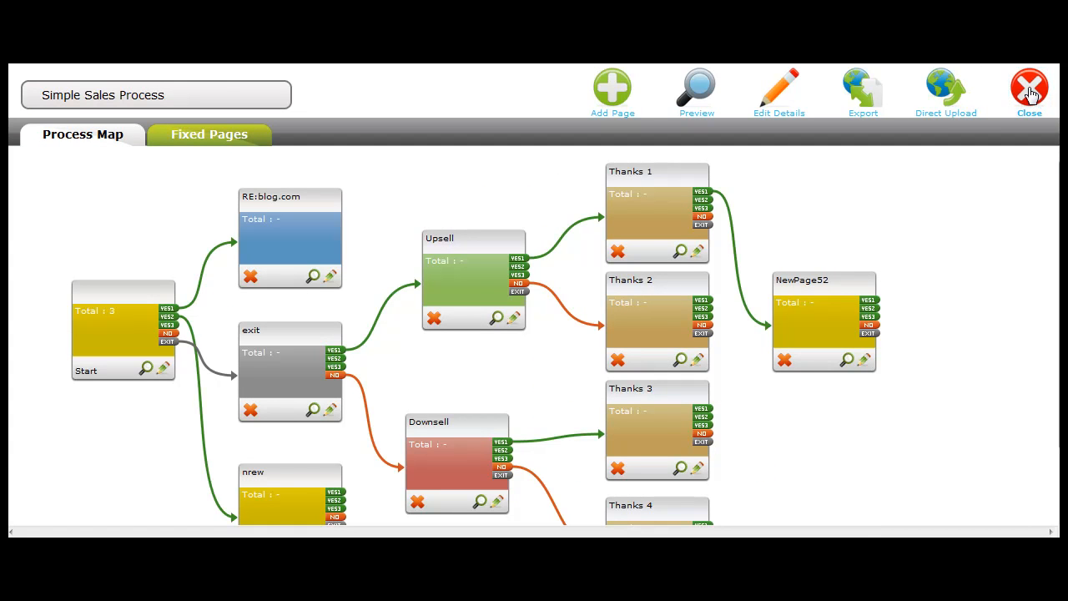
pyautogui.click(1028, 87)
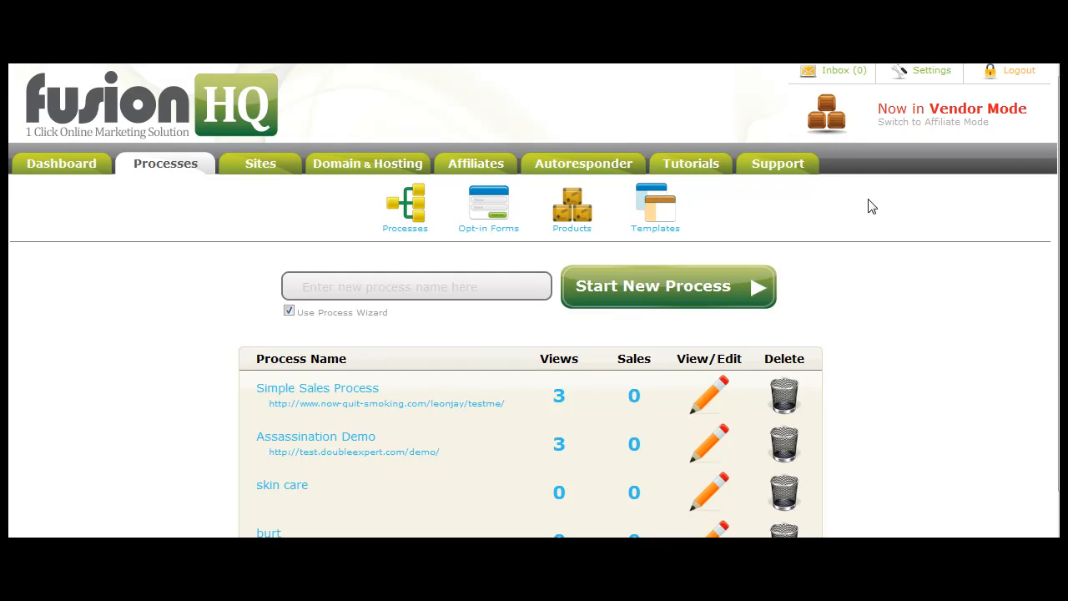
pyautogui.moveTo(276, 182)
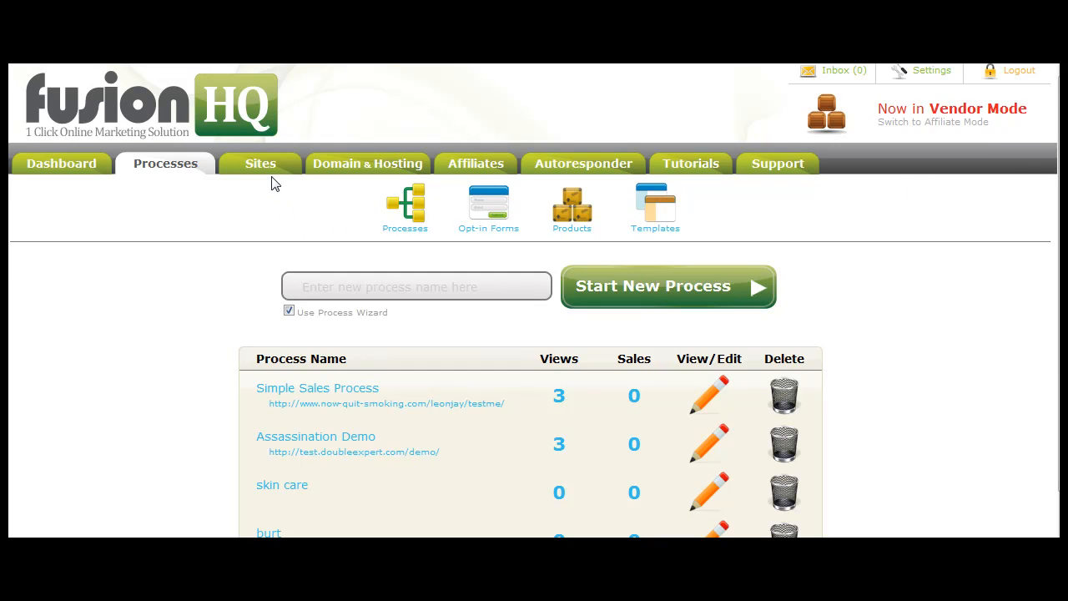
# Open the members site's Home page for editing from the Sites list
pyautogui.click(260, 164)
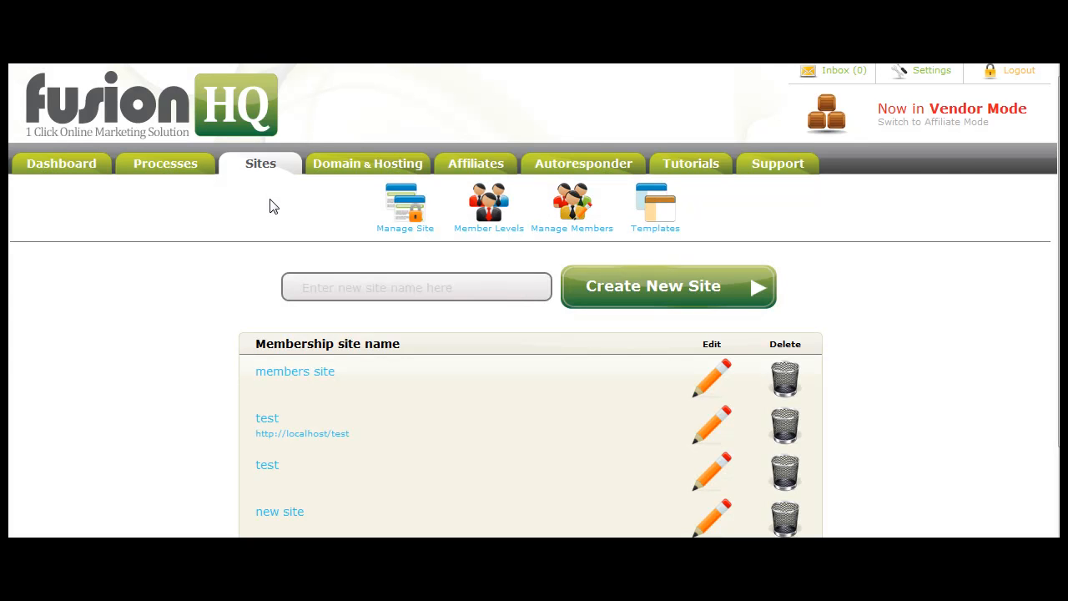
pyautogui.moveTo(294, 370)
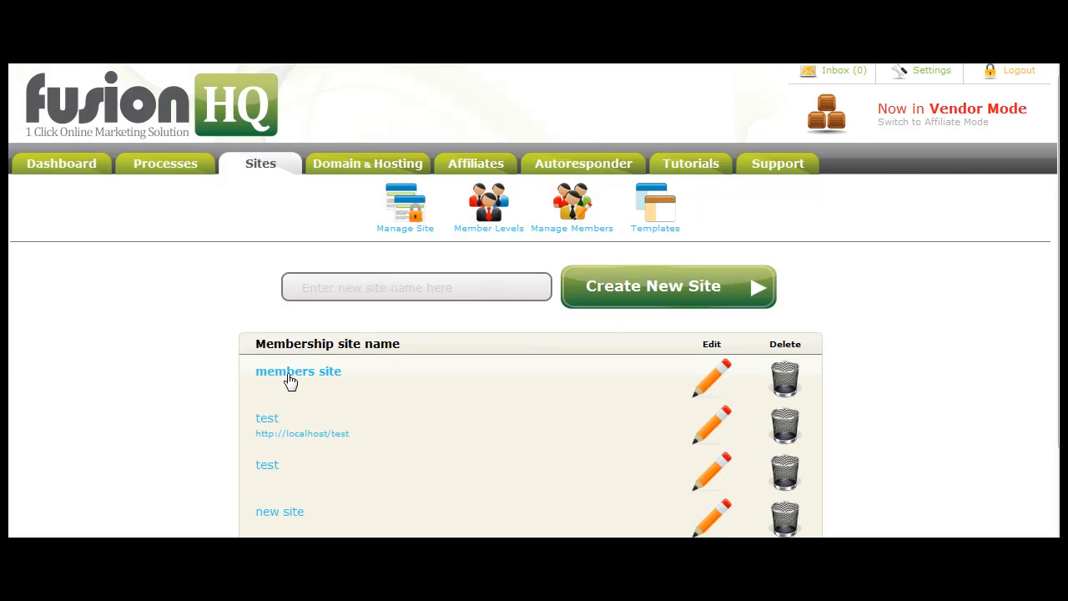
pyautogui.click(297, 370)
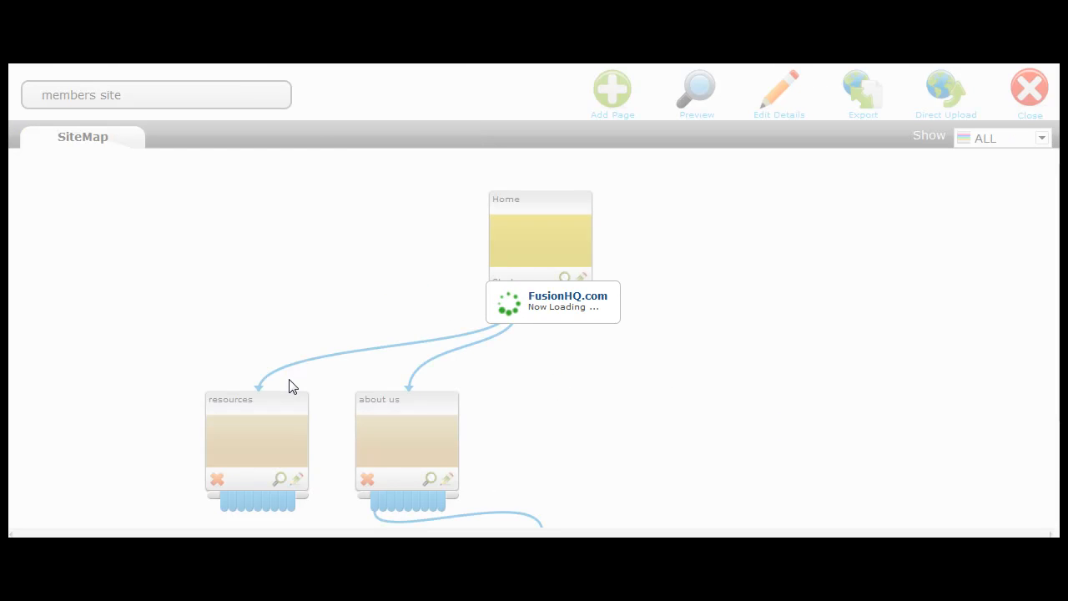
pyautogui.moveTo(606, 150)
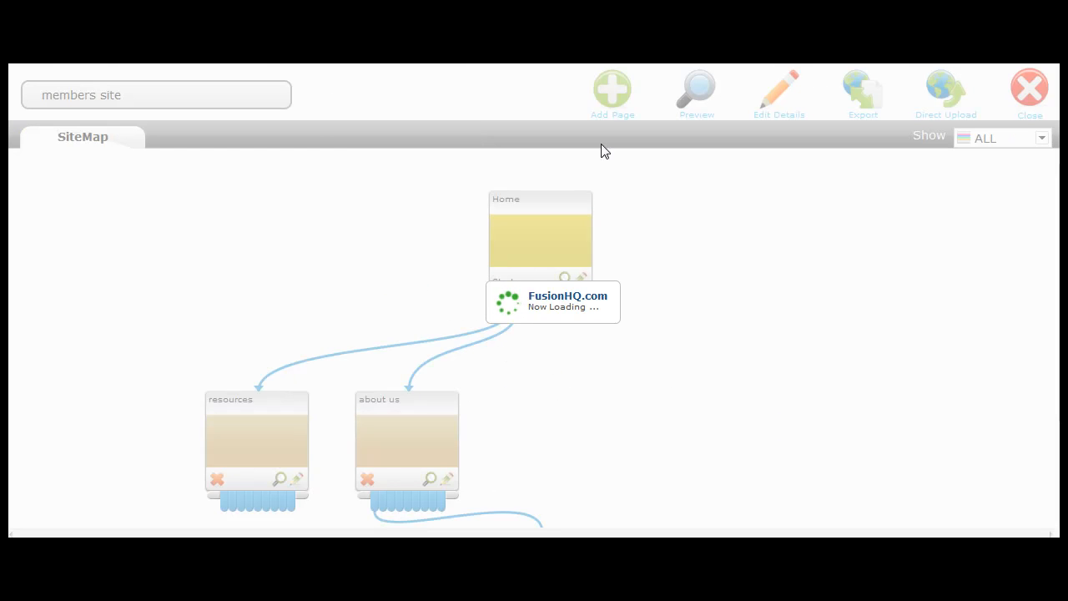
pyautogui.moveTo(530, 327)
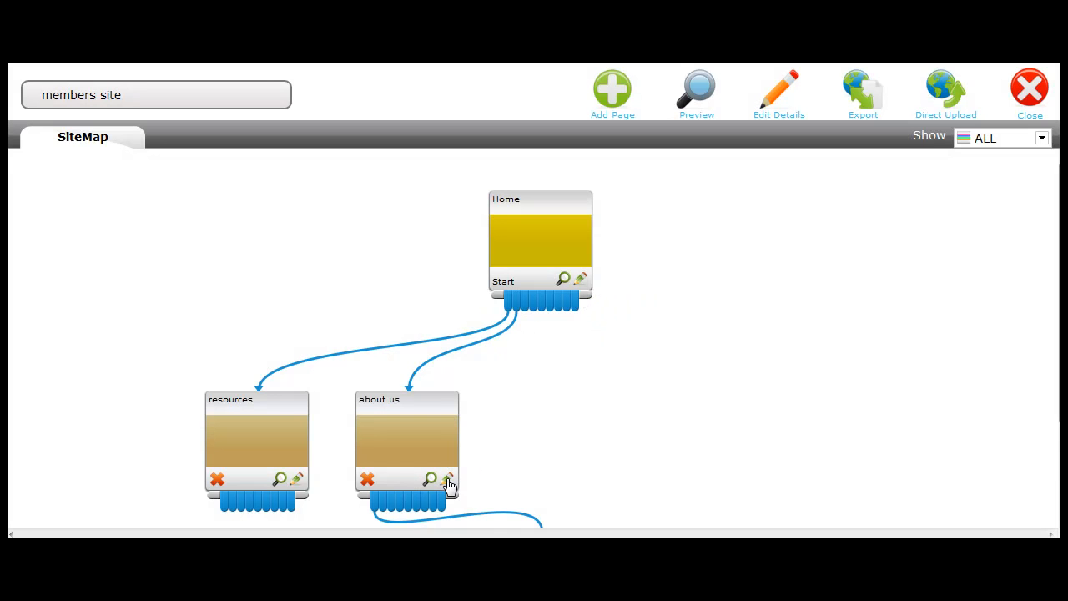
pyautogui.moveTo(580, 280)
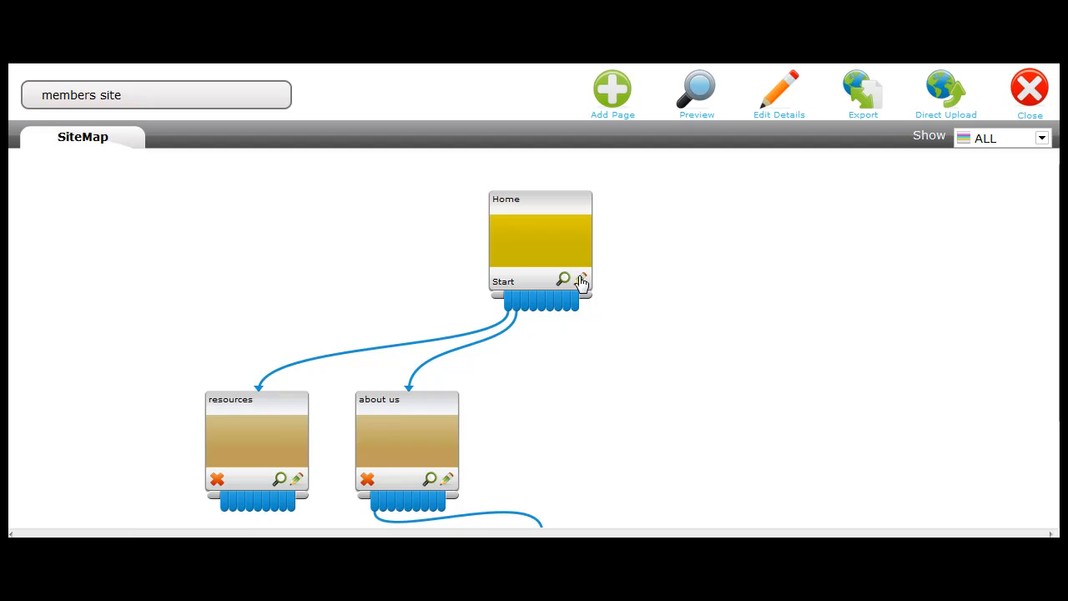
pyautogui.click(581, 278)
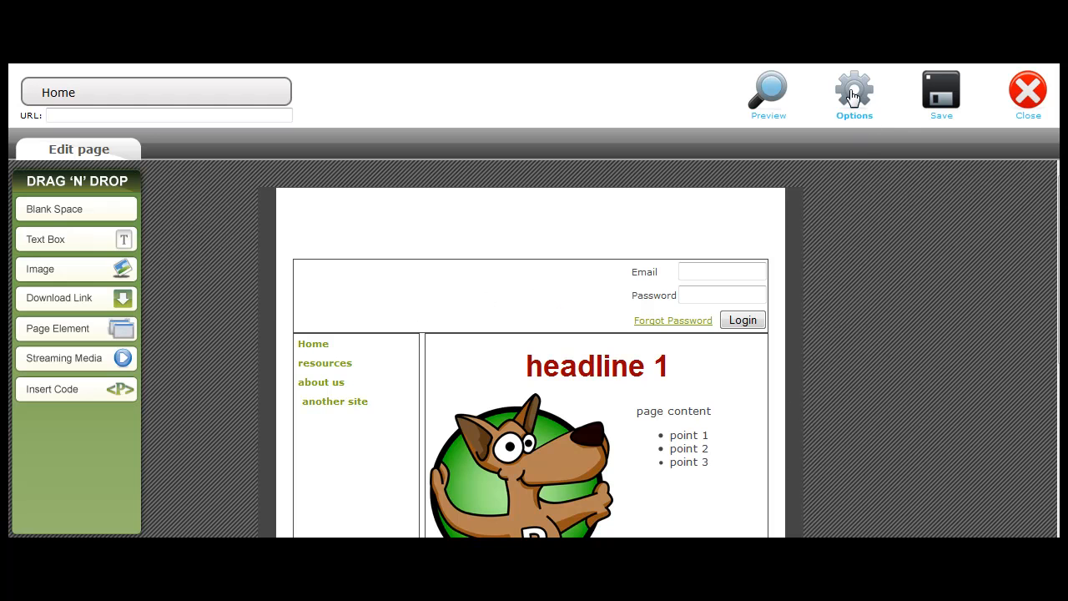
# Set the Home page to Private access with a 7-day delay, dismissing the duplicate-slug error
pyautogui.click(855, 90)
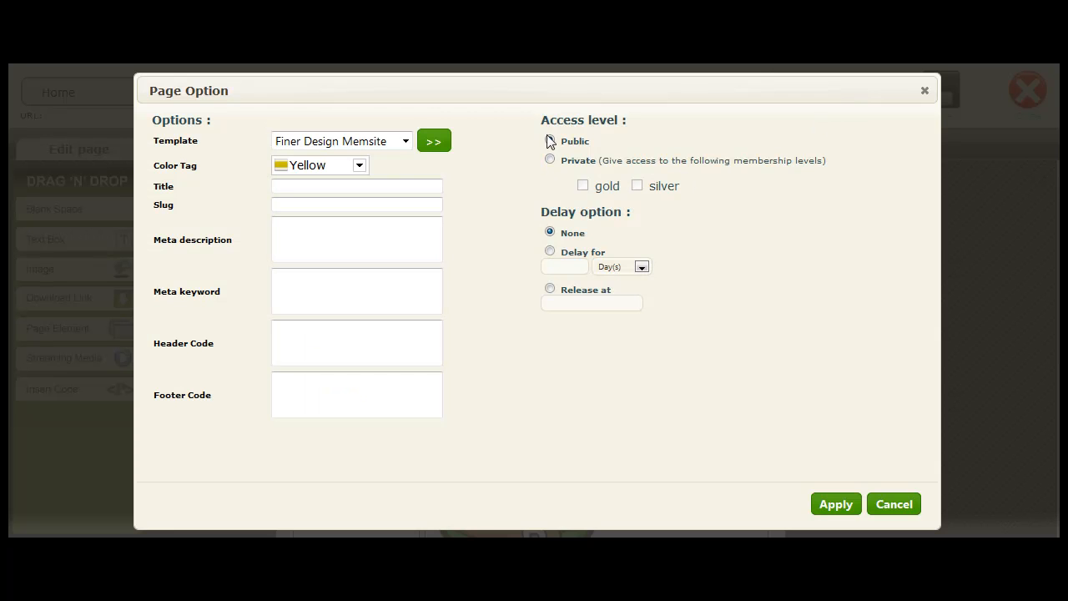
pyautogui.click(550, 140)
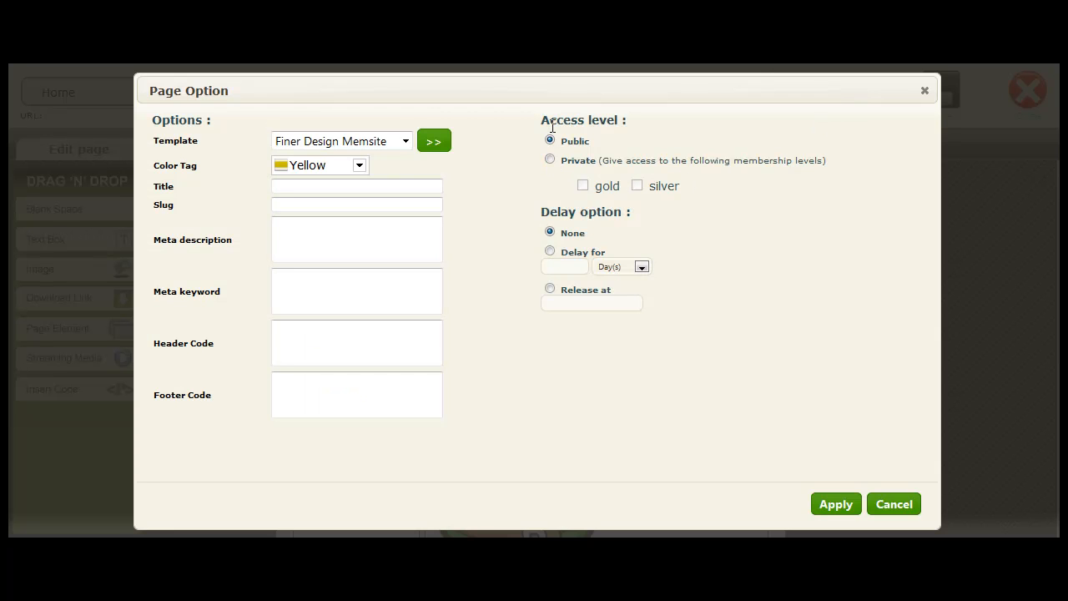
pyautogui.click(548, 159)
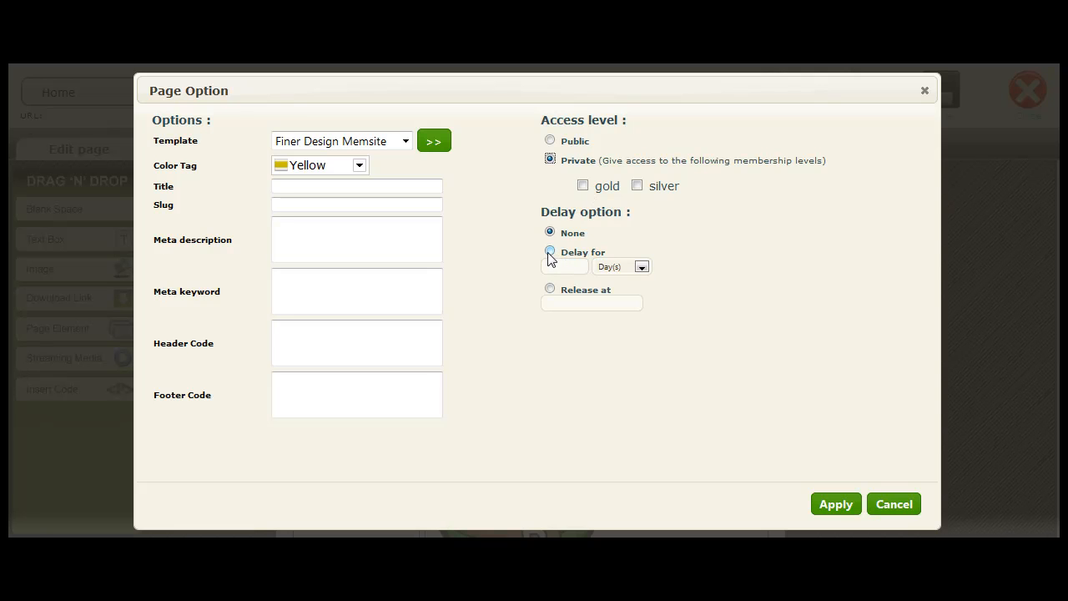
pyautogui.click(551, 252)
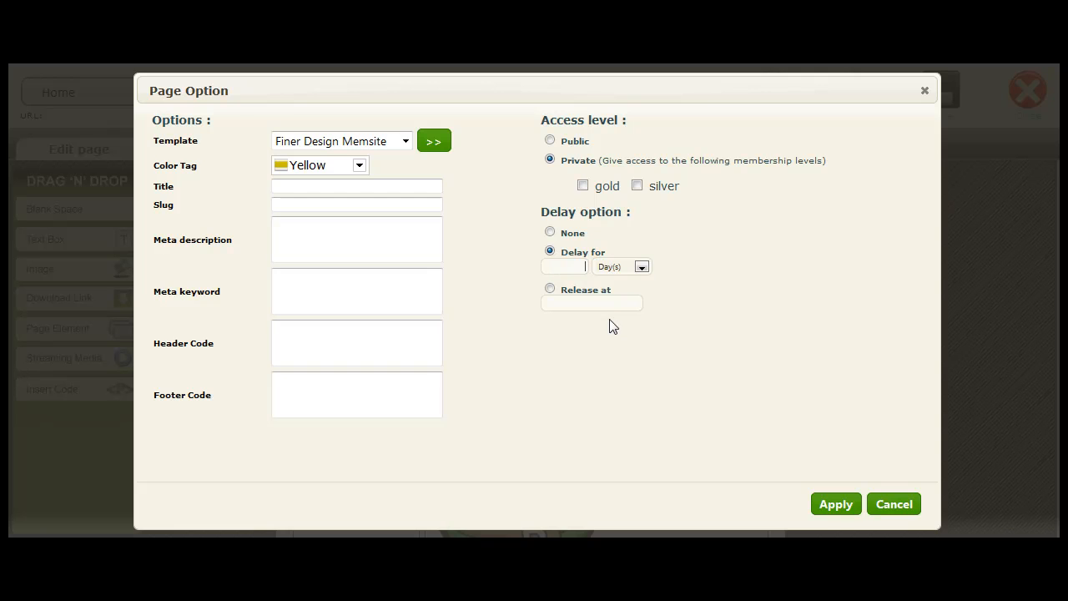
pyautogui.click(834, 504)
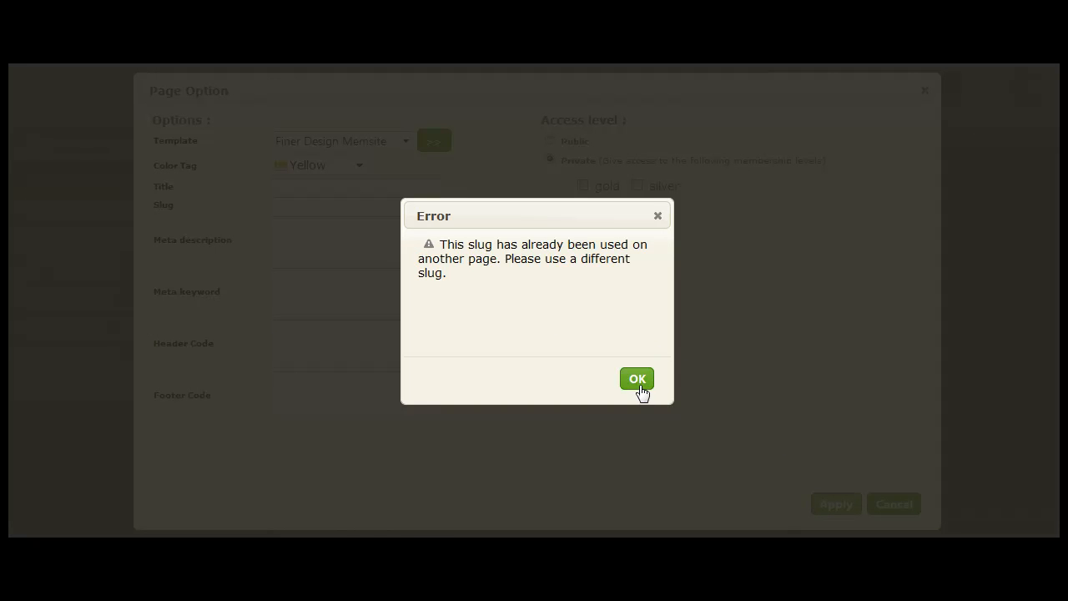
pyautogui.click(636, 377)
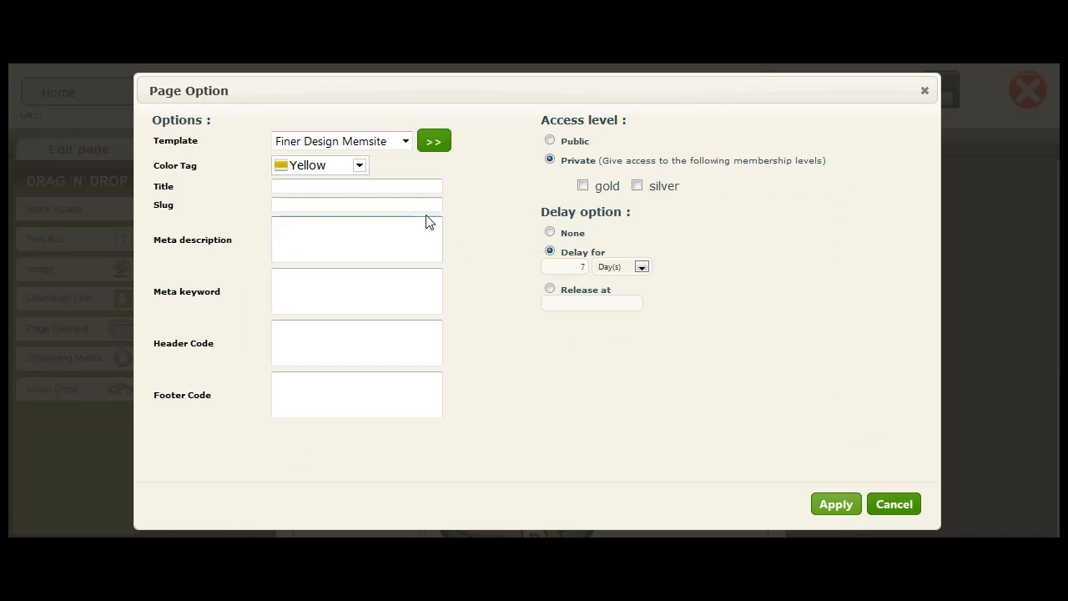
pyautogui.moveTo(457, 230)
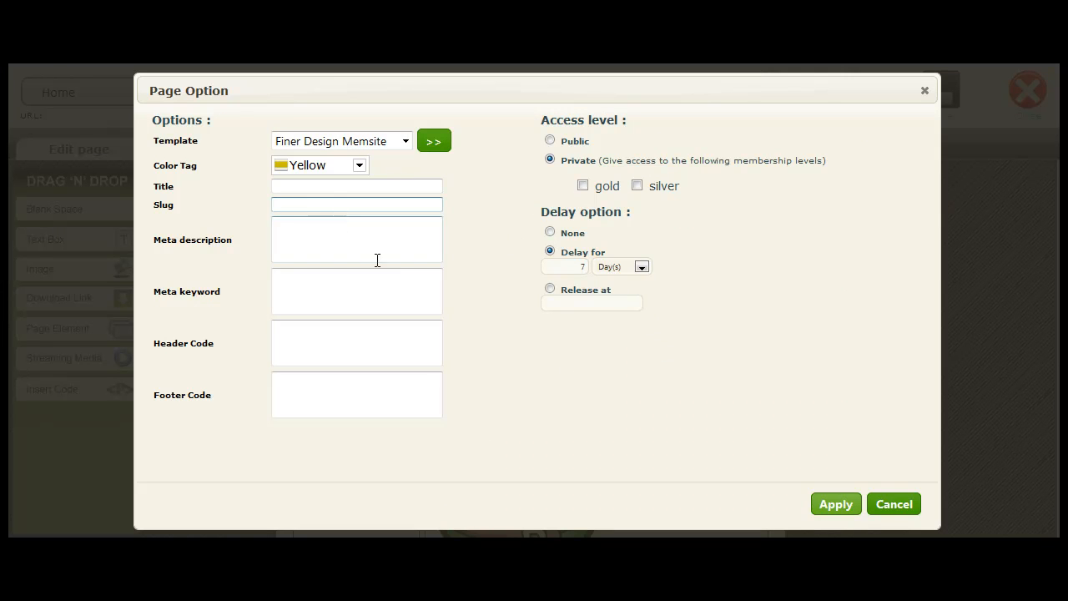
pyautogui.click(893, 504)
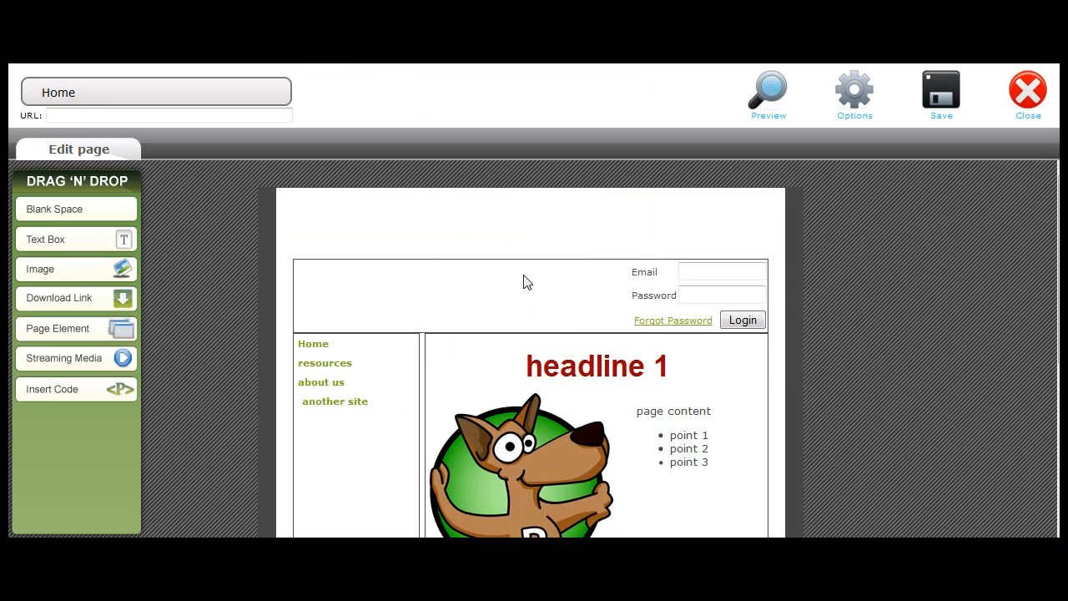
pyautogui.moveTo(1027, 91)
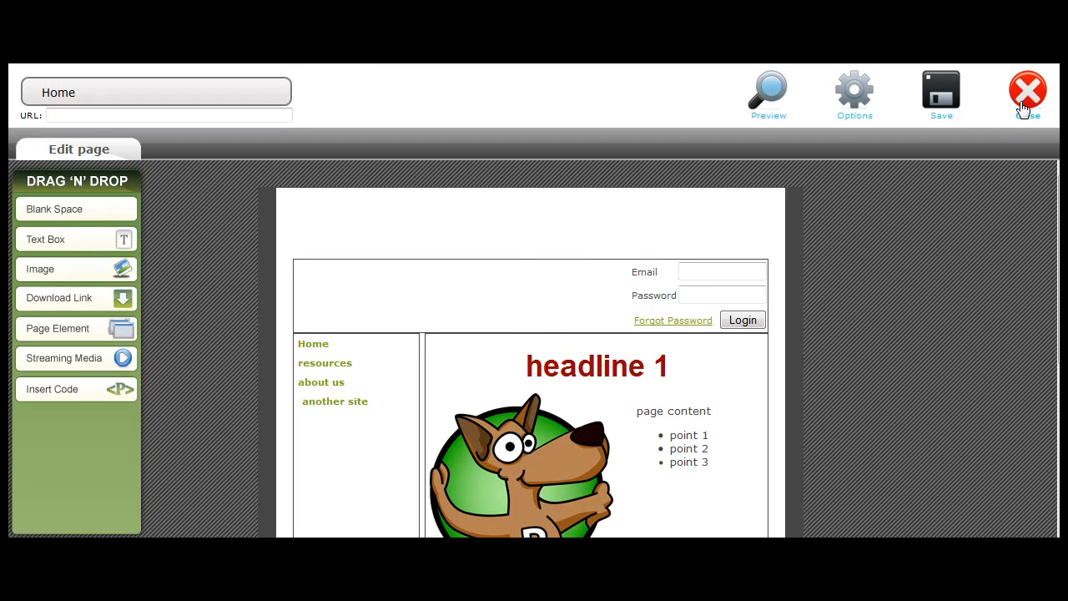
pyautogui.scroll(3)
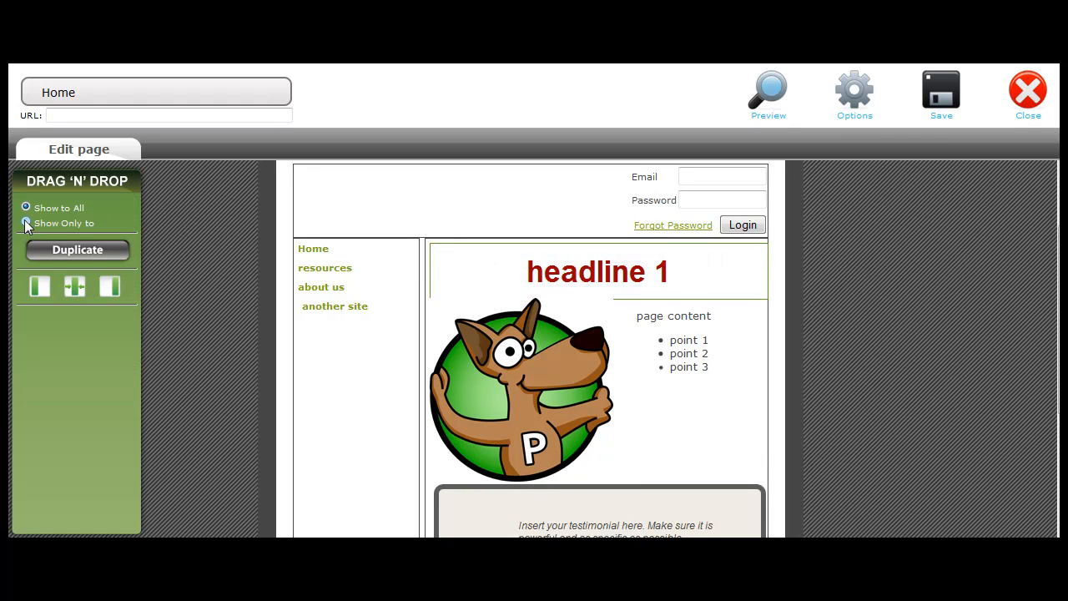
pyautogui.click(27, 224)
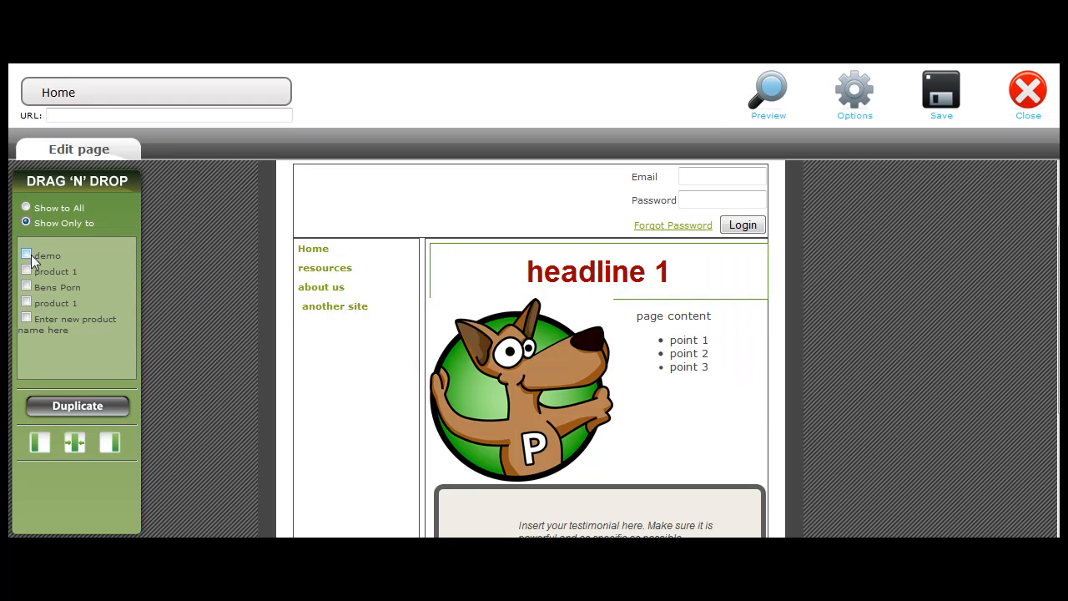
pyautogui.moveTo(27, 258)
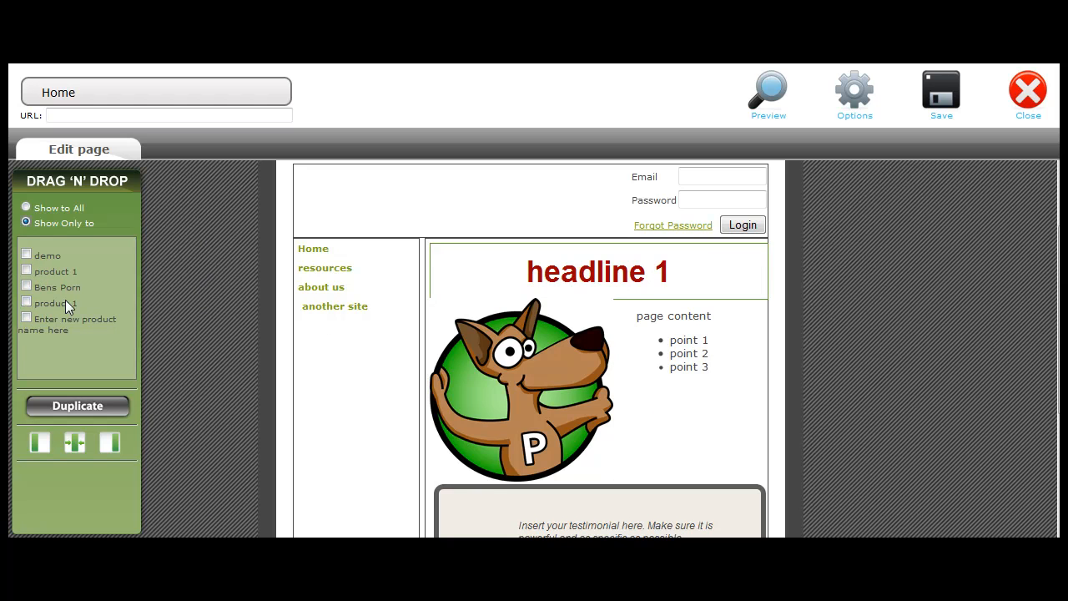
pyautogui.moveTo(187, 292)
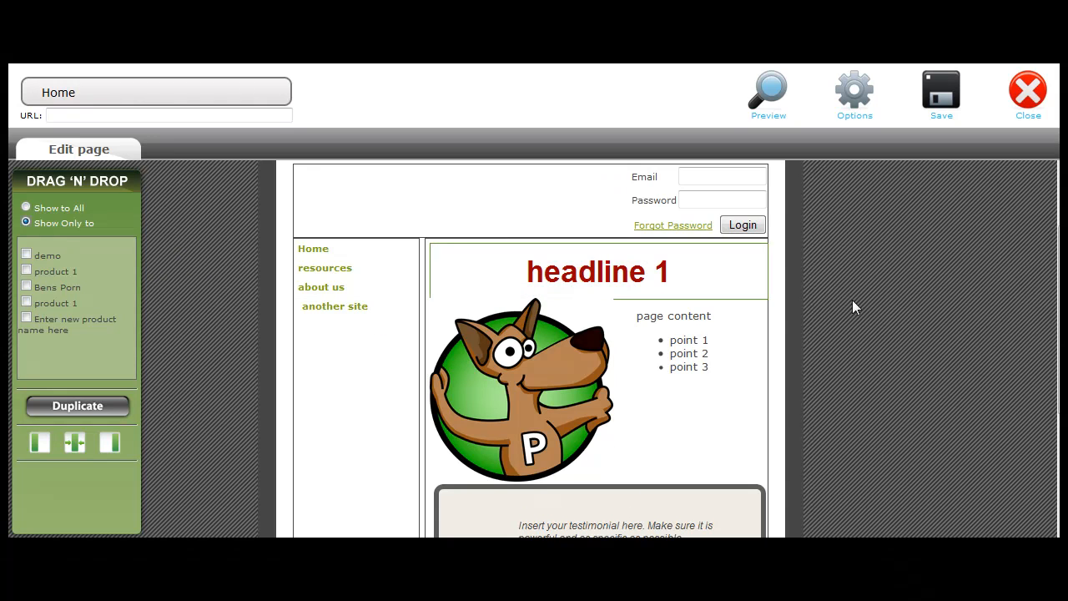
pyautogui.scroll(-3)
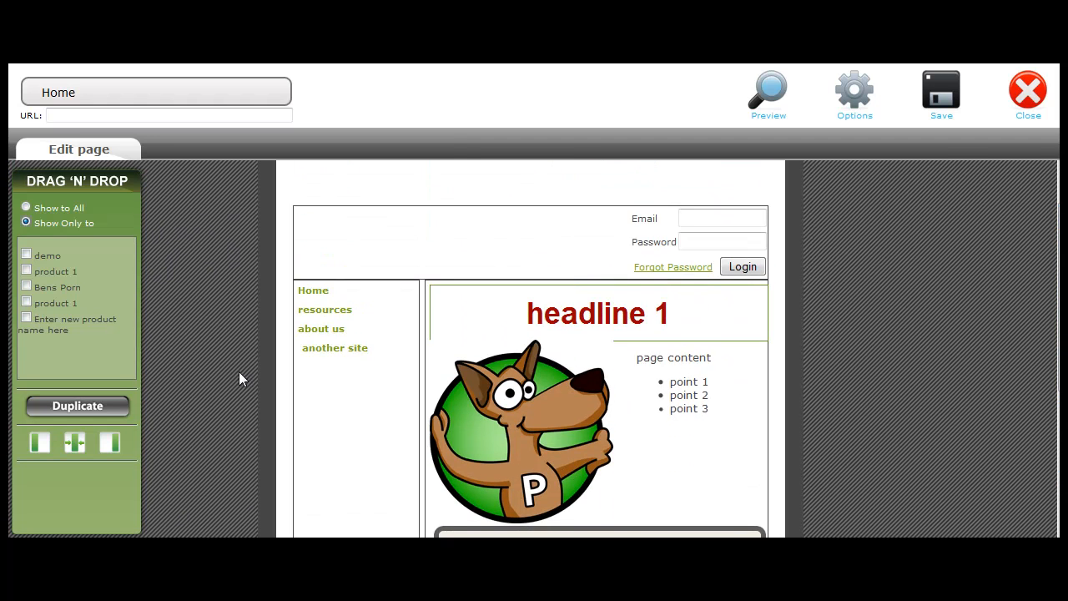
# Close the Home page editor without saving and close the members site map
pyautogui.click(1028, 90)
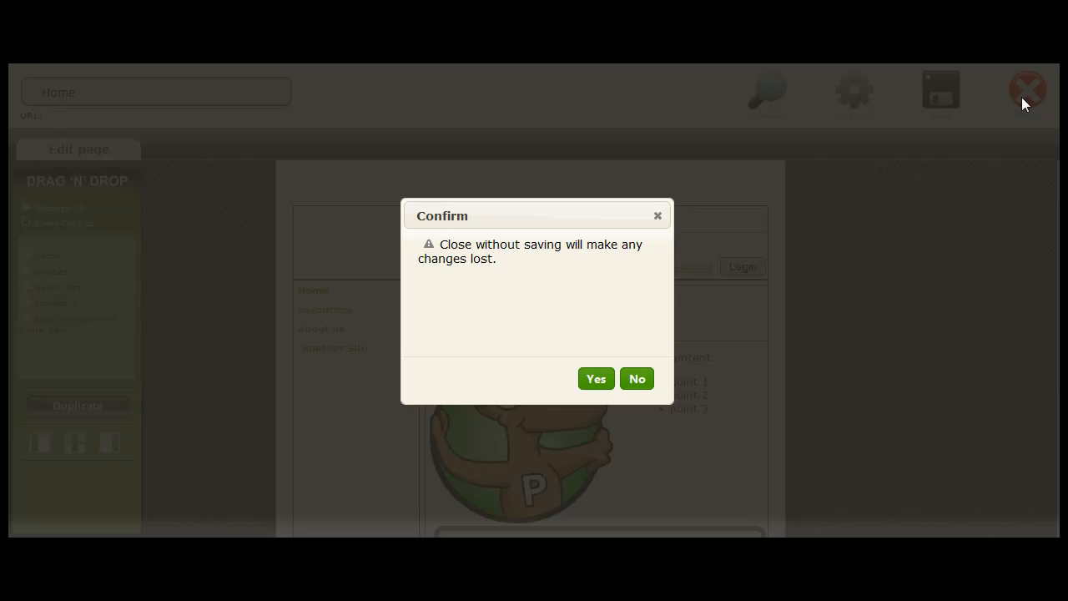
pyautogui.moveTo(595, 377)
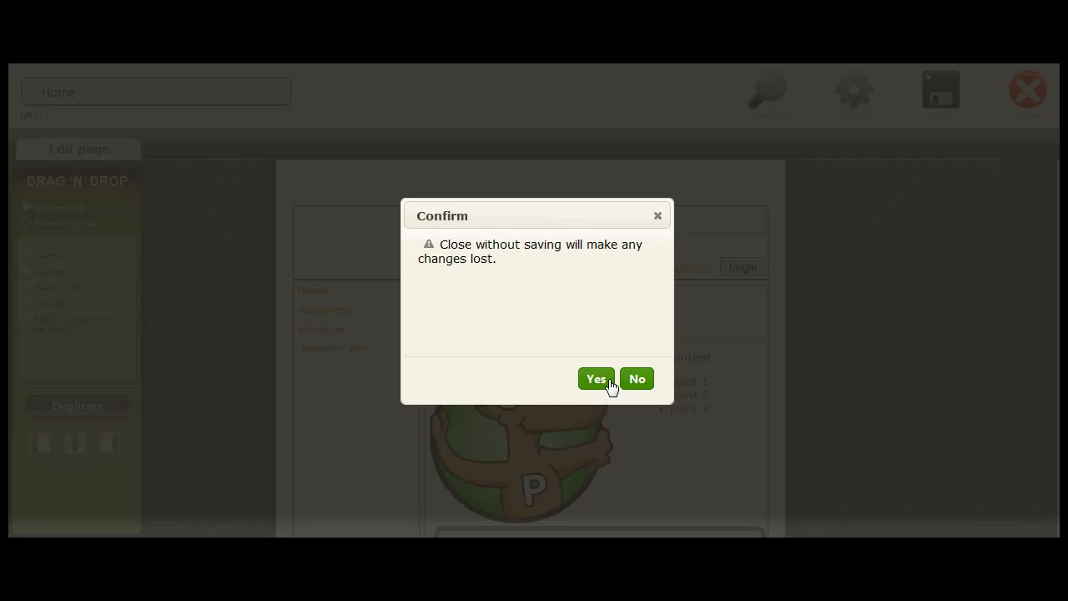
pyautogui.click(595, 377)
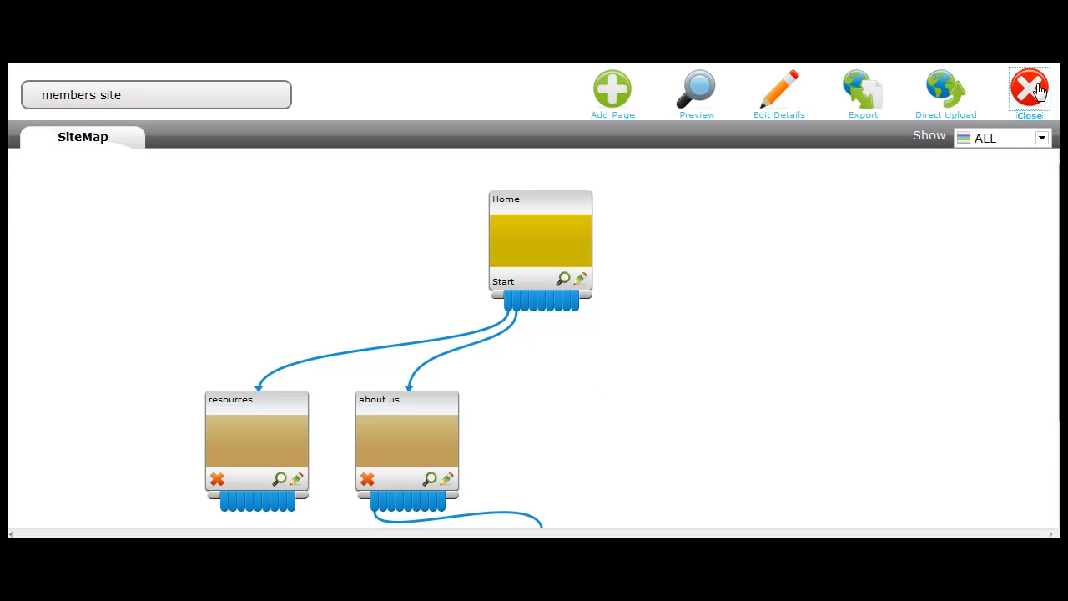
pyautogui.click(1027, 87)
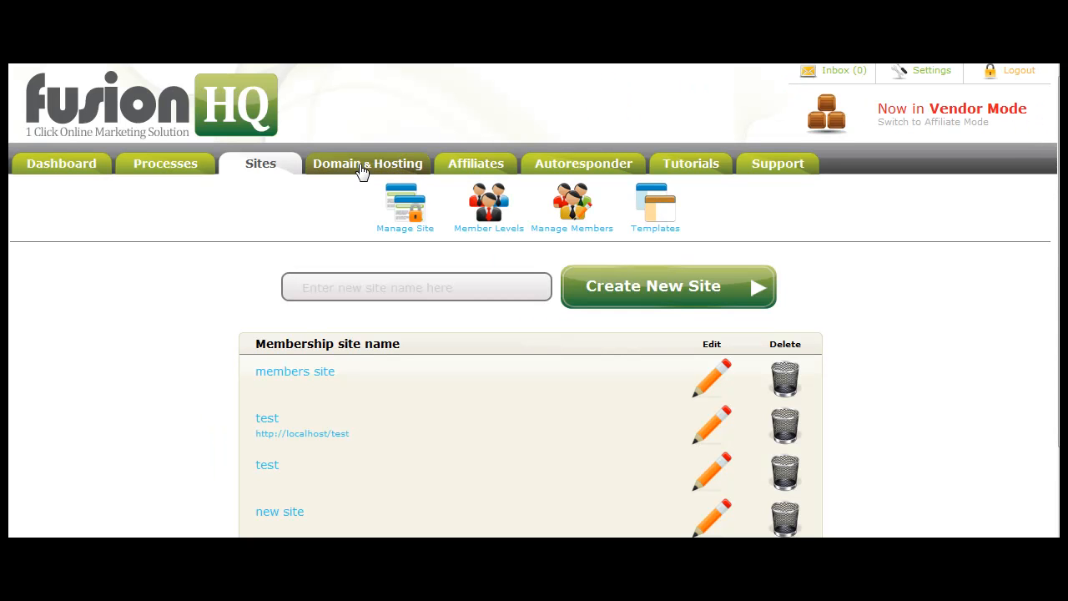
pyautogui.moveTo(381, 175)
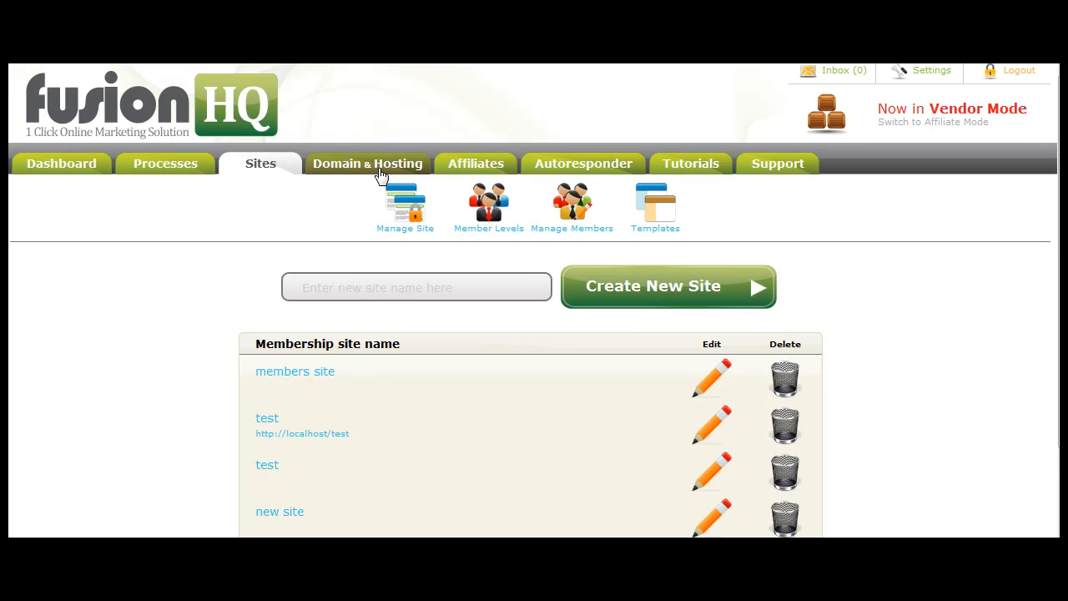
# Visit the Domain & Hosting area, then the Affiliates campaigns area
pyautogui.click(367, 164)
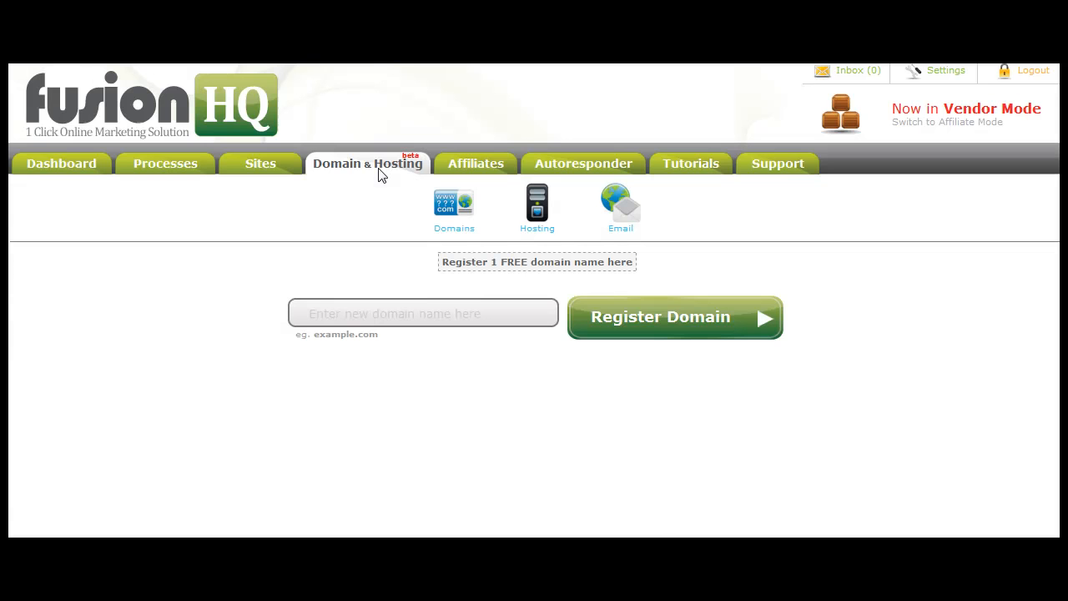
pyautogui.moveTo(392, 230)
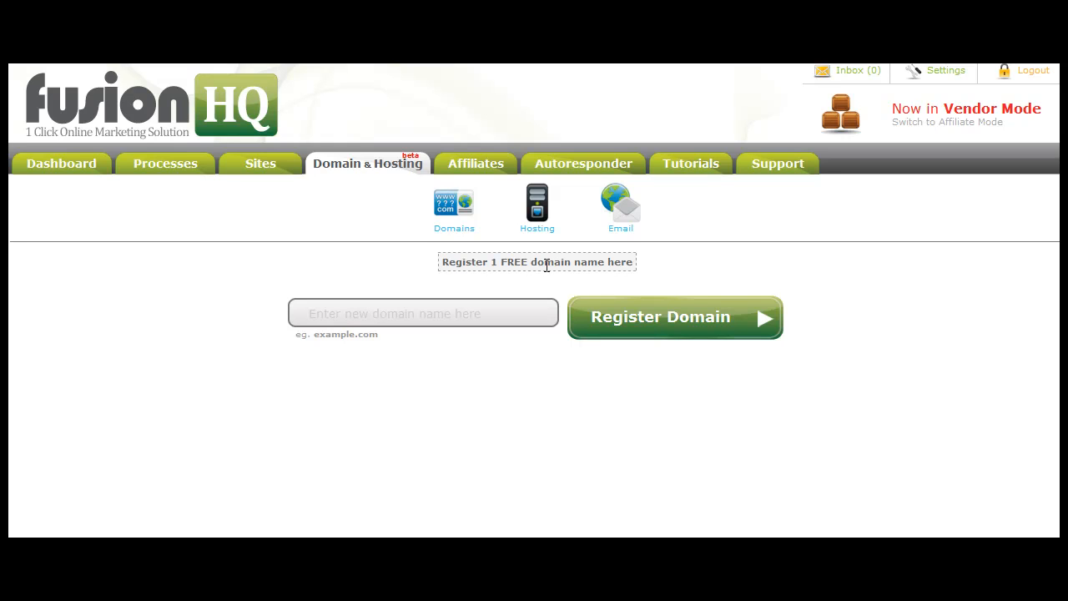
pyautogui.moveTo(537, 244)
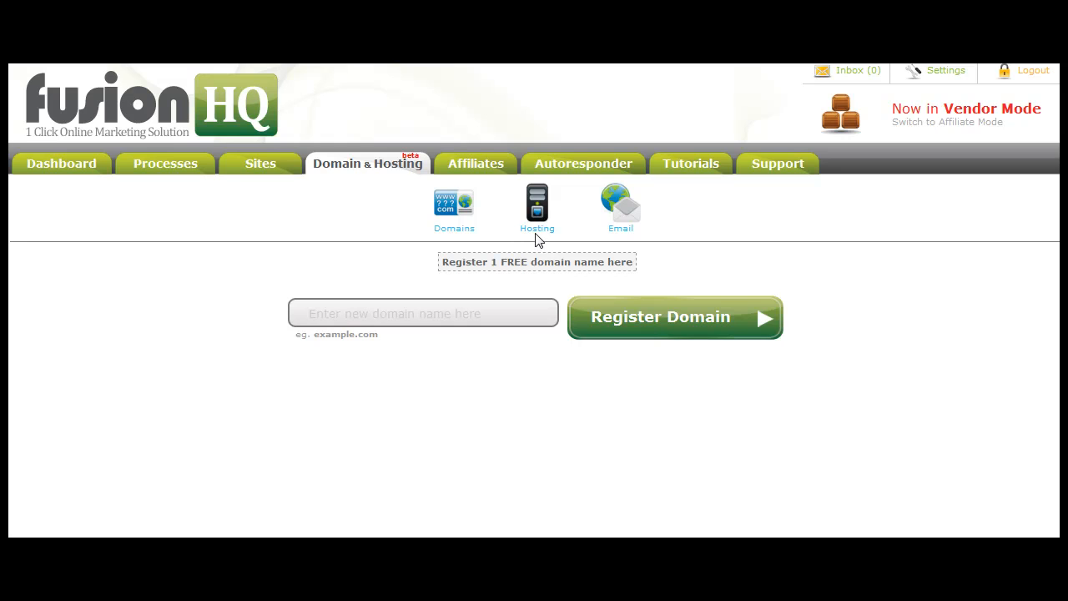
pyautogui.moveTo(467, 339)
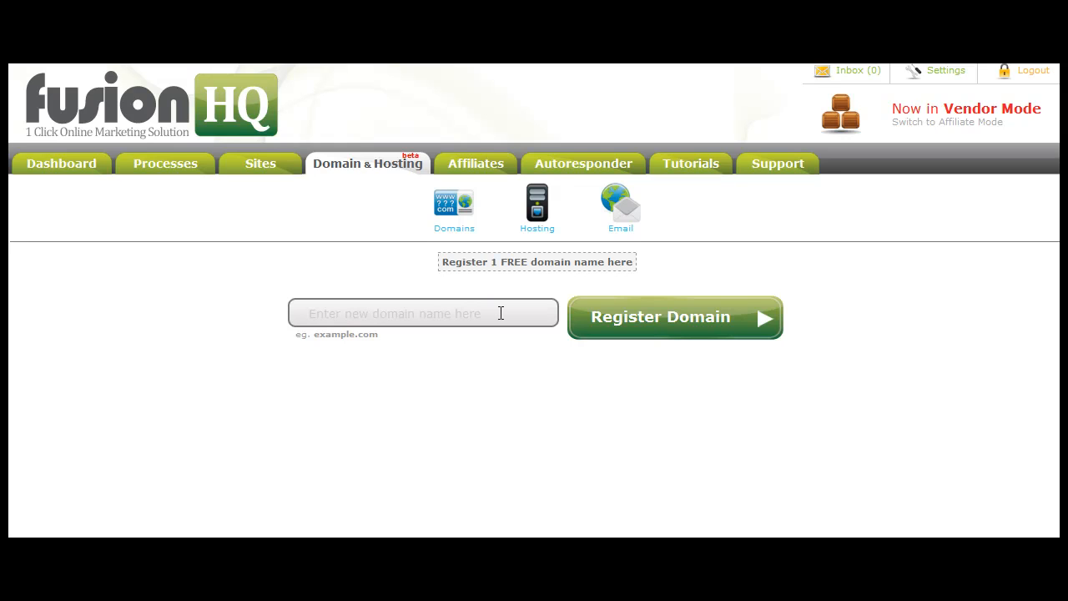
pyautogui.moveTo(519, 275)
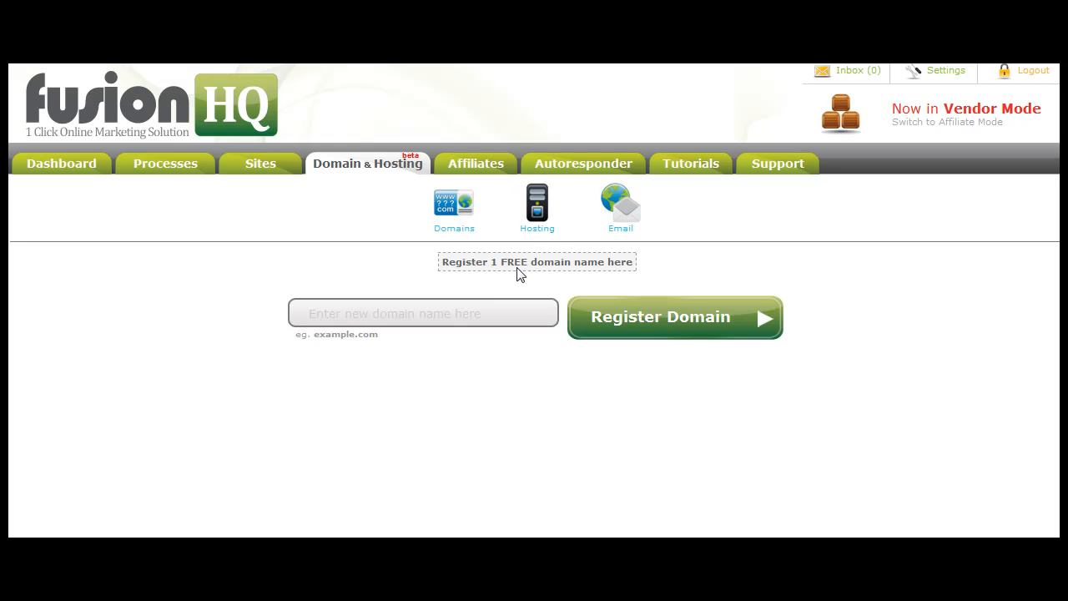
pyautogui.moveTo(534, 244)
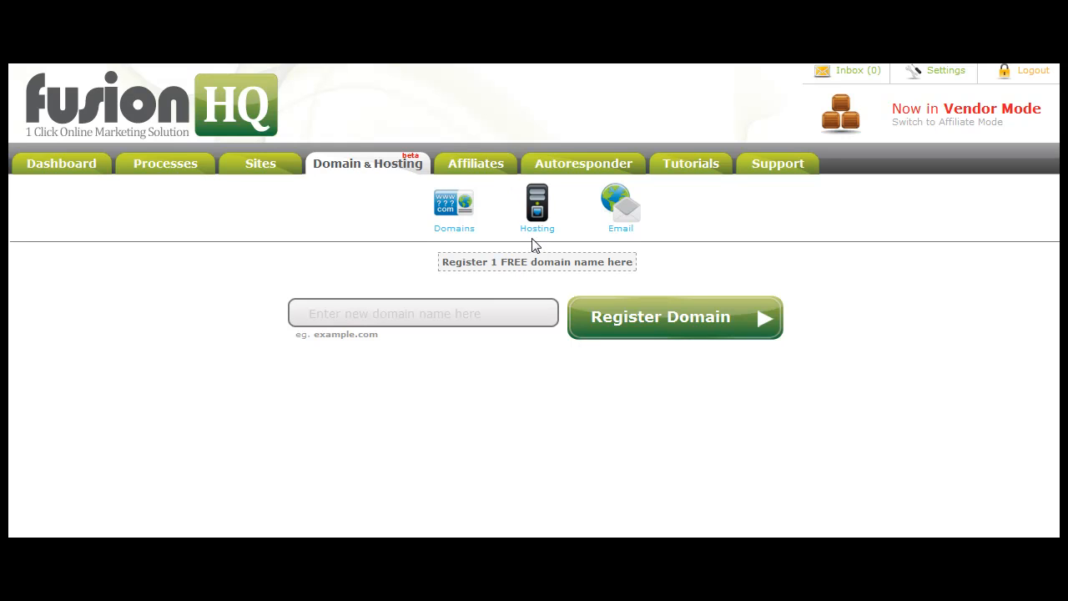
pyautogui.moveTo(475, 163)
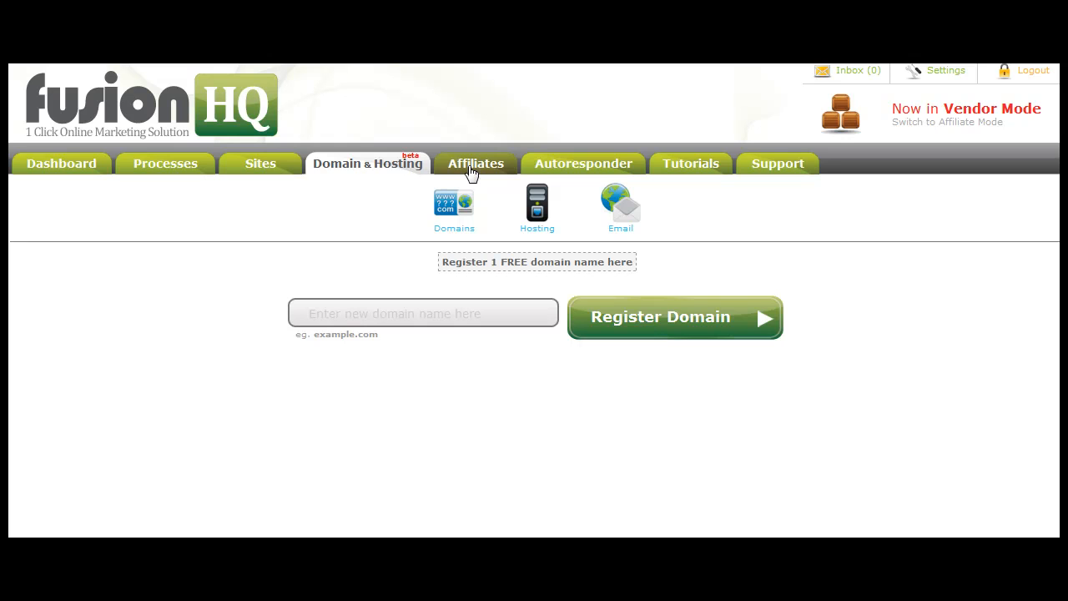
pyautogui.moveTo(399, 209)
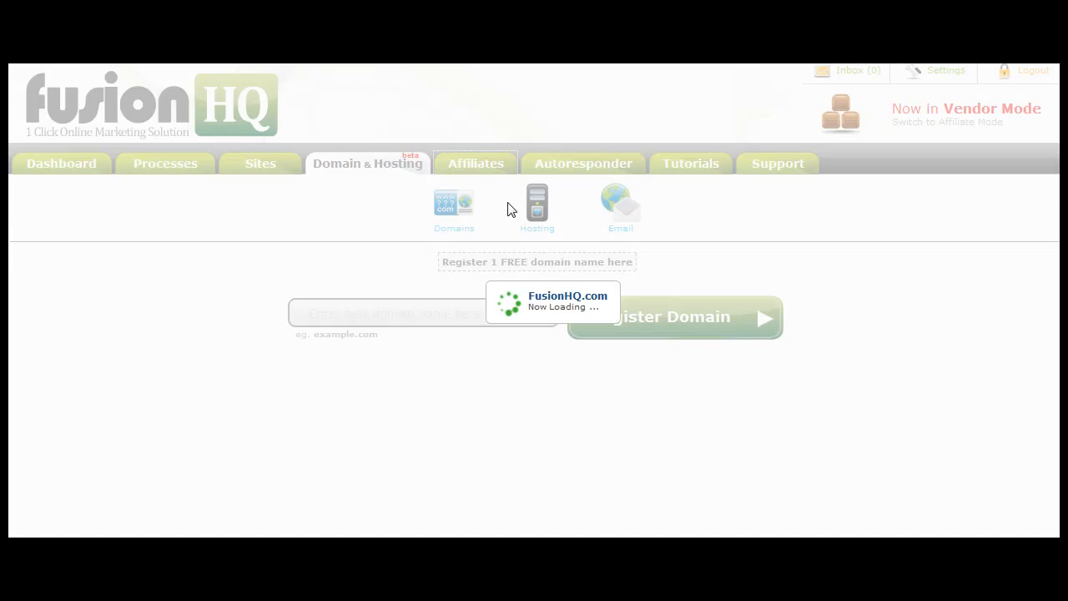
pyautogui.click(476, 163)
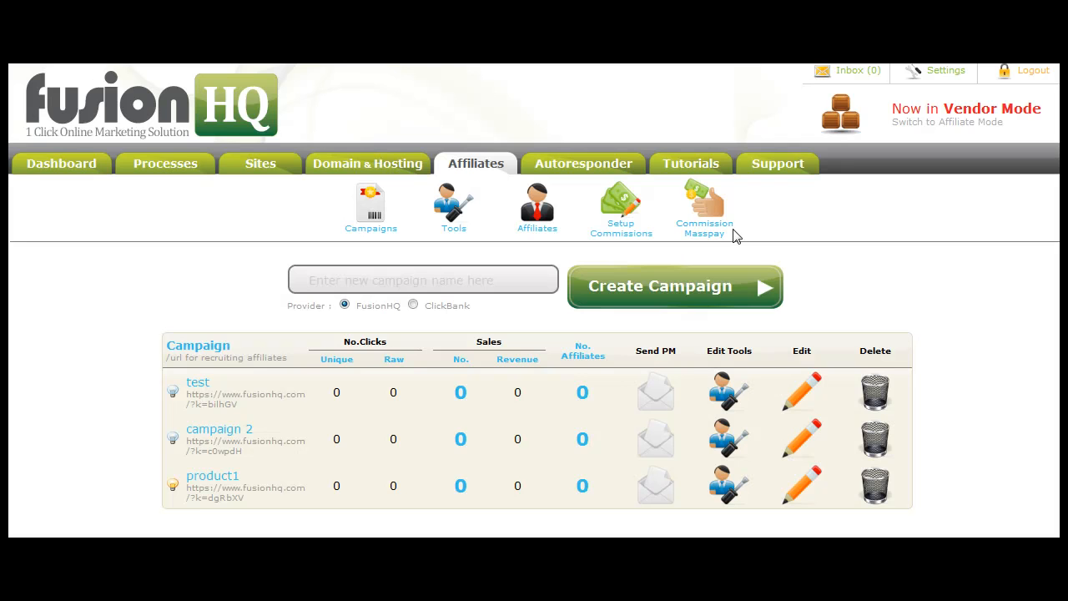
pyautogui.moveTo(474, 337)
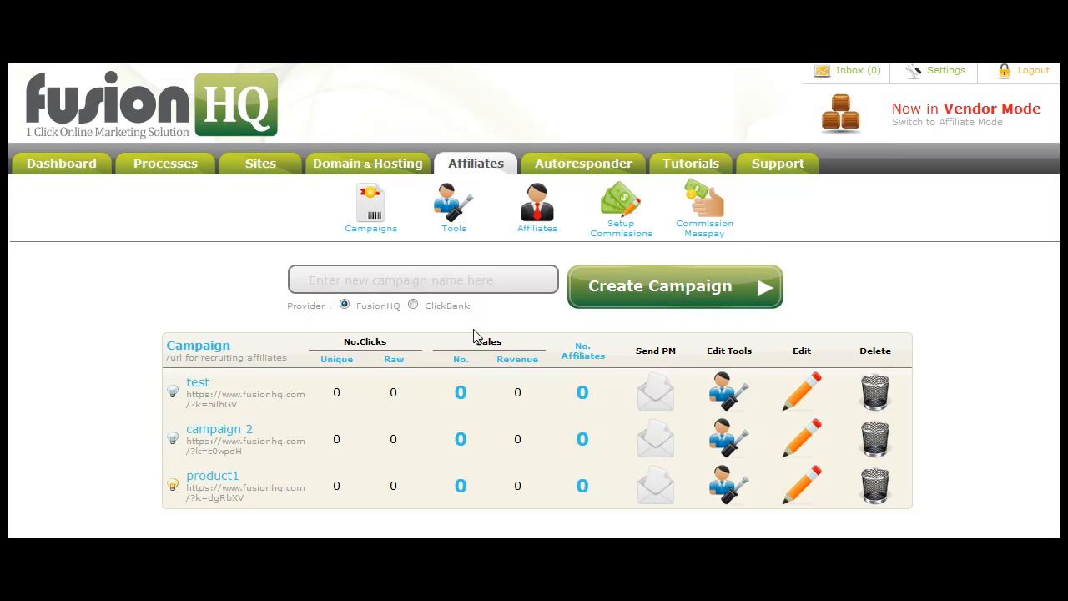
pyautogui.moveTo(199, 317)
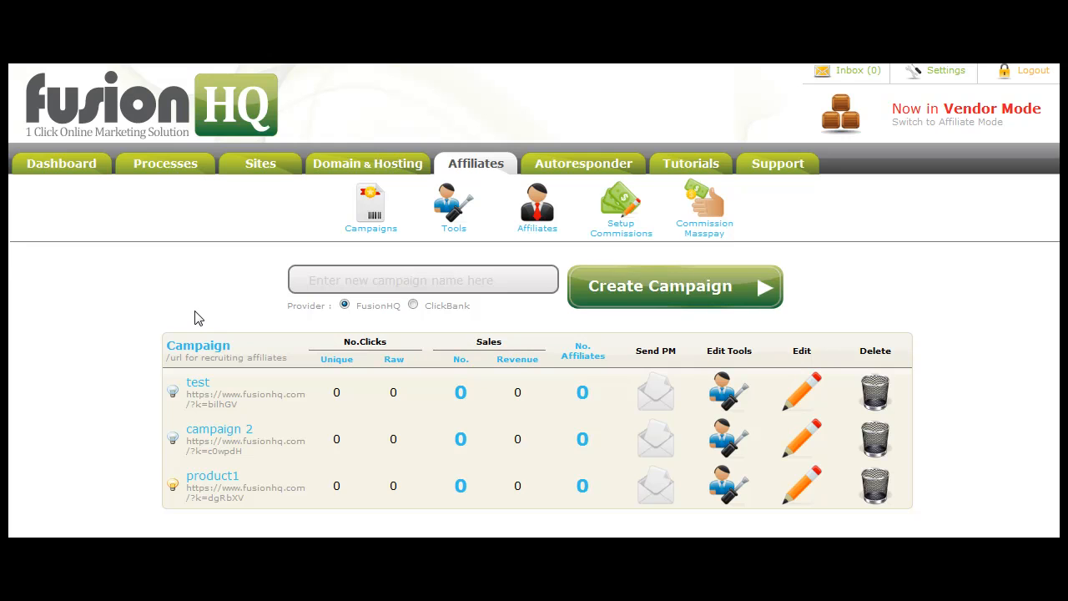
pyautogui.moveTo(247, 323)
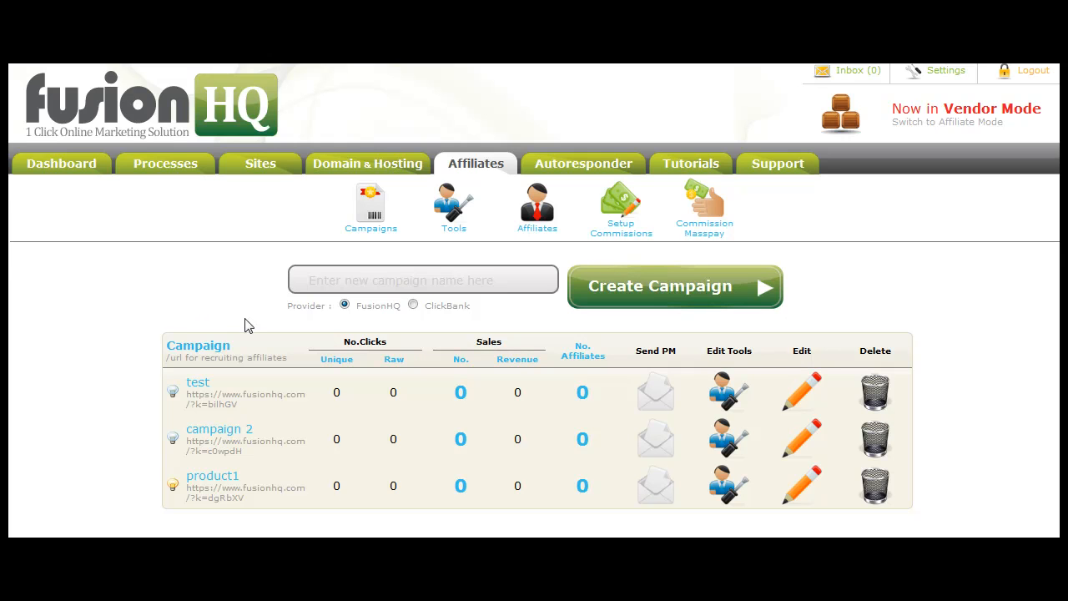
pyautogui.moveTo(419, 315)
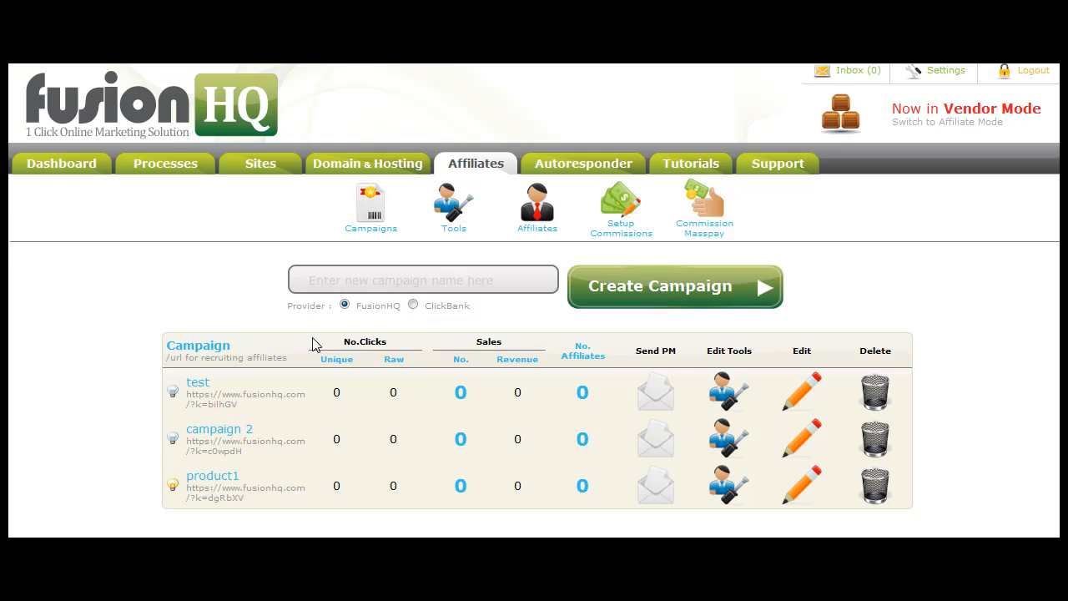
pyautogui.moveTo(347, 355)
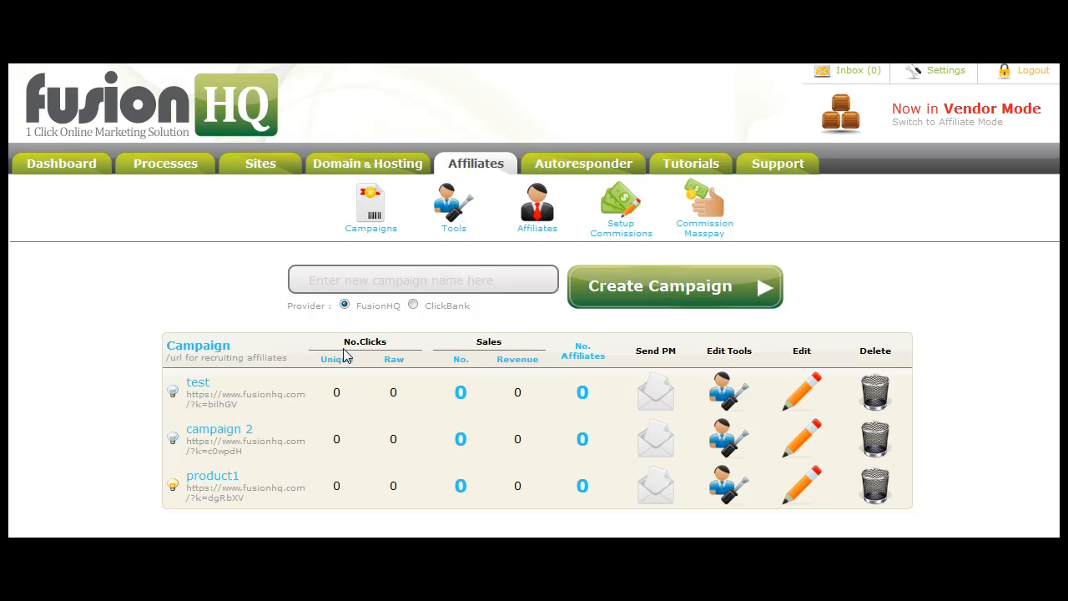
pyautogui.moveTo(279, 324)
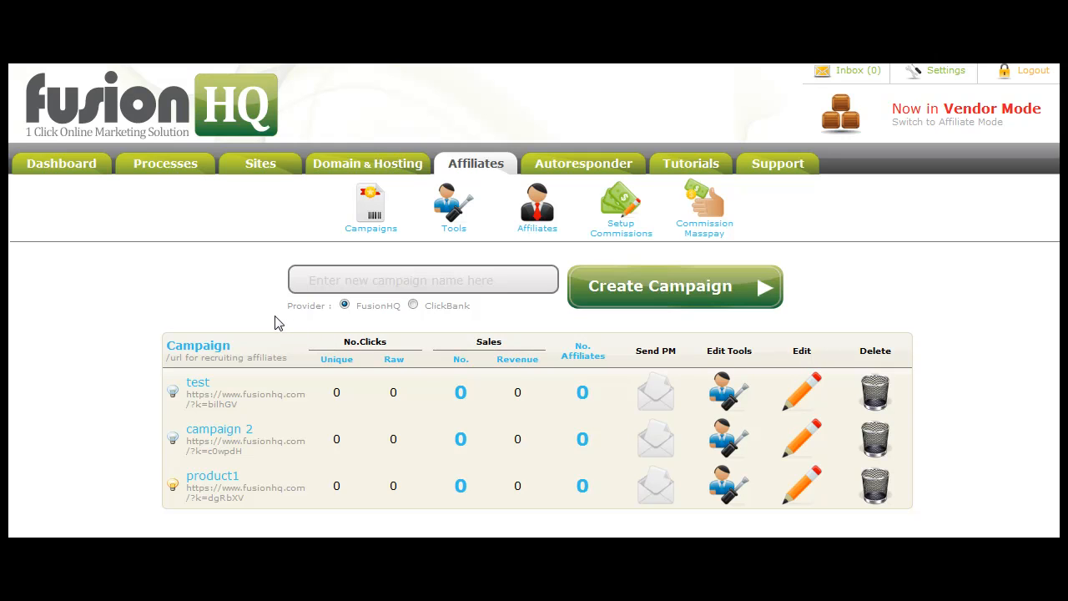
pyautogui.moveTo(390, 277)
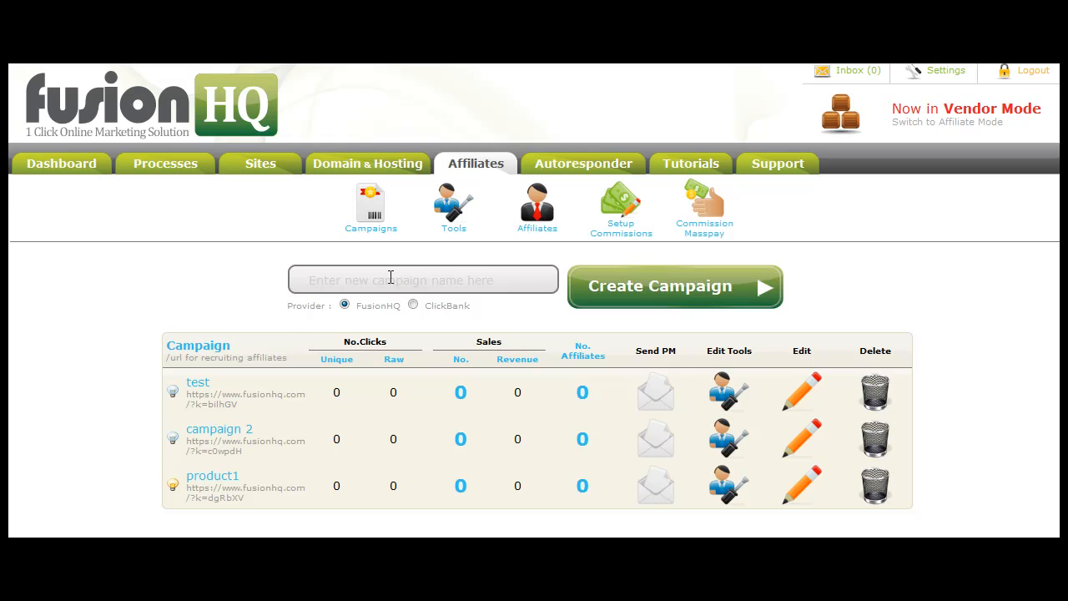
pyautogui.moveTo(437, 290)
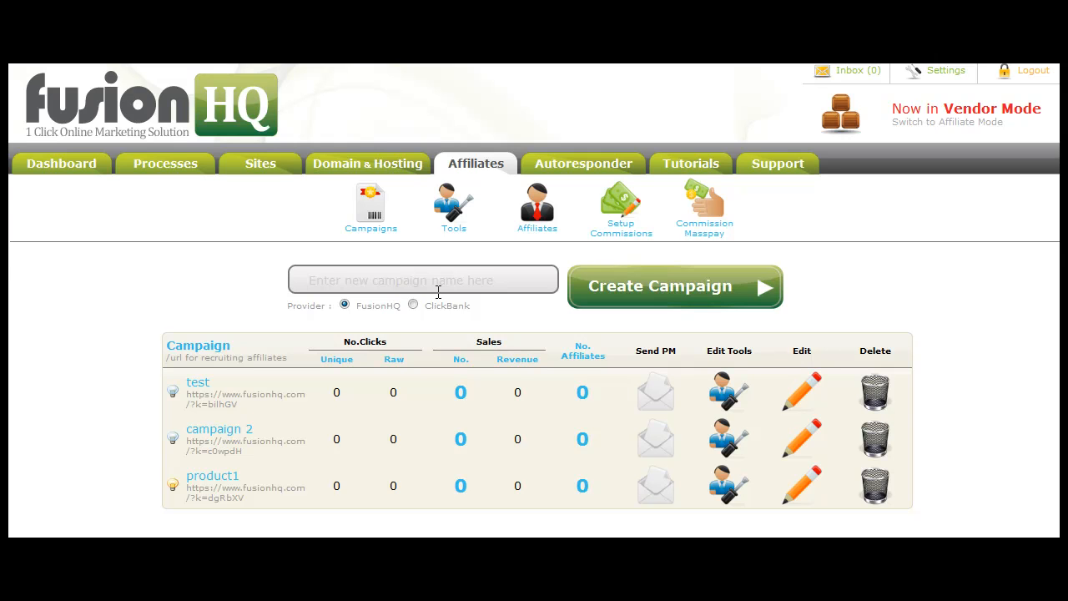
pyautogui.moveTo(582, 163)
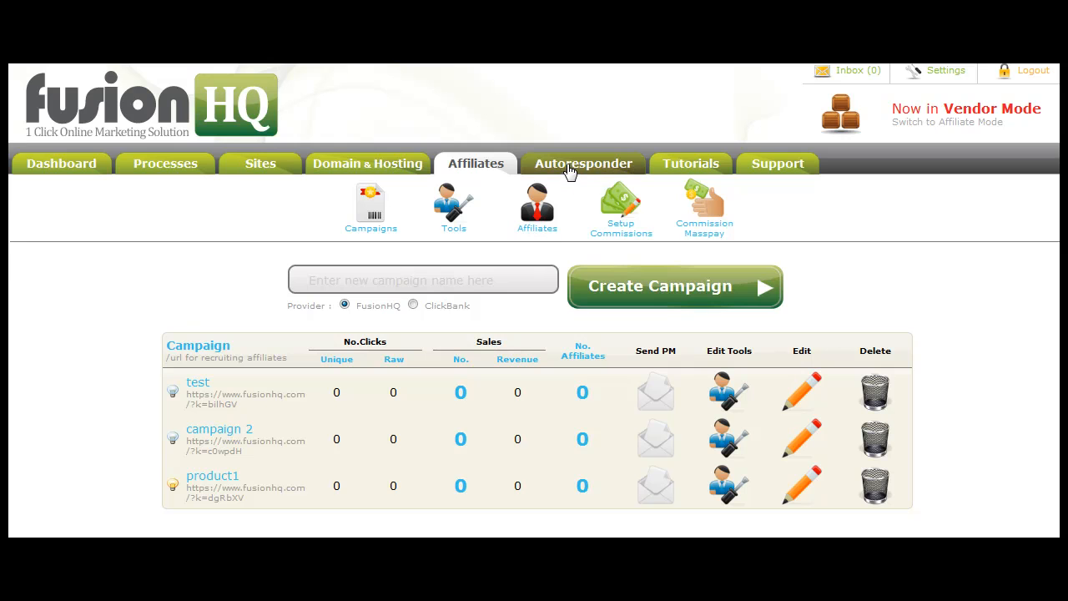
pyautogui.click(583, 164)
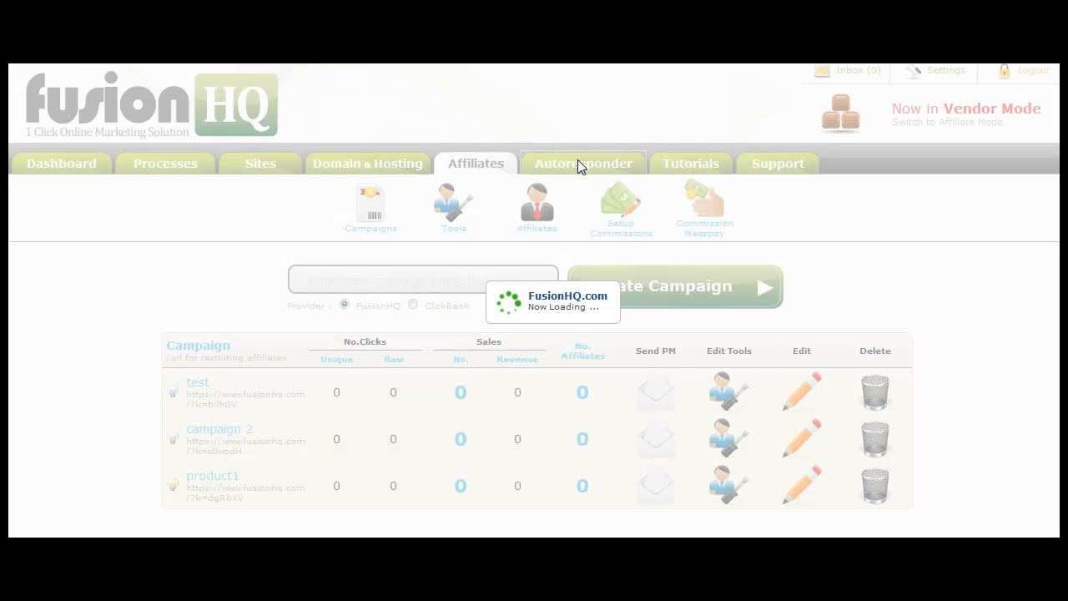
pyautogui.click(582, 163)
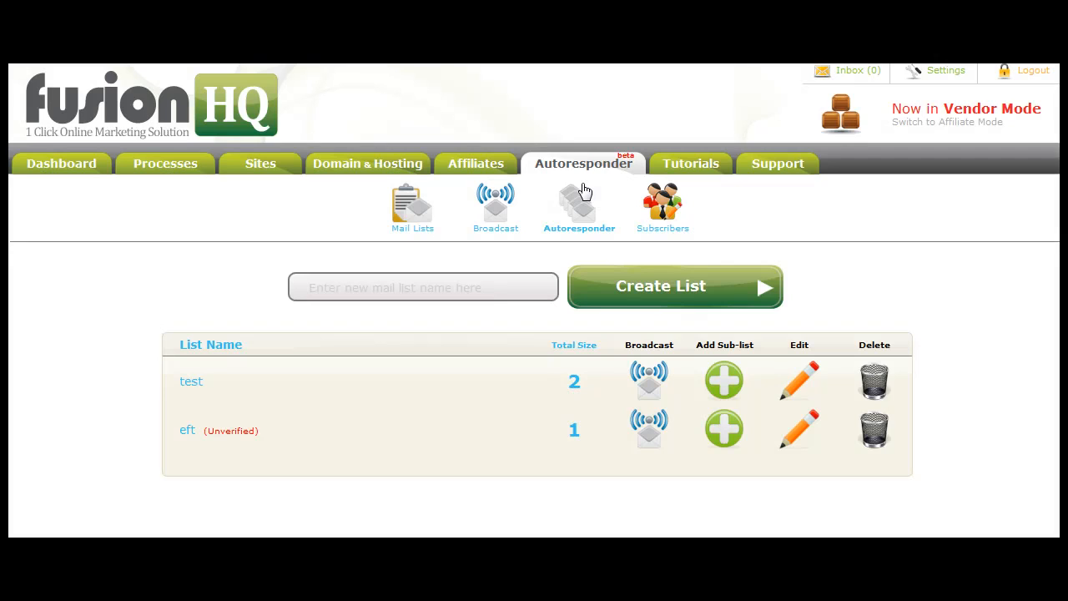
pyautogui.moveTo(568, 227)
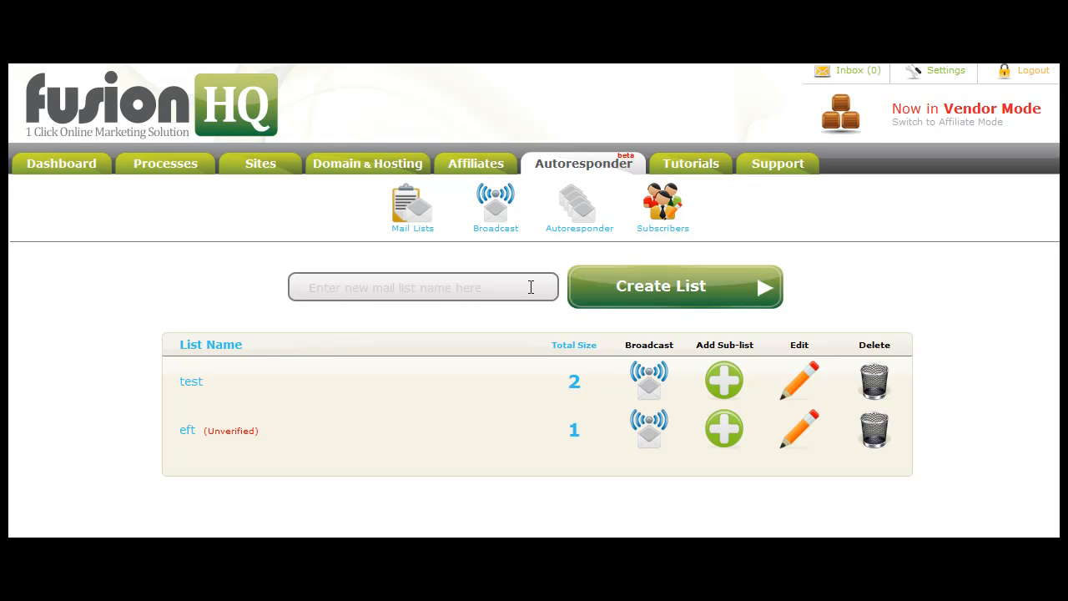
pyautogui.moveTo(654, 384)
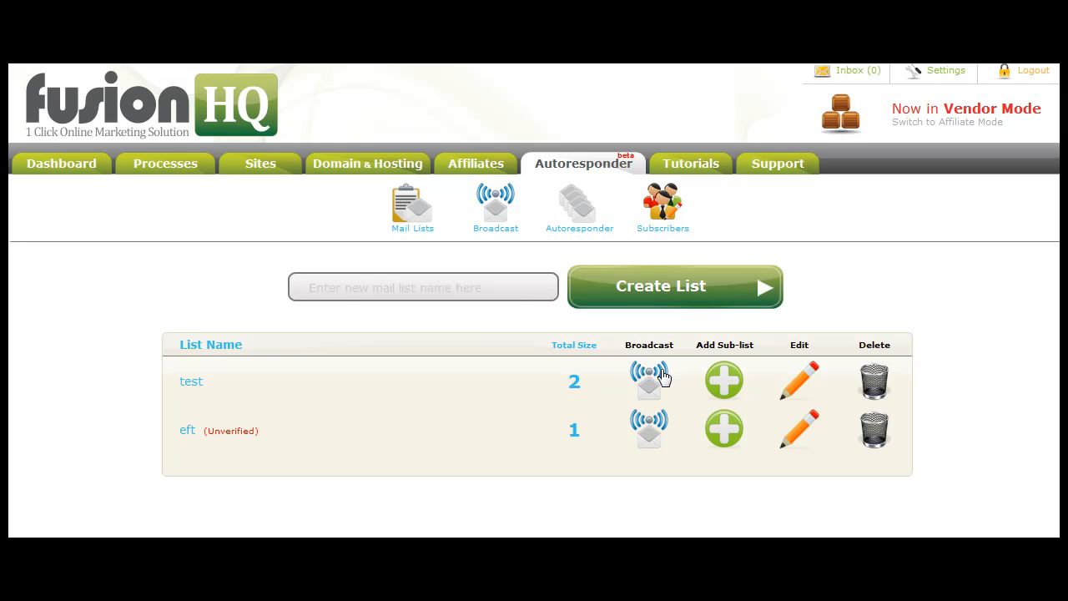
pyautogui.moveTo(604, 242)
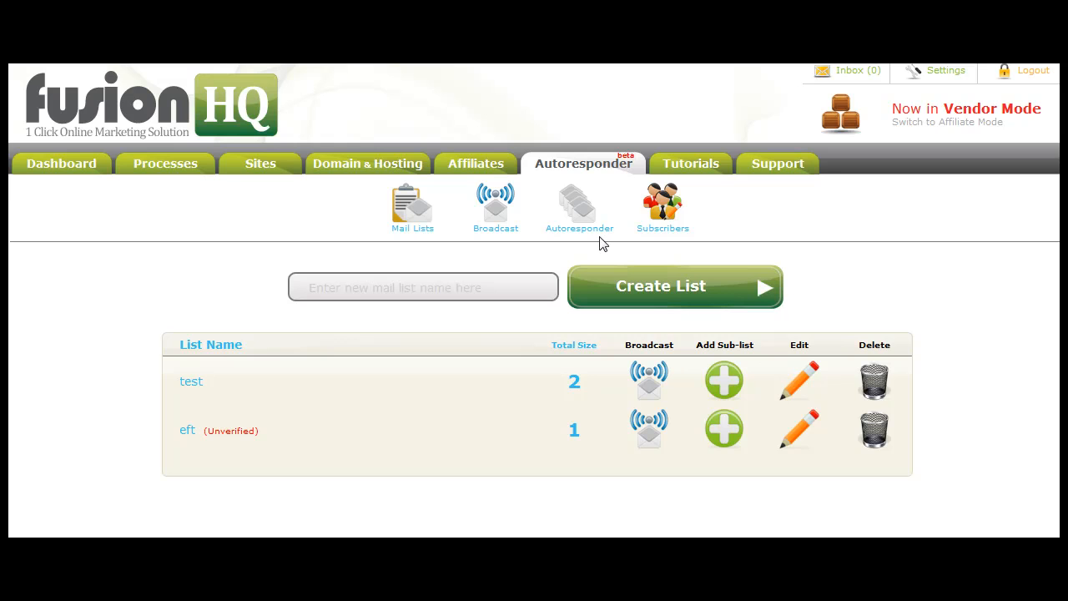
pyautogui.moveTo(584, 224)
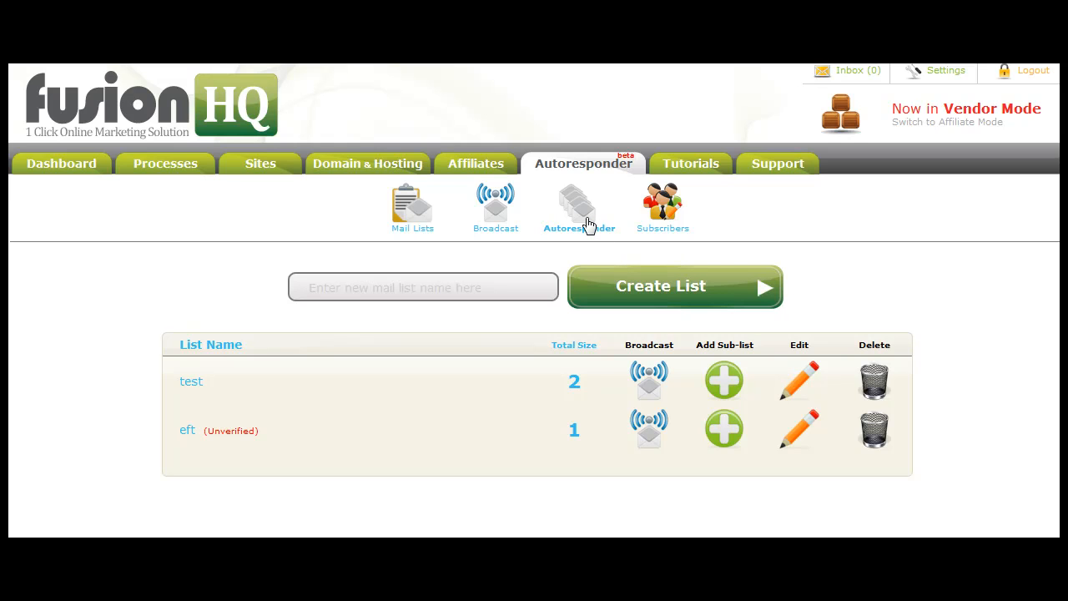
pyautogui.moveTo(625, 237)
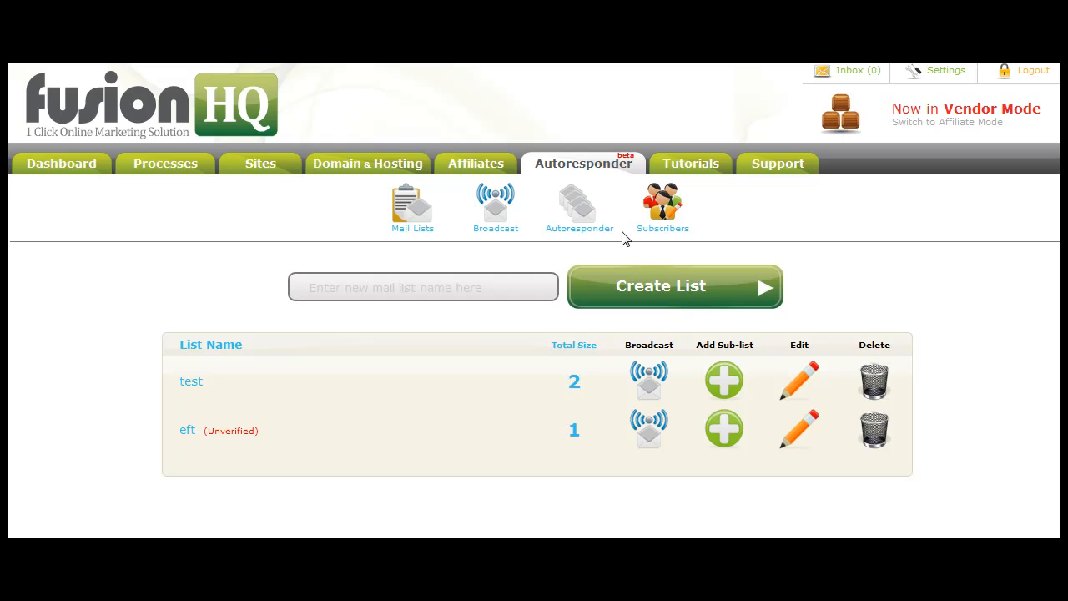
pyautogui.moveTo(506, 270)
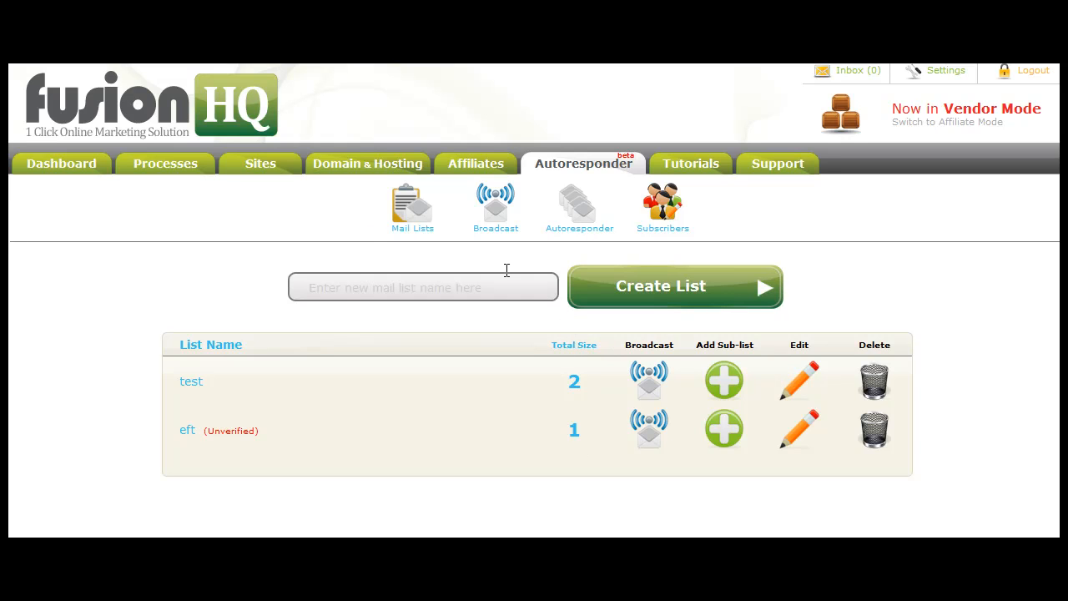
pyautogui.moveTo(317, 409)
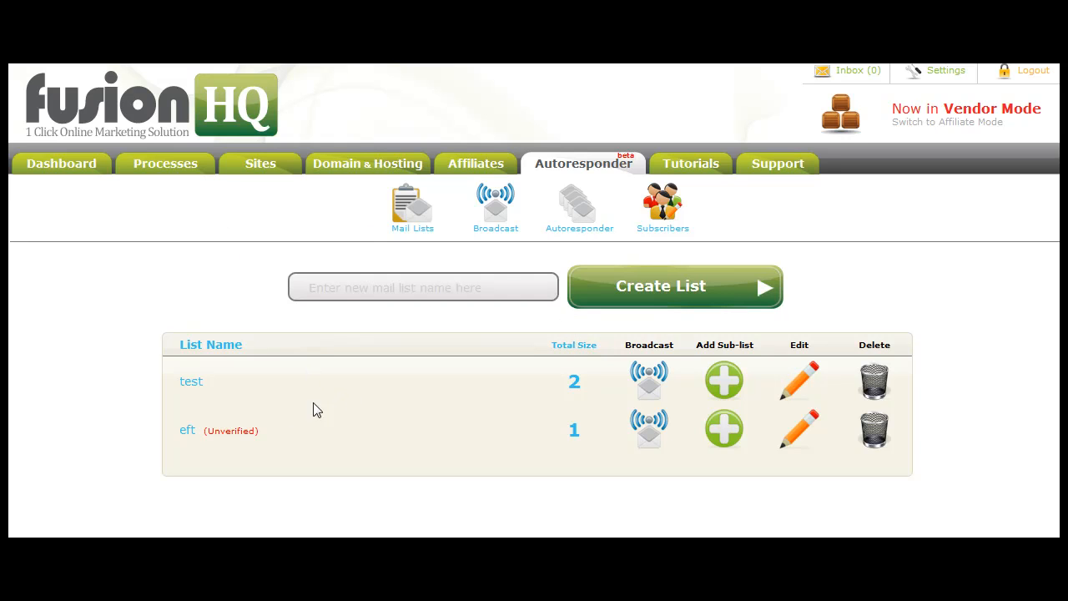
pyautogui.moveTo(242, 412)
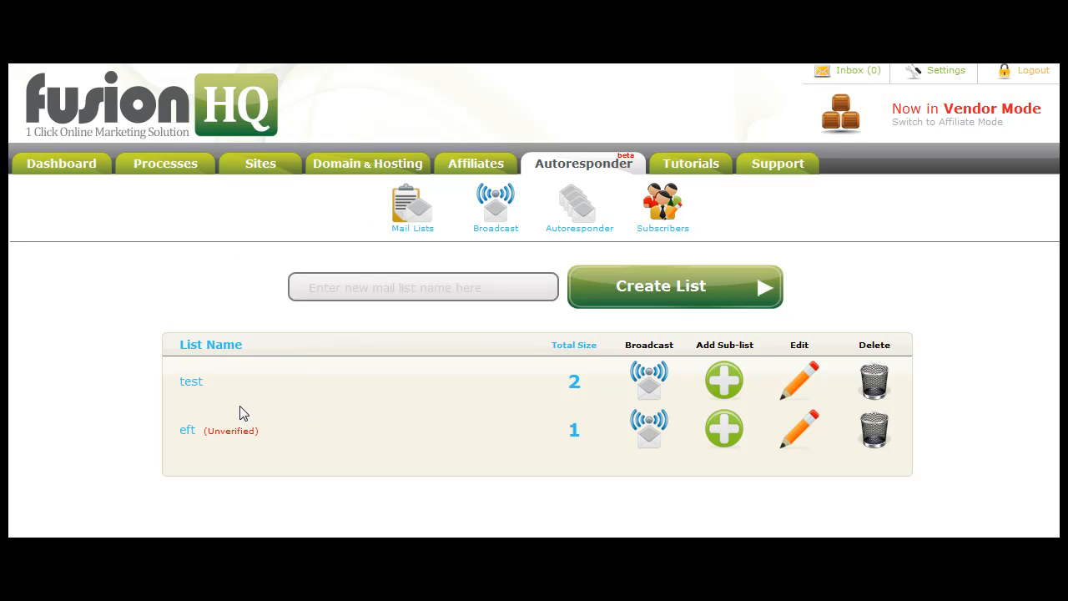
pyautogui.moveTo(235, 405)
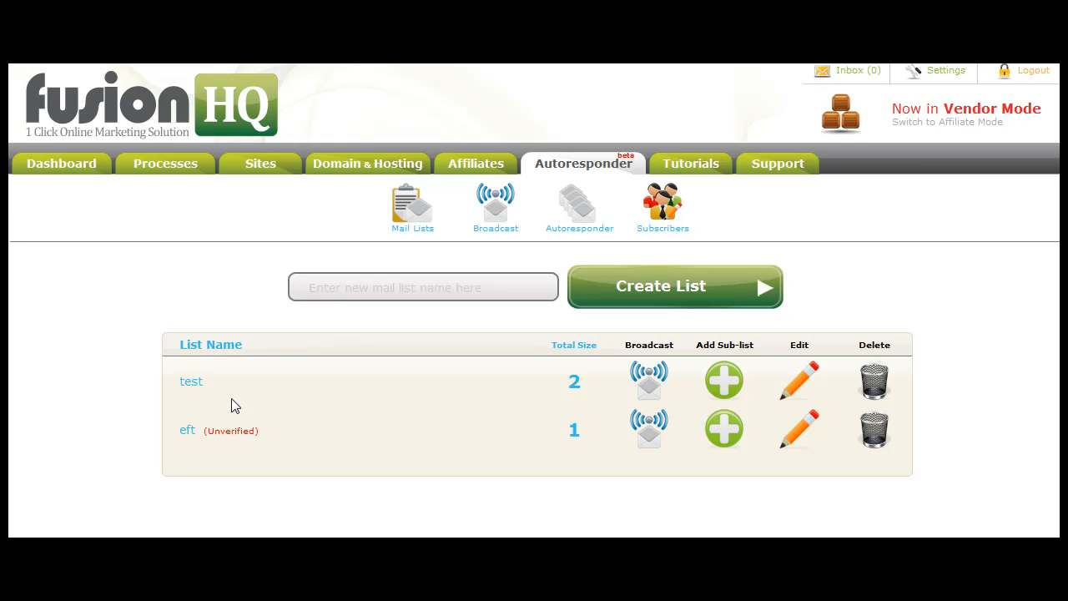
pyautogui.moveTo(255, 334)
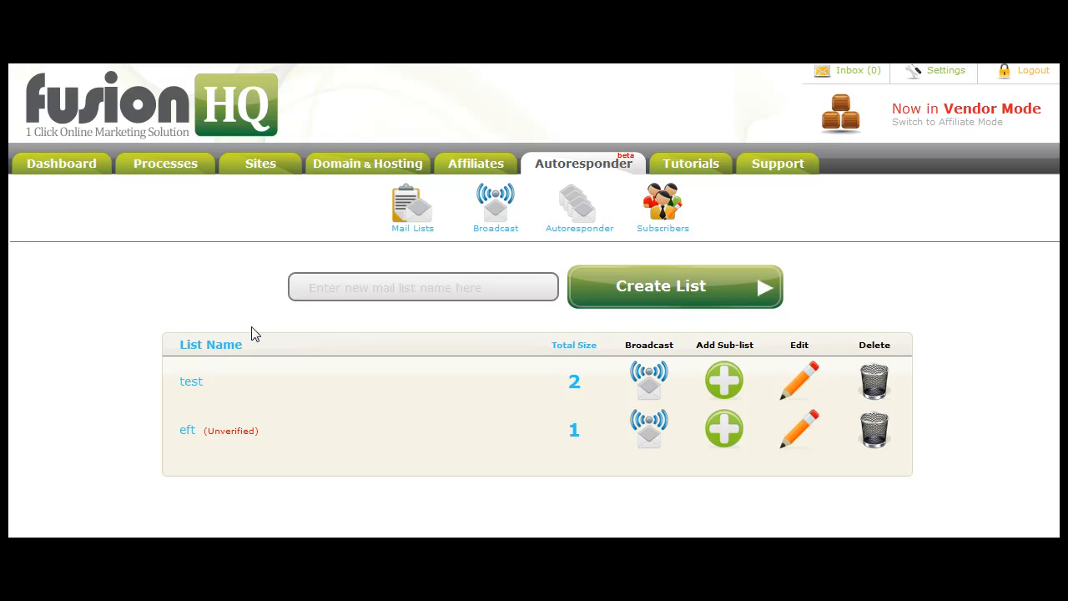
pyautogui.moveTo(690, 164)
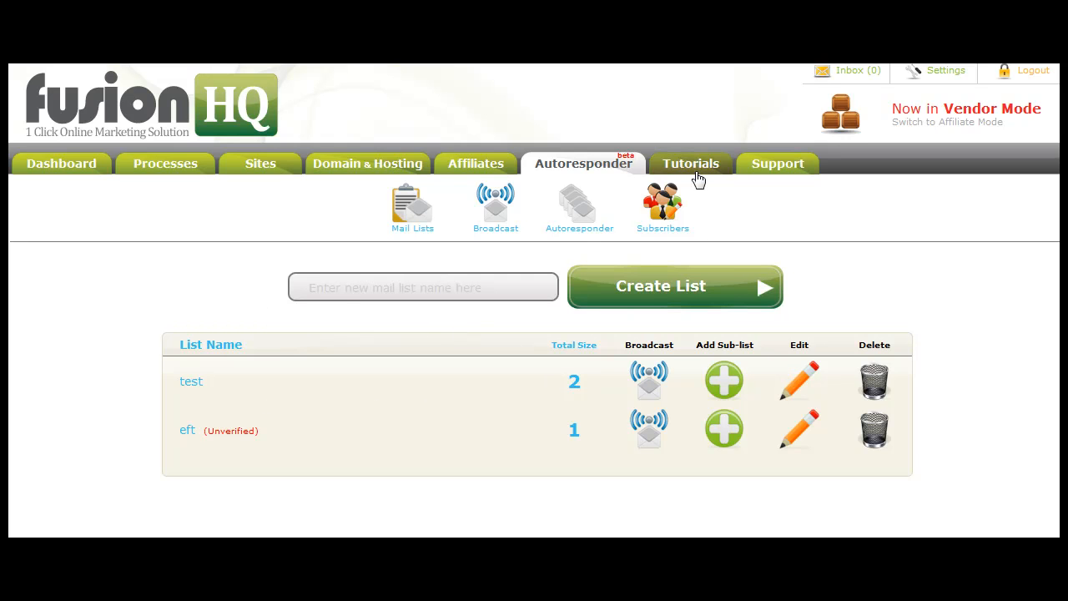
# Browse the Tutorials section's PDF and video guides
pyautogui.click(690, 163)
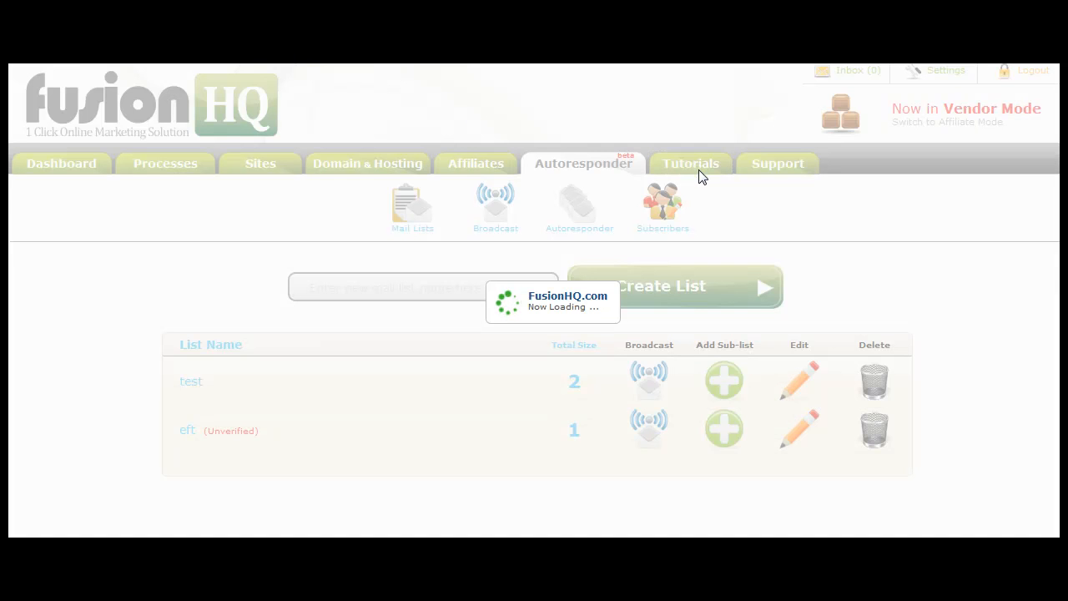
pyautogui.click(690, 164)
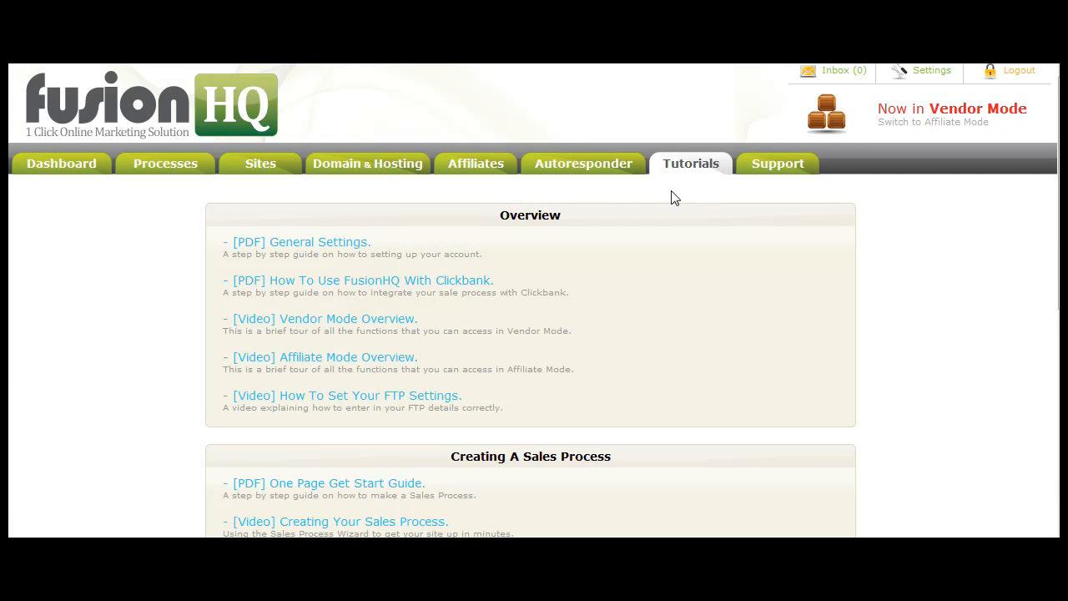
pyautogui.scroll(-3)
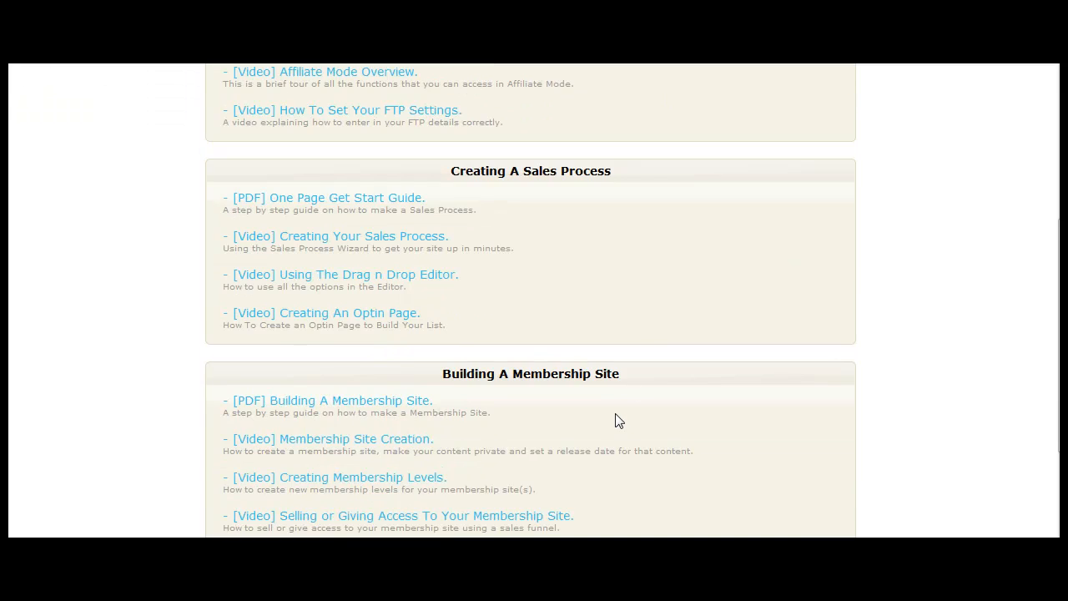
pyautogui.scroll(3)
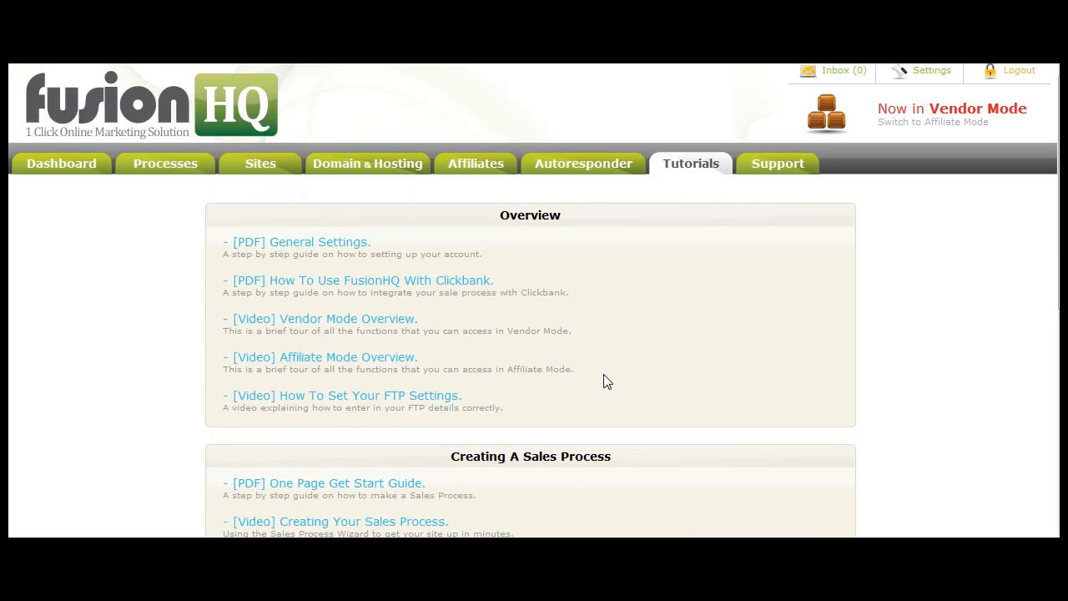
pyautogui.moveTo(505, 336)
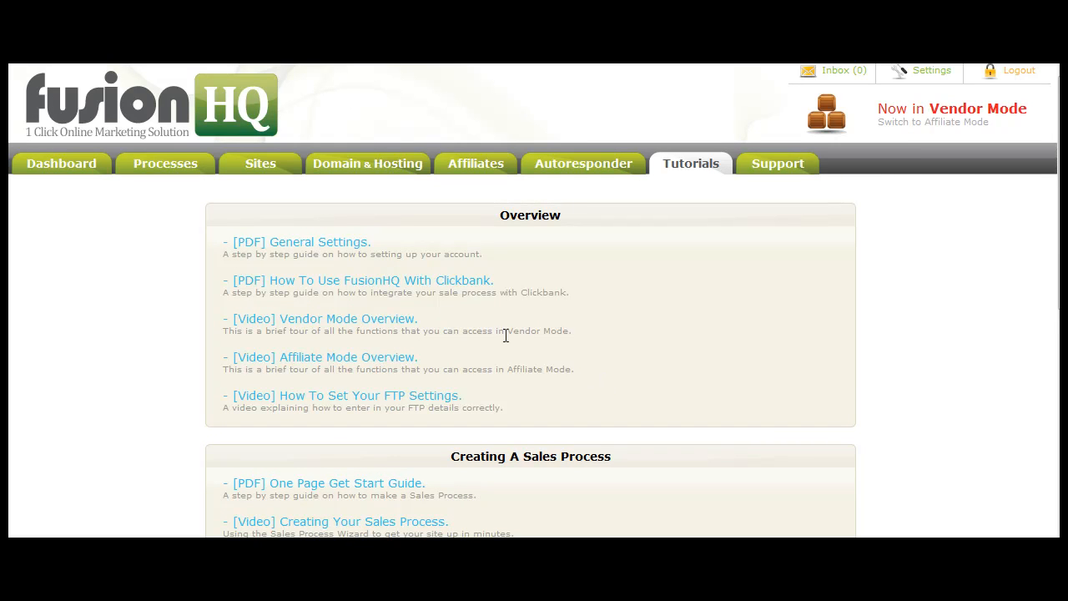
# Return to the vendor Dashboard overview with income and optin charts and the updates feed
pyautogui.click(60, 163)
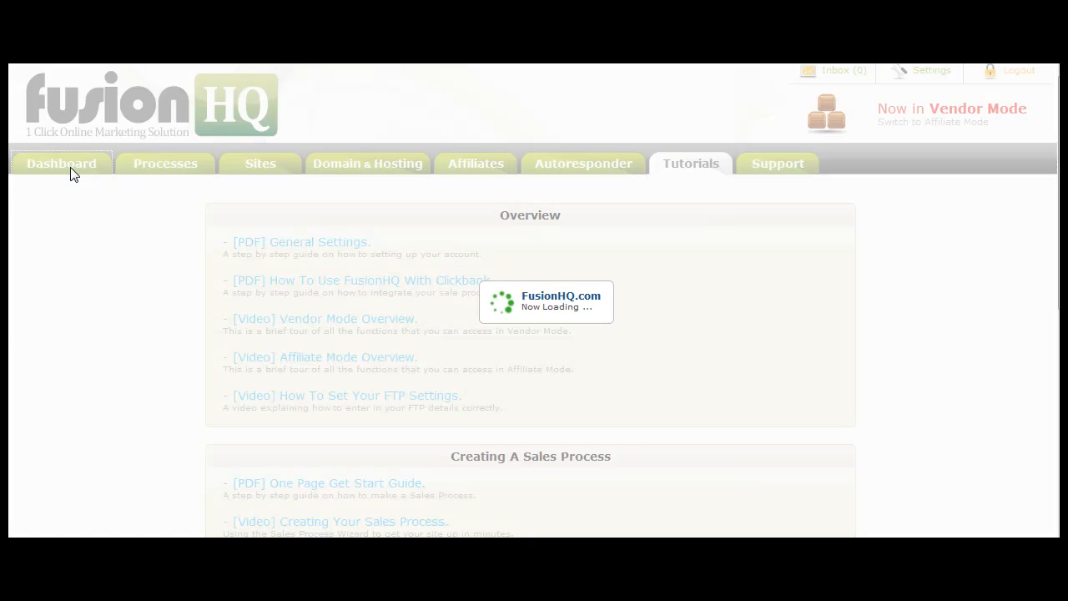
pyautogui.click(60, 164)
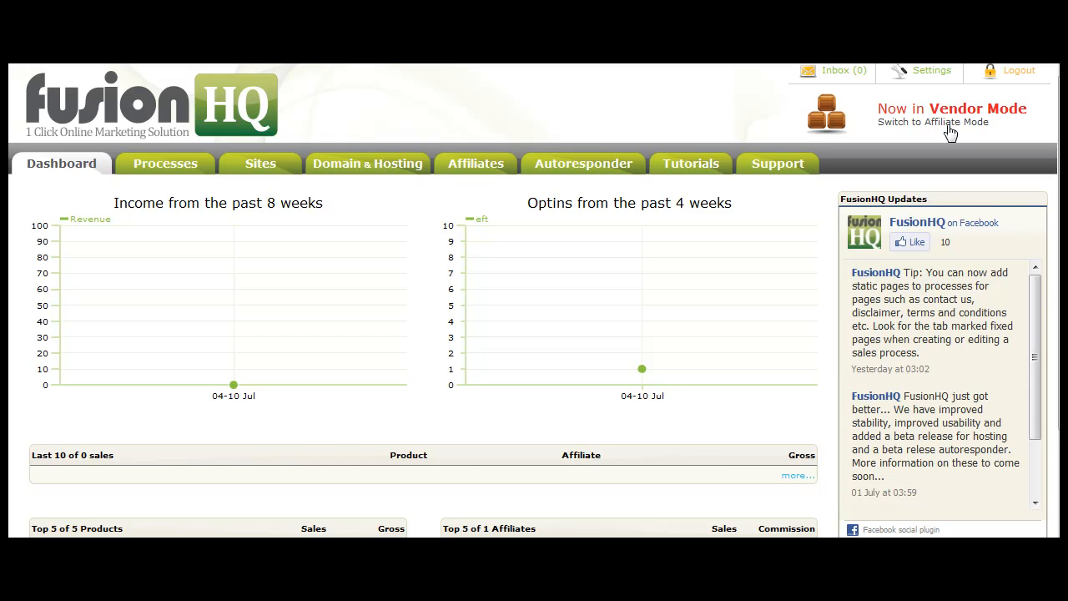
# Switch the account to Affiliate Mode, listing the FusionHQ, Now Quit Smoking, The Assassination and product1 campaigns
pyautogui.click(931, 121)
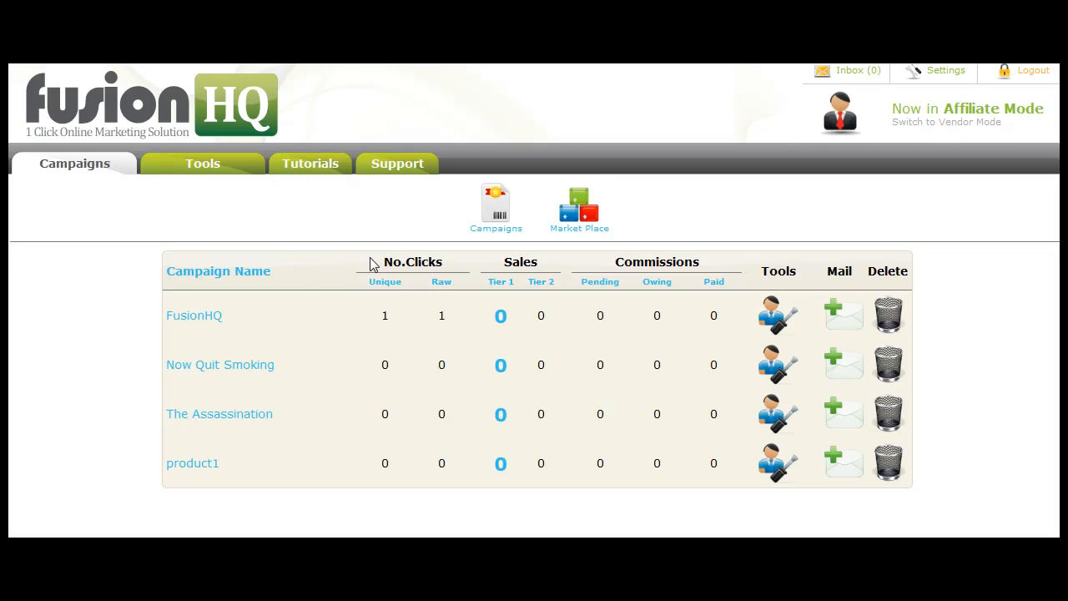
pyautogui.moveTo(537, 414)
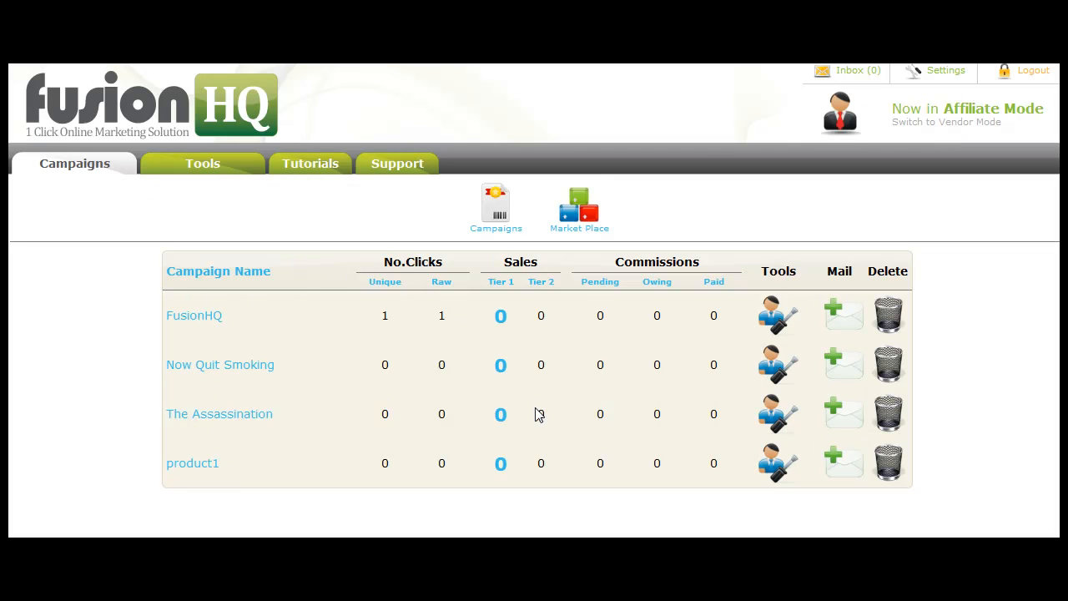
pyautogui.moveTo(578, 231)
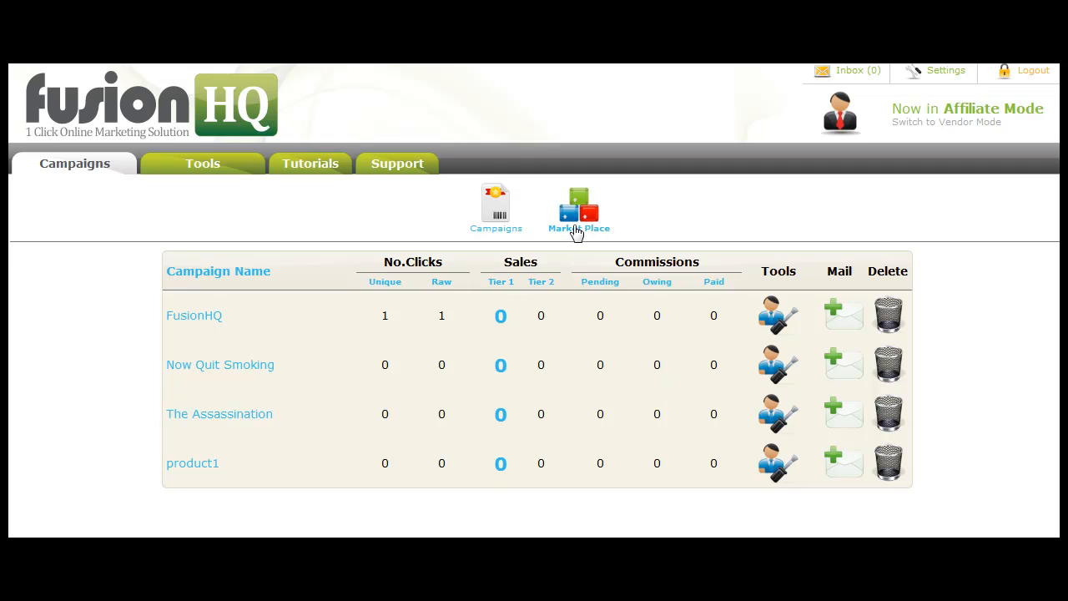
pyautogui.moveTo(303, 220)
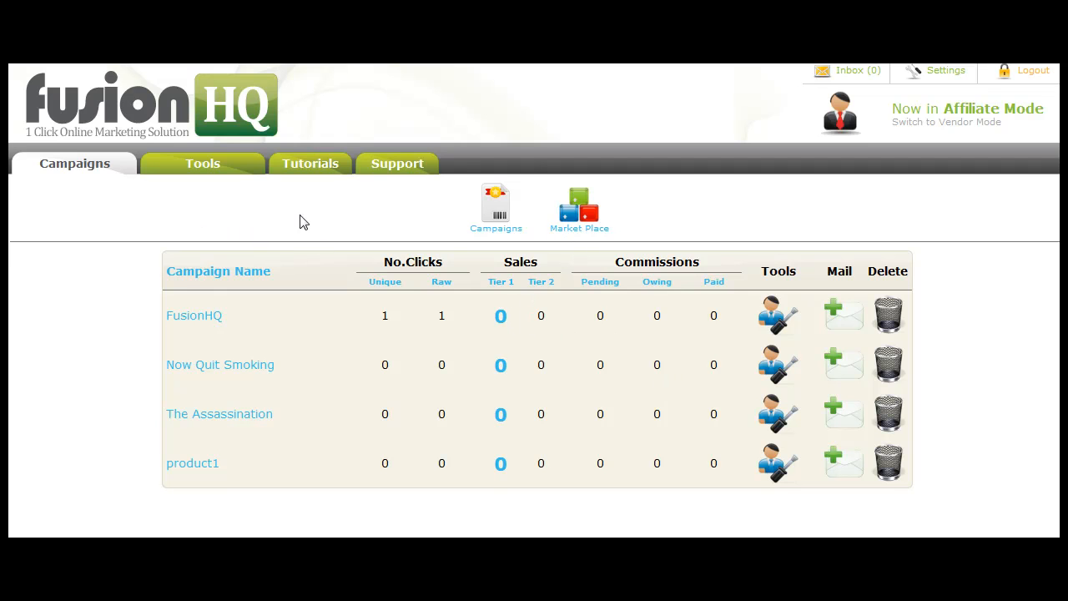
pyautogui.moveTo(866, 107)
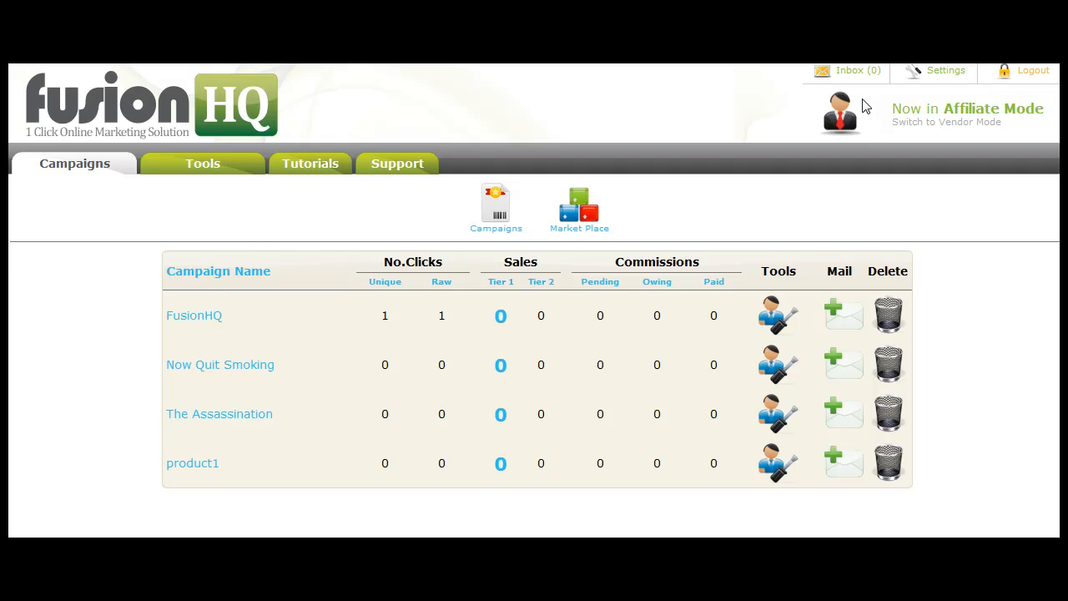
pyautogui.moveTo(961, 114)
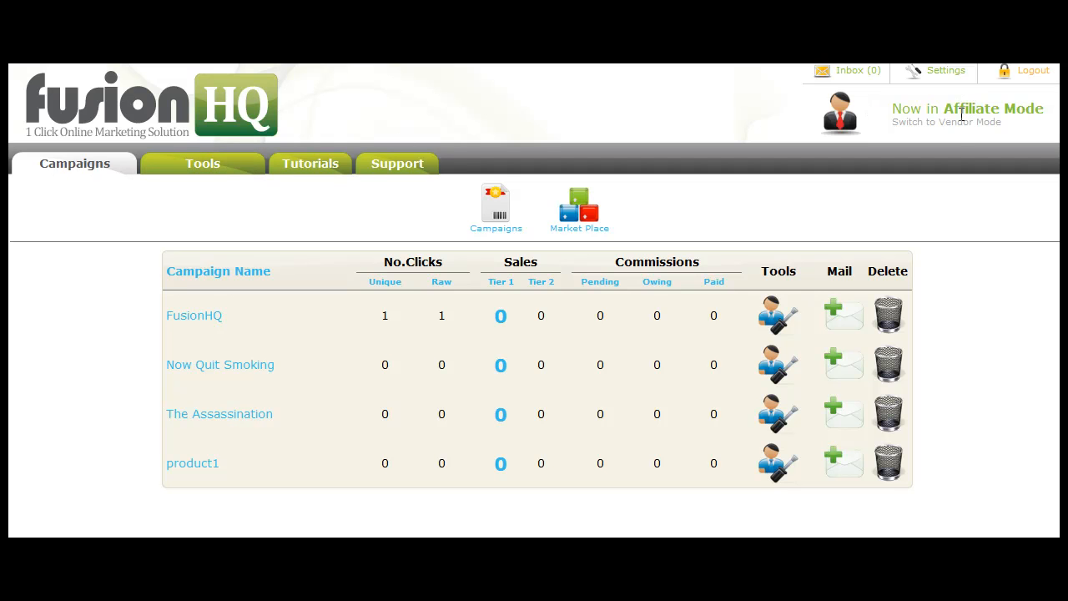
# Switch the account back to Vendor Mode, returning to the Dashboard charts and updates
pyautogui.click(946, 121)
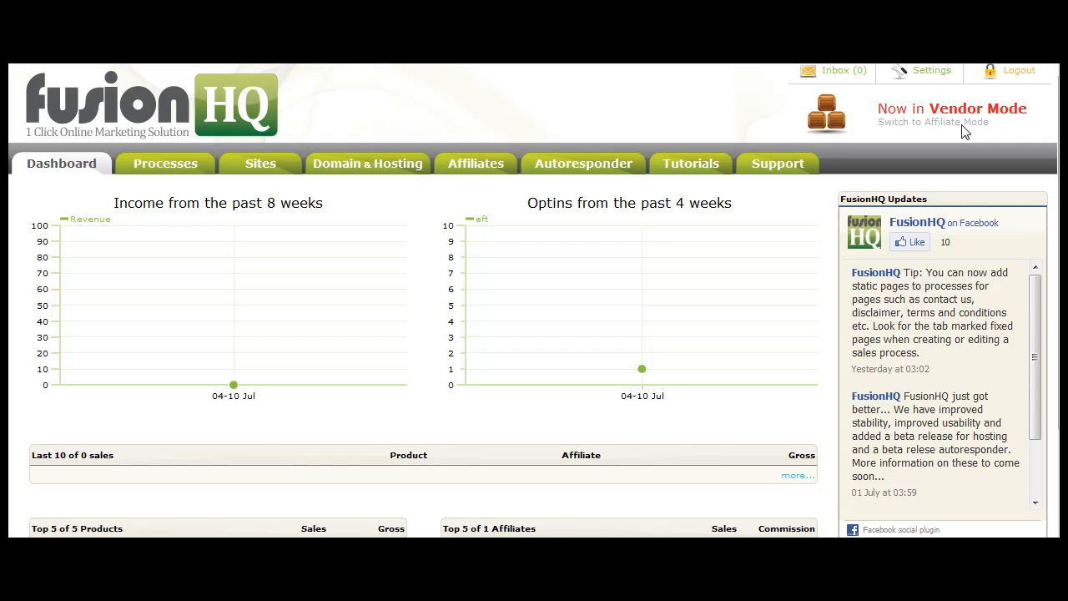
pyautogui.moveTo(577, 80)
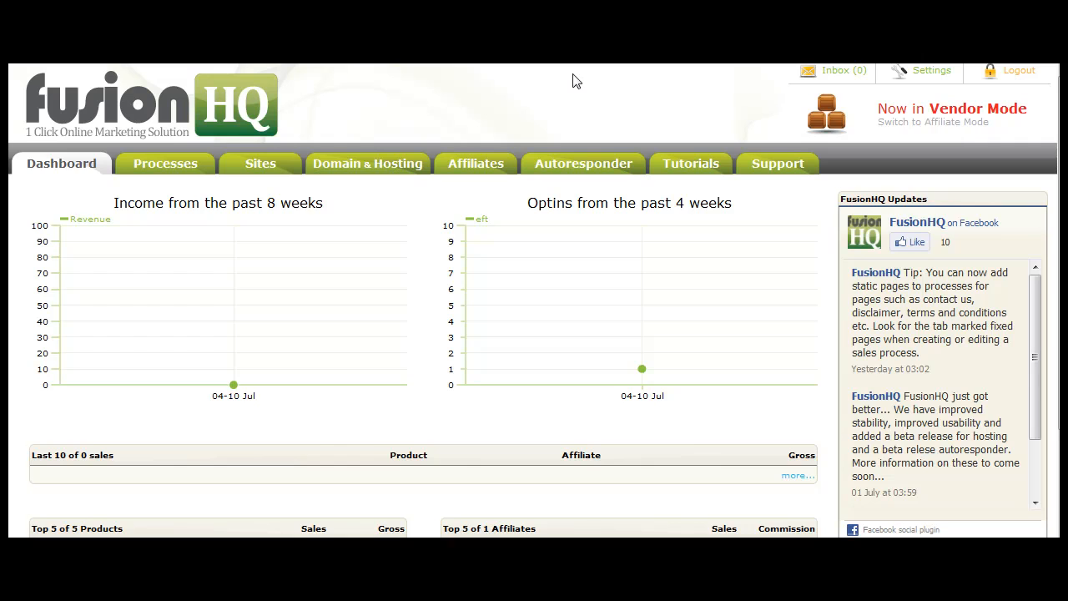